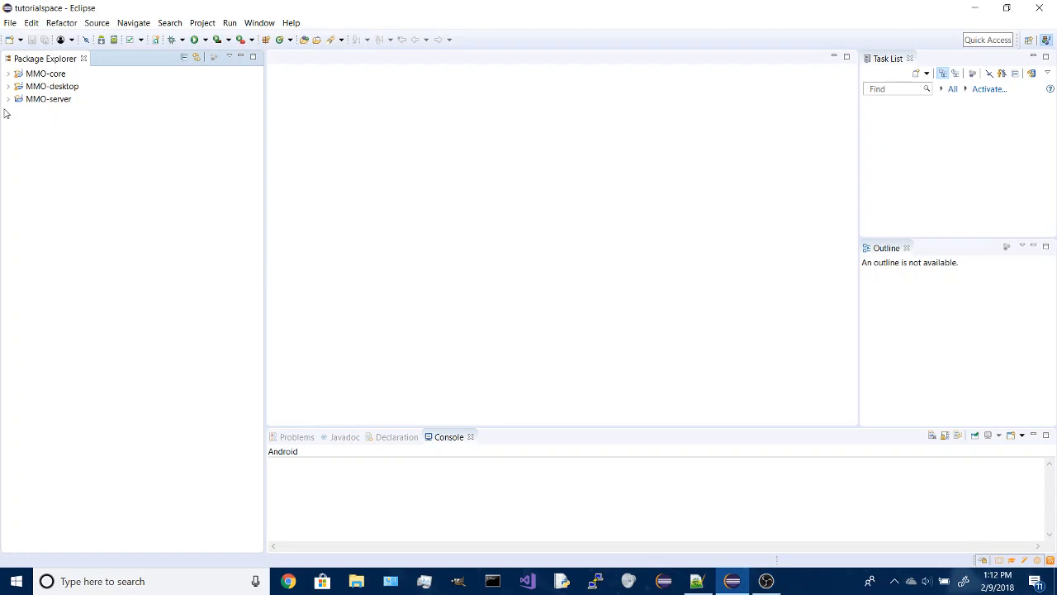
Expand MMO-core > src > com.tutorialmmo.main and open Main.java in the editor.
left_click(6, 72)
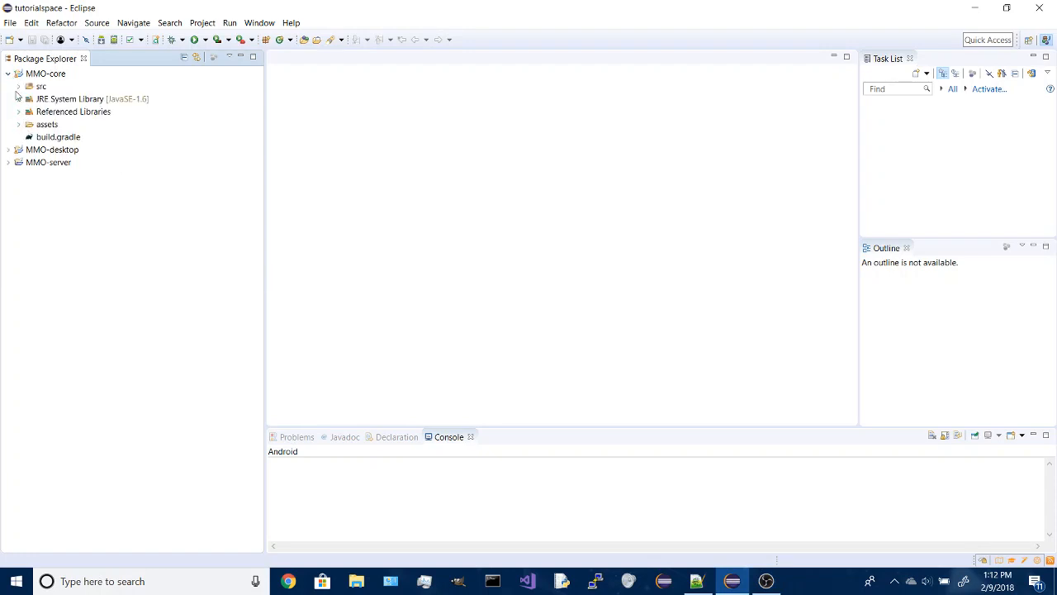
left_click(18, 86)
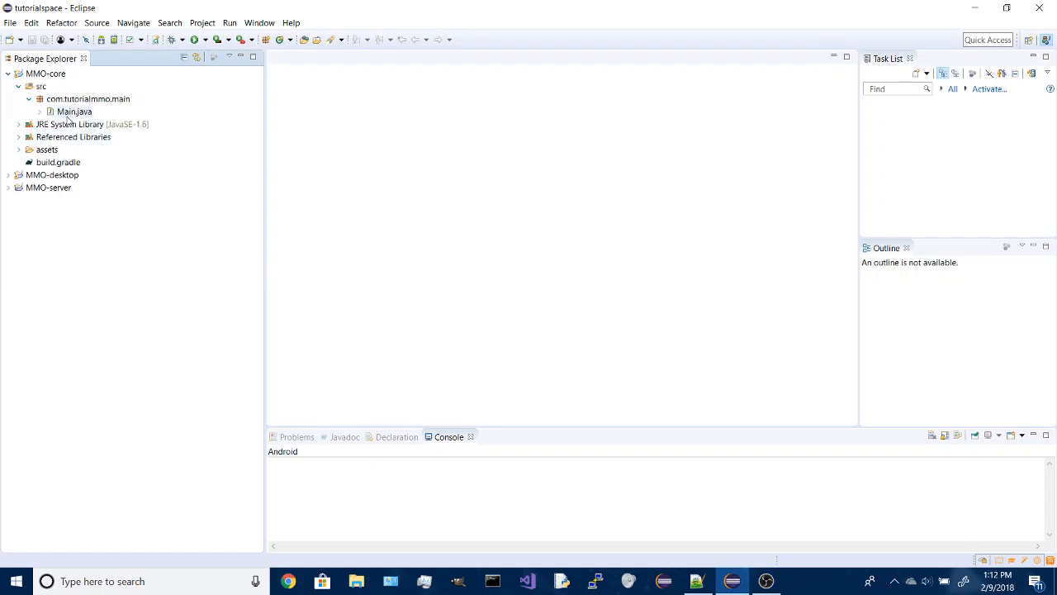
left_click(75, 112)
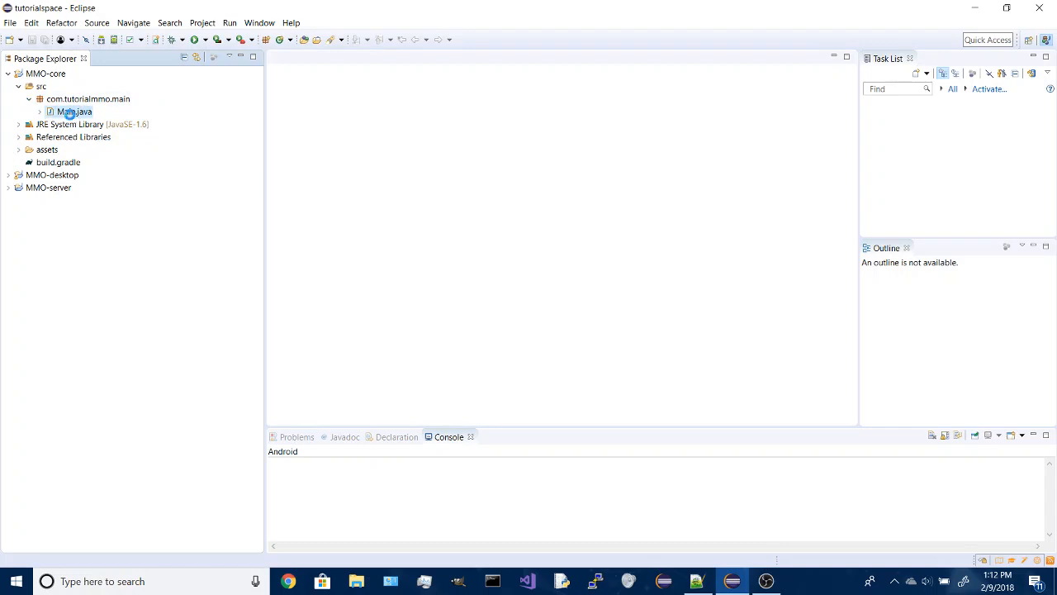
double_click(72, 112)
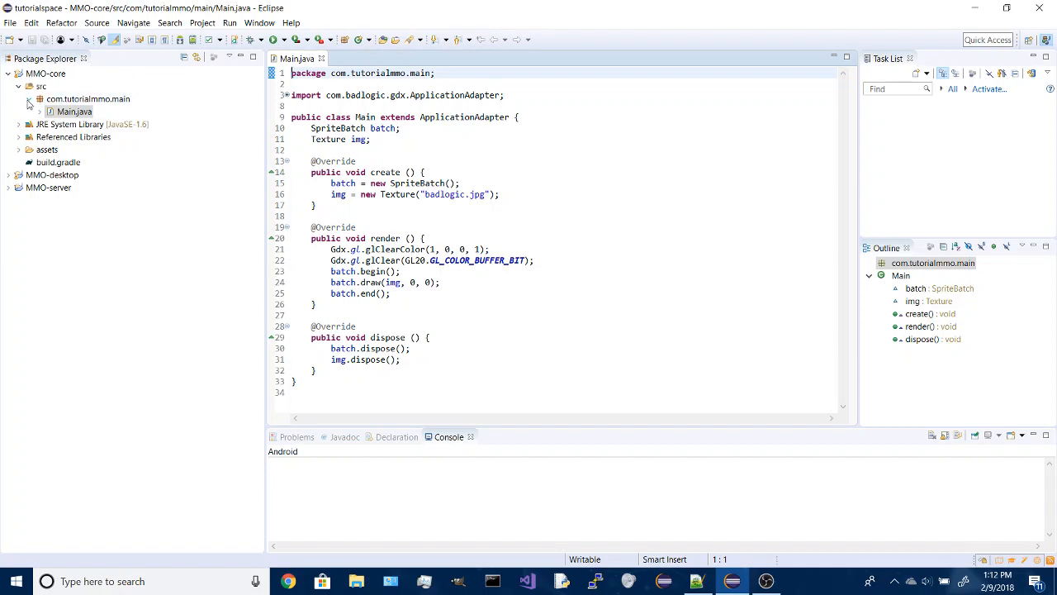
left_click(41, 86)
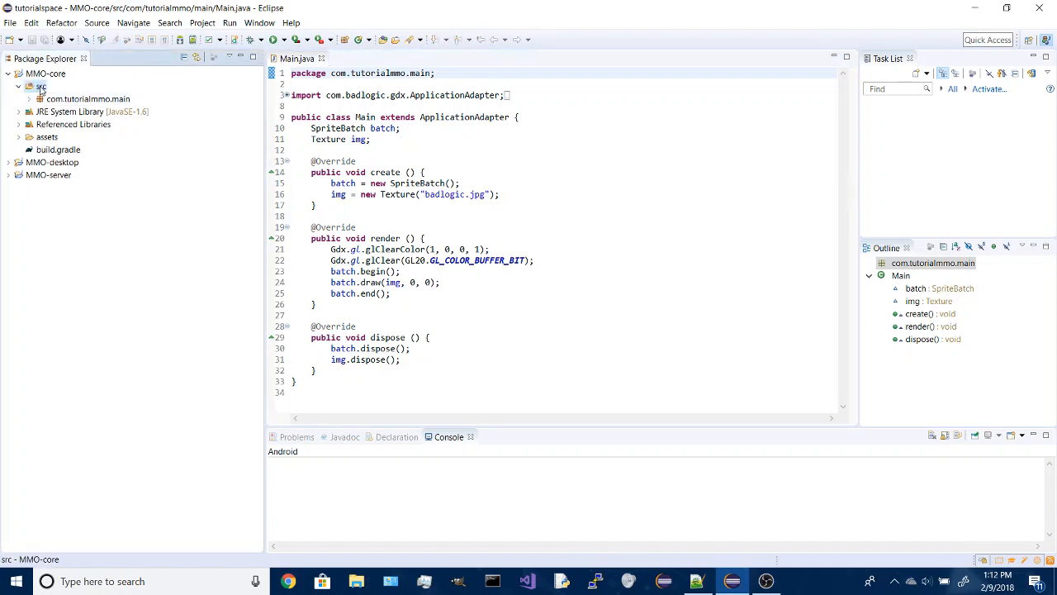
Create the package com.tutorialmmo.assethandler under src via New > Package.
right_click(40, 86)
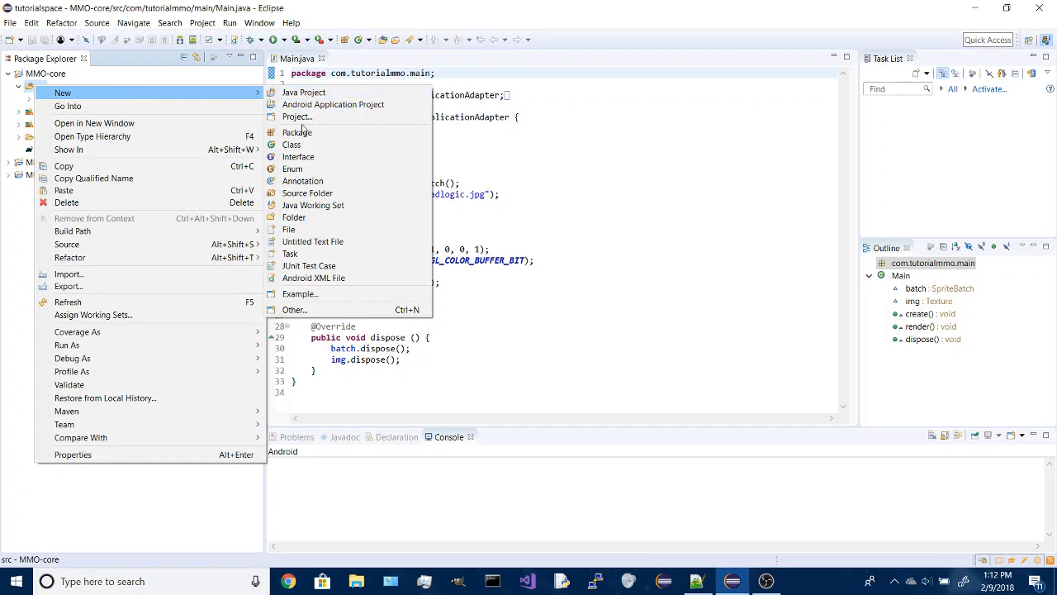
left_click(291, 146)
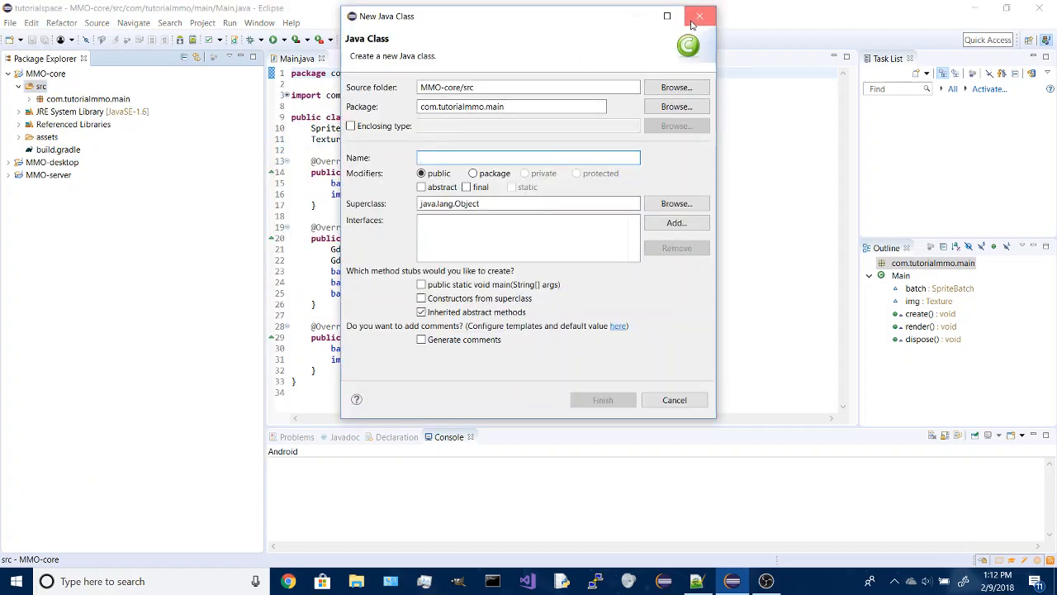
left_click(700, 16)
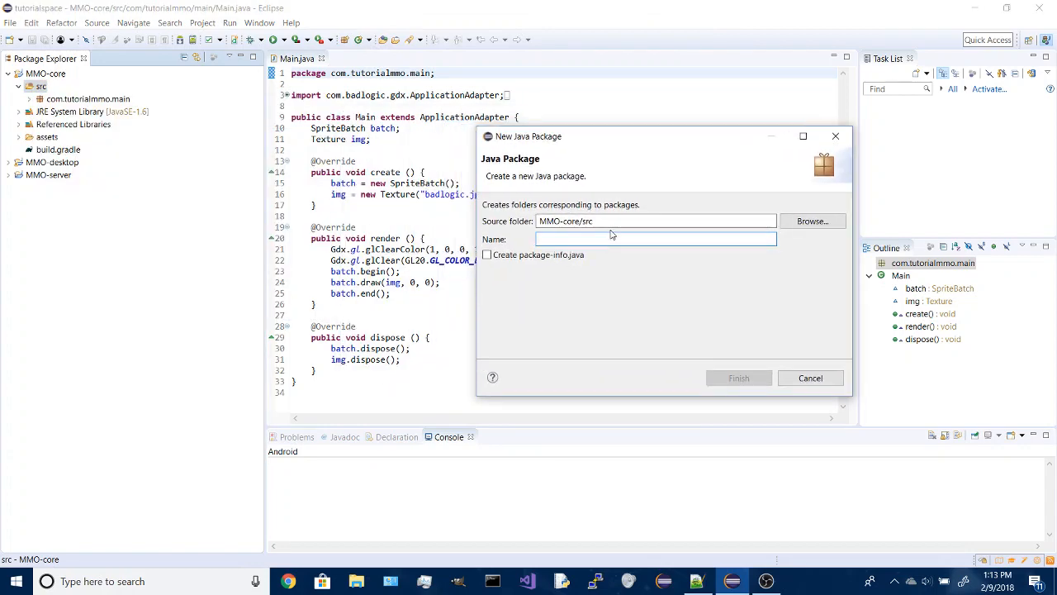
type("com.tutorialmmo.ass")
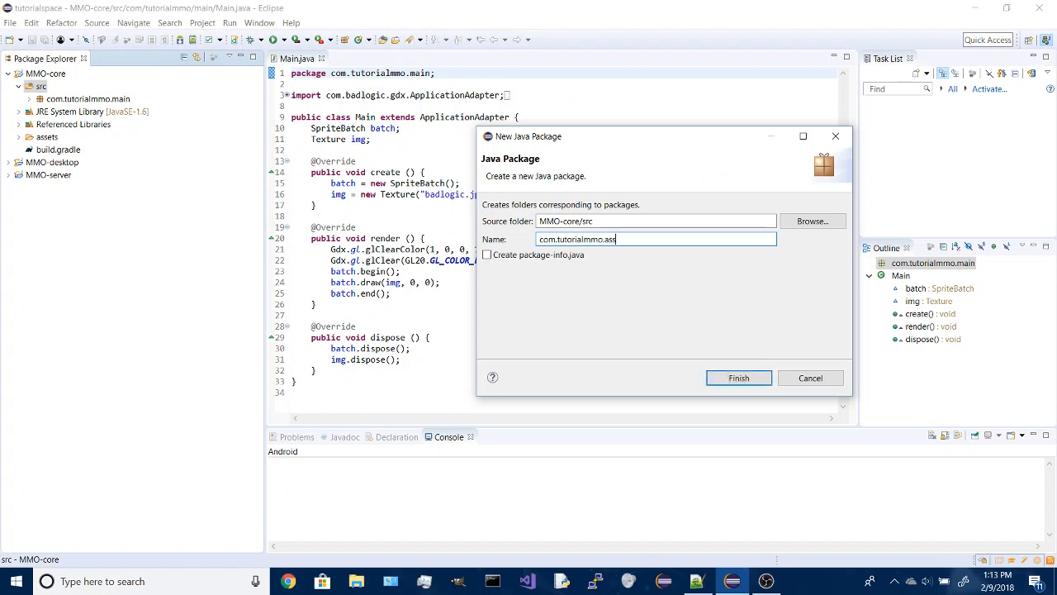
type("ethandler")
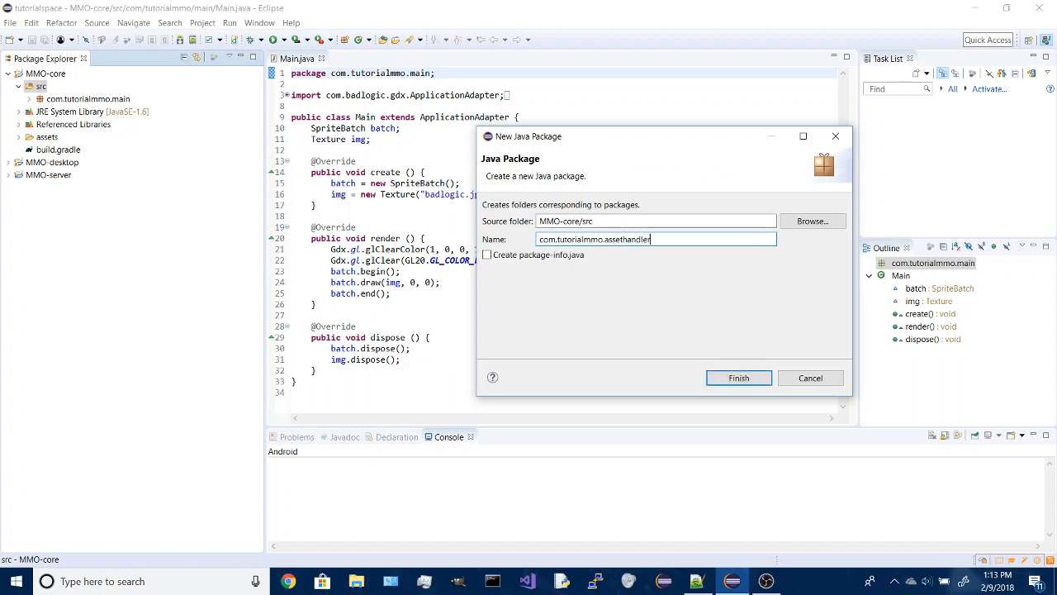
left_click(737, 377)
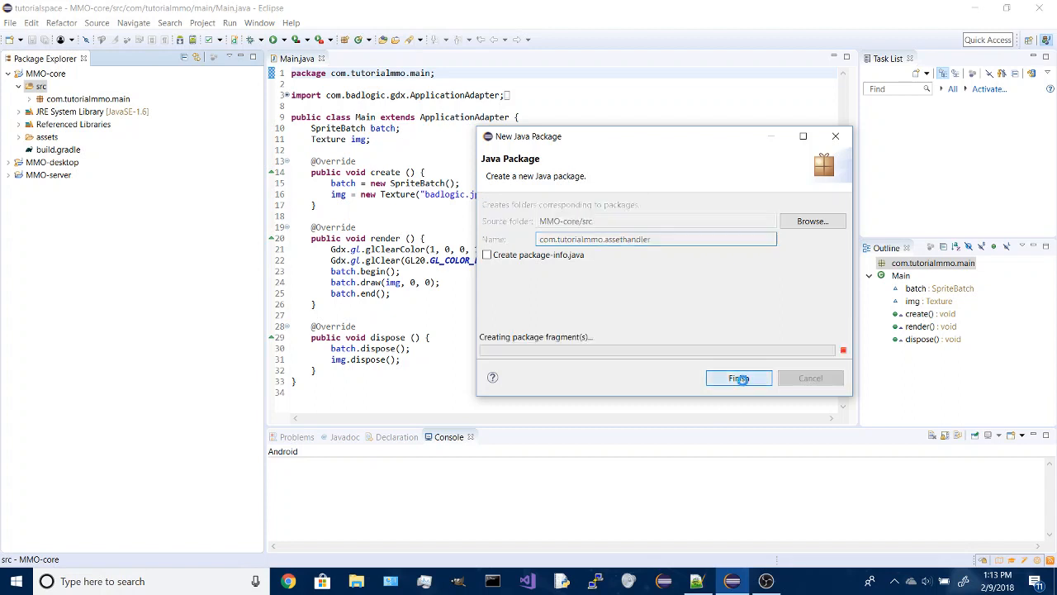
Create an empty AssetHandler class in the assethandler package via New > Class.
left_click(737, 377)
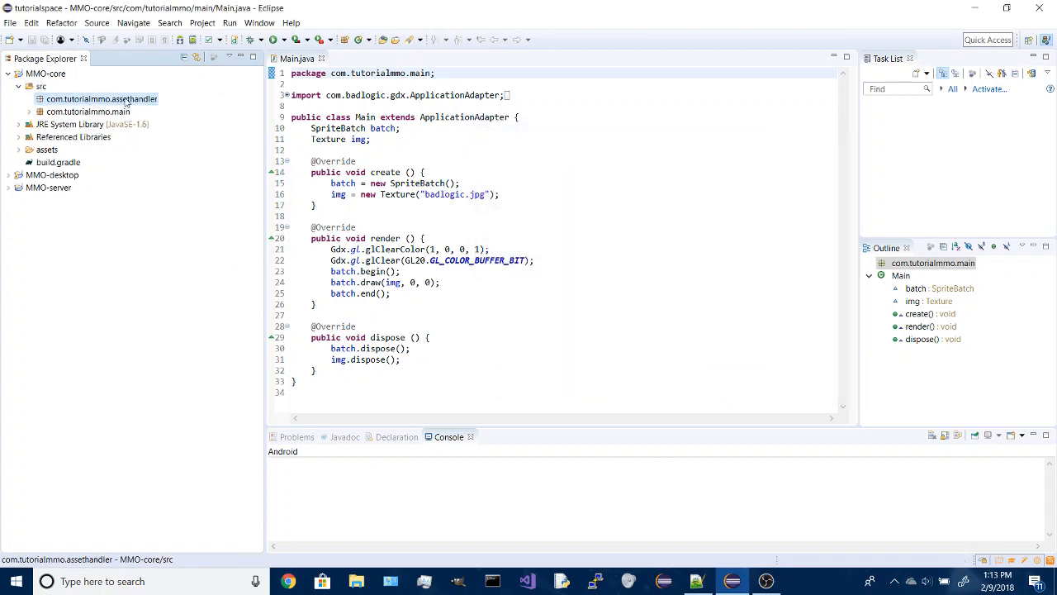
right_click(89, 99)
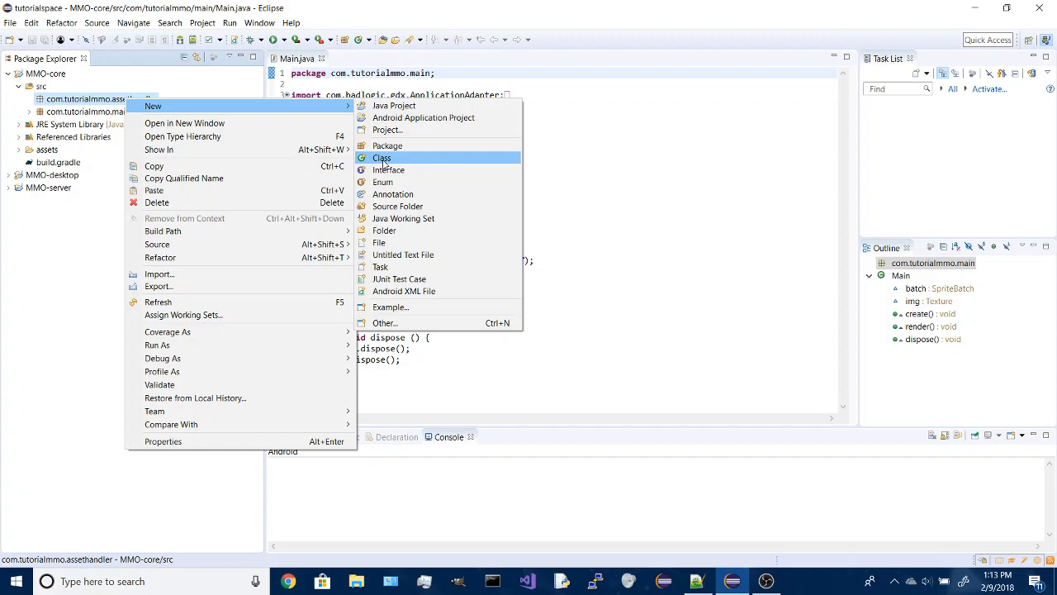
left_click(381, 159)
type("AssetHandler")
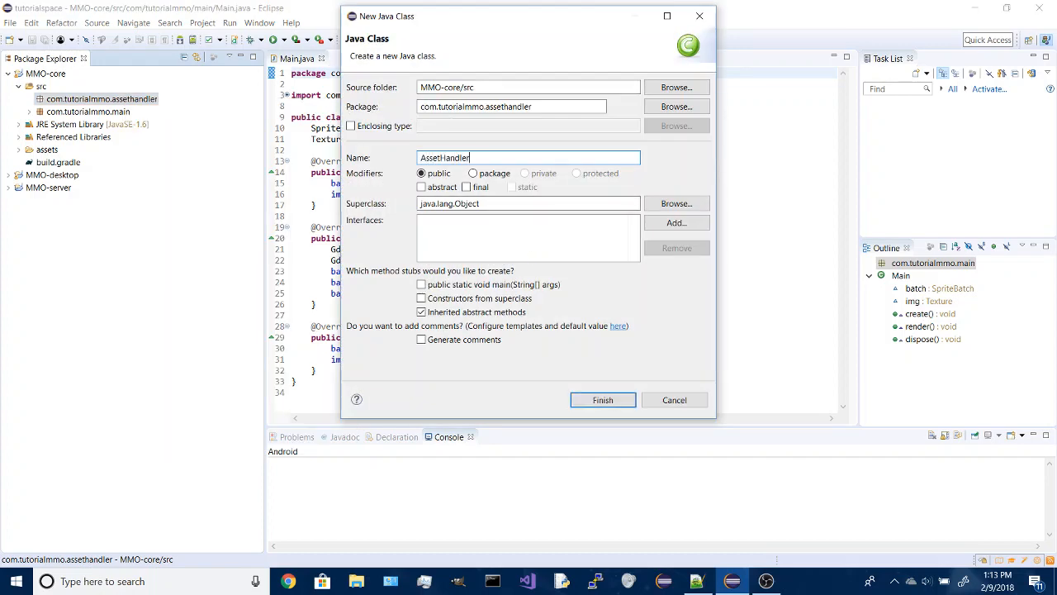
left_click(603, 400)
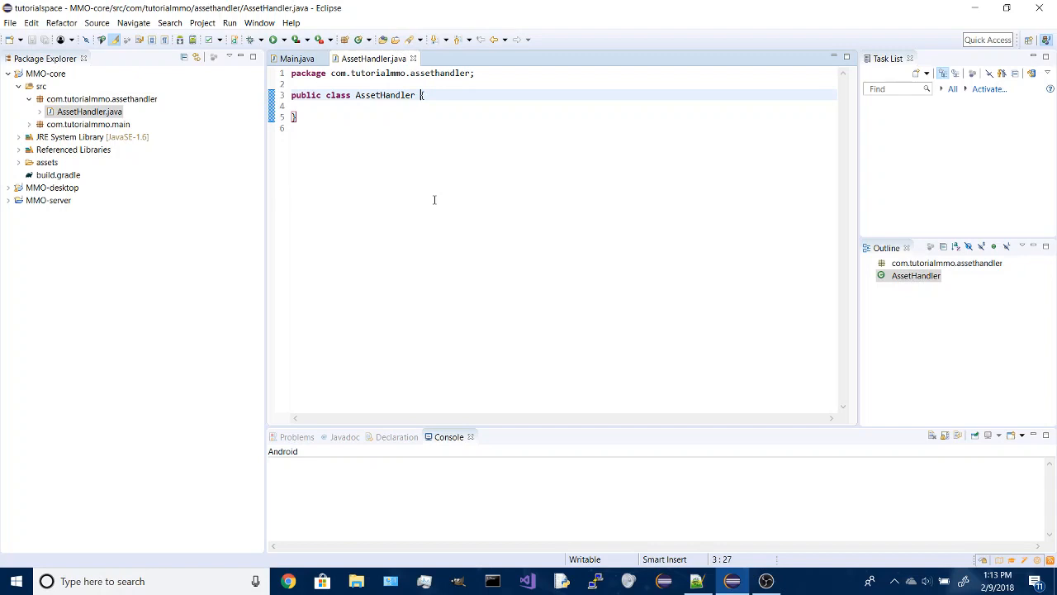
Make AssetHandler extend AssetManager and import the libGDX AssetManager class.
type("extends AssetM")
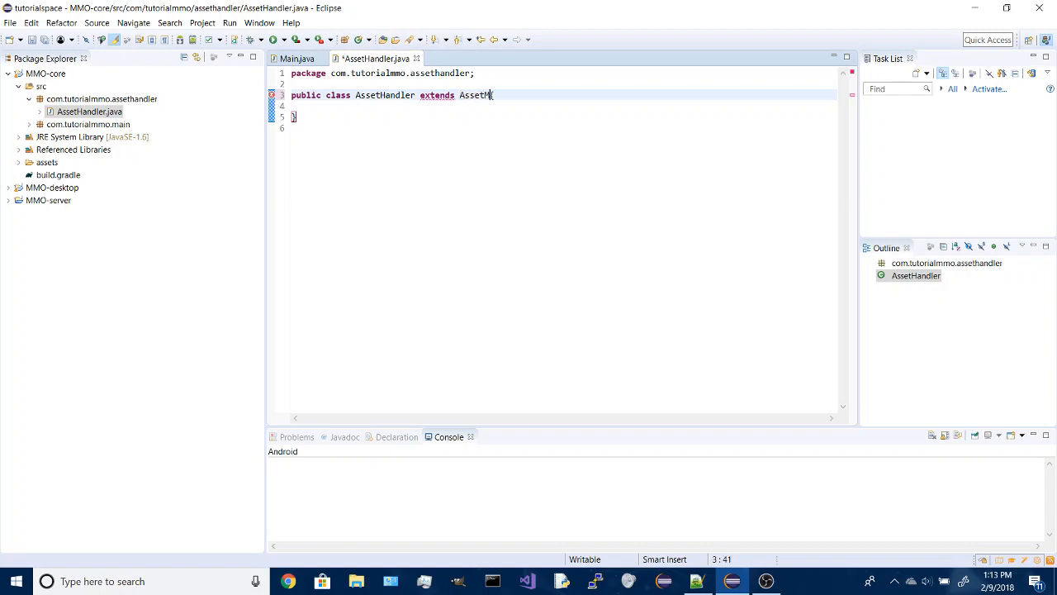
type("anager")
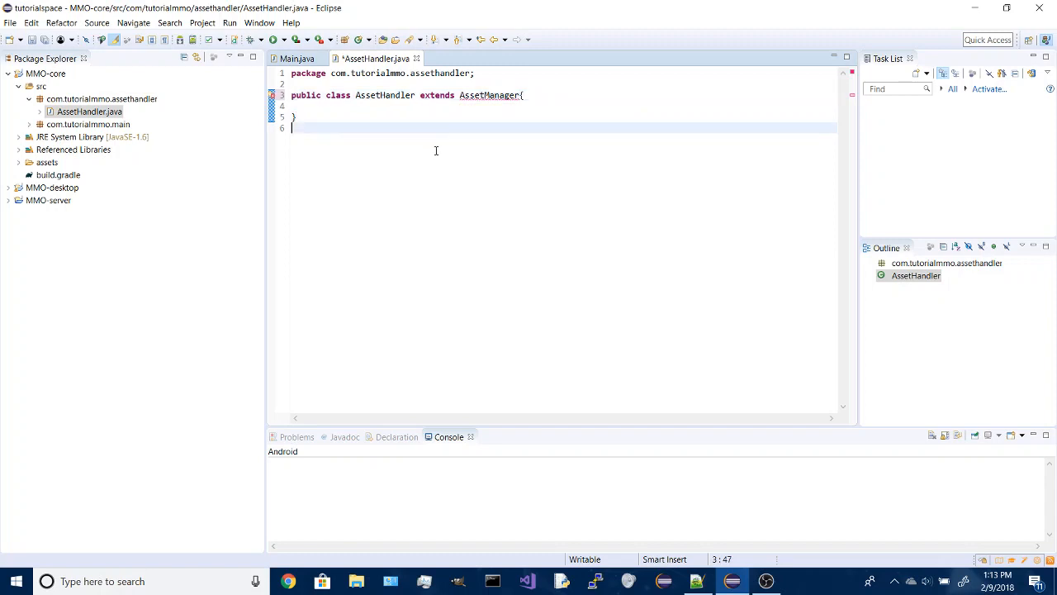
mouse_move(483, 94)
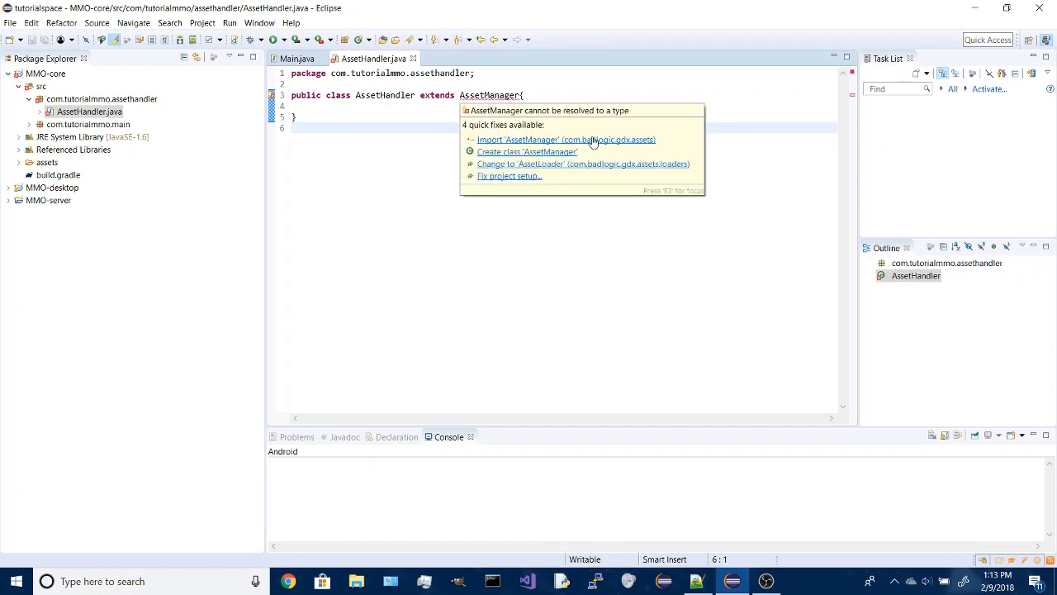
left_click(565, 139)
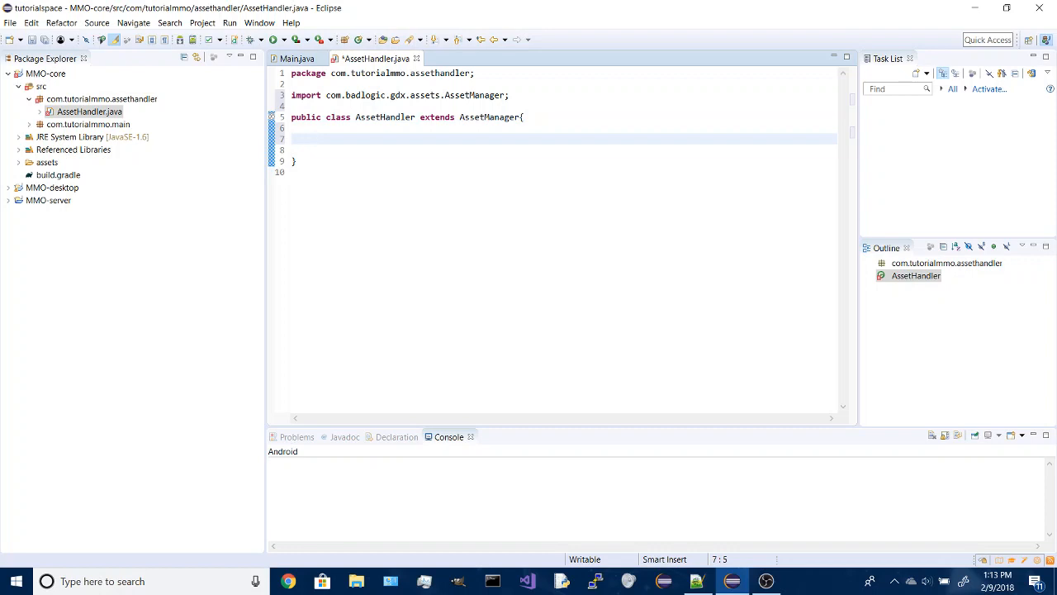
Declare private Texture fields progressBarImg, progressBarBaseImg and backgroundImg.
type("private")
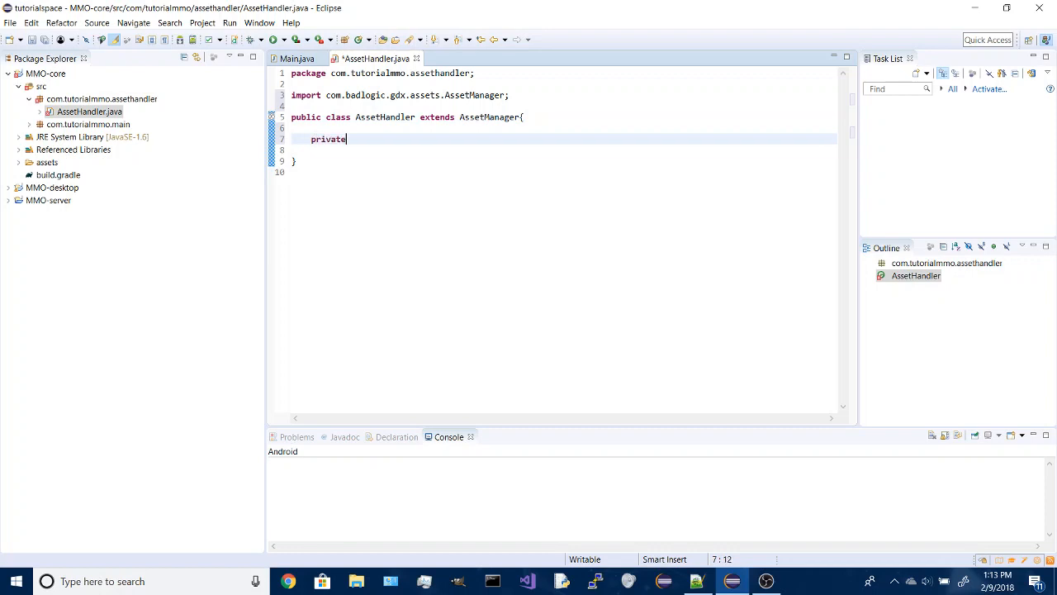
type("Text")
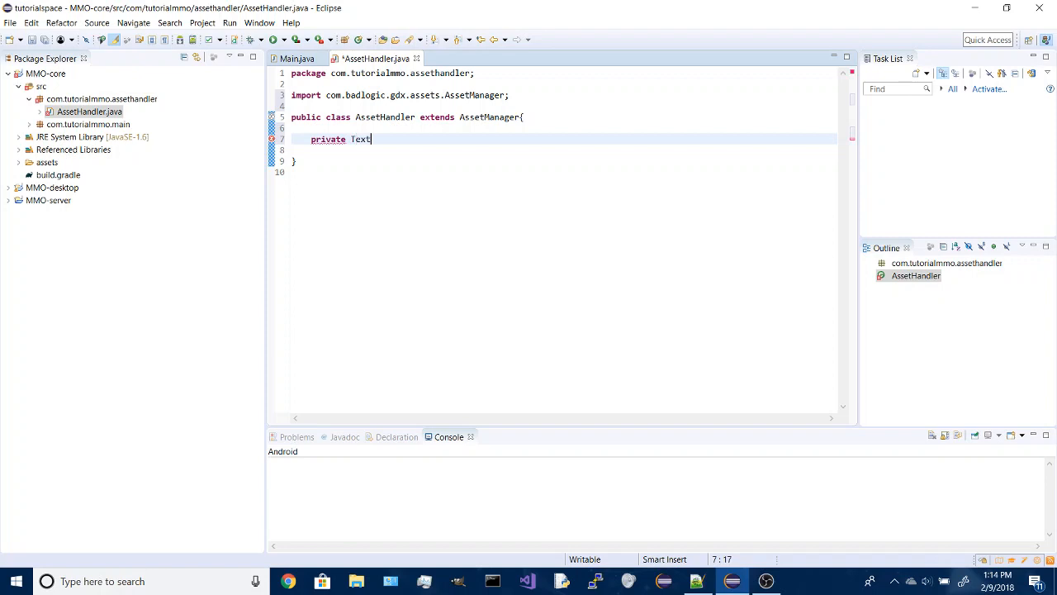
type("ure")
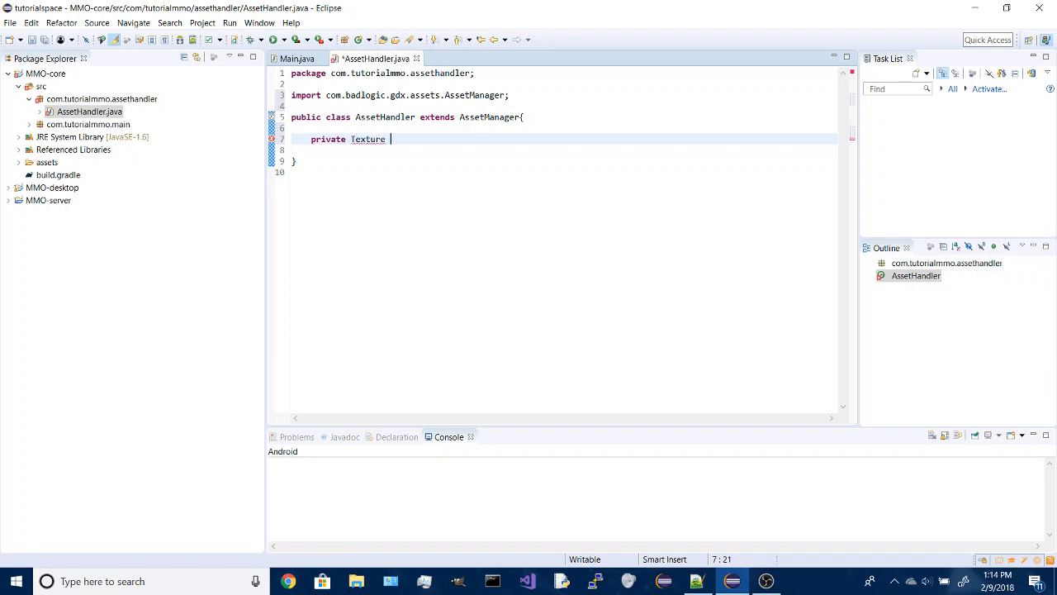
type("progree")
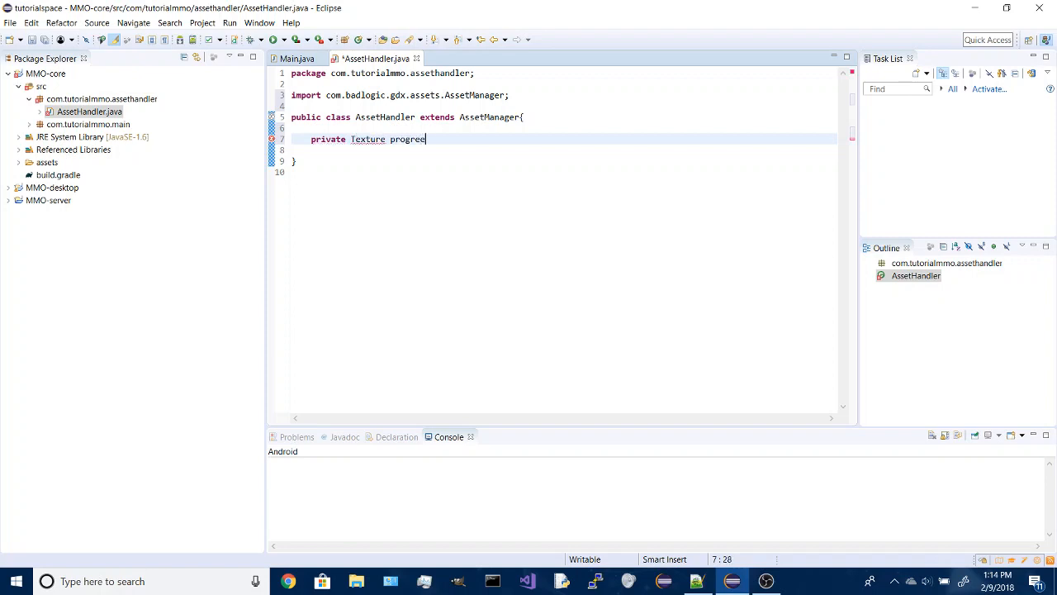
type("ss")
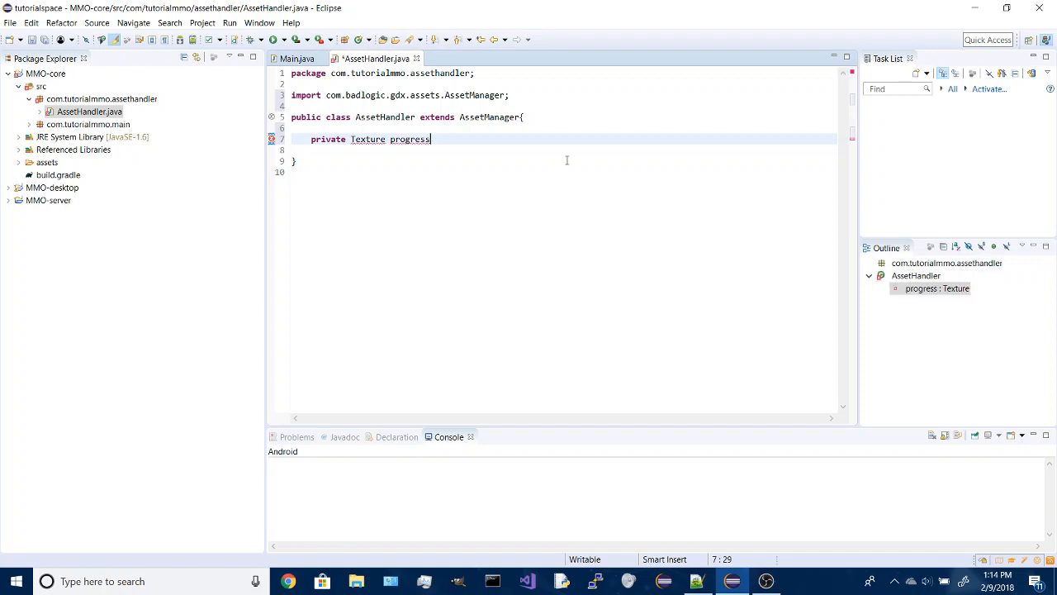
type("BarImg")
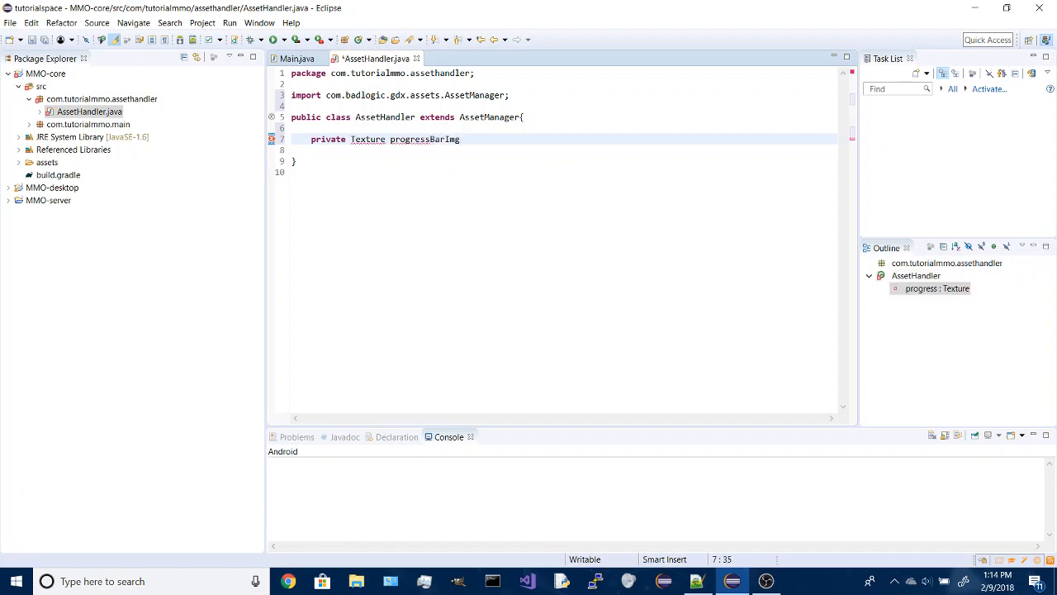
type(";")
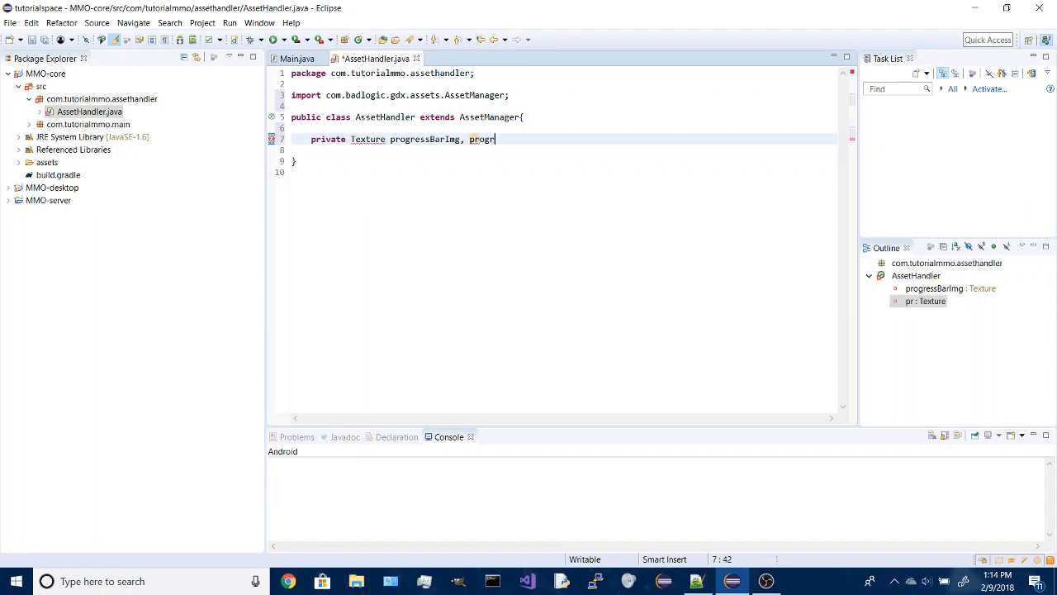
type("essBarBase")
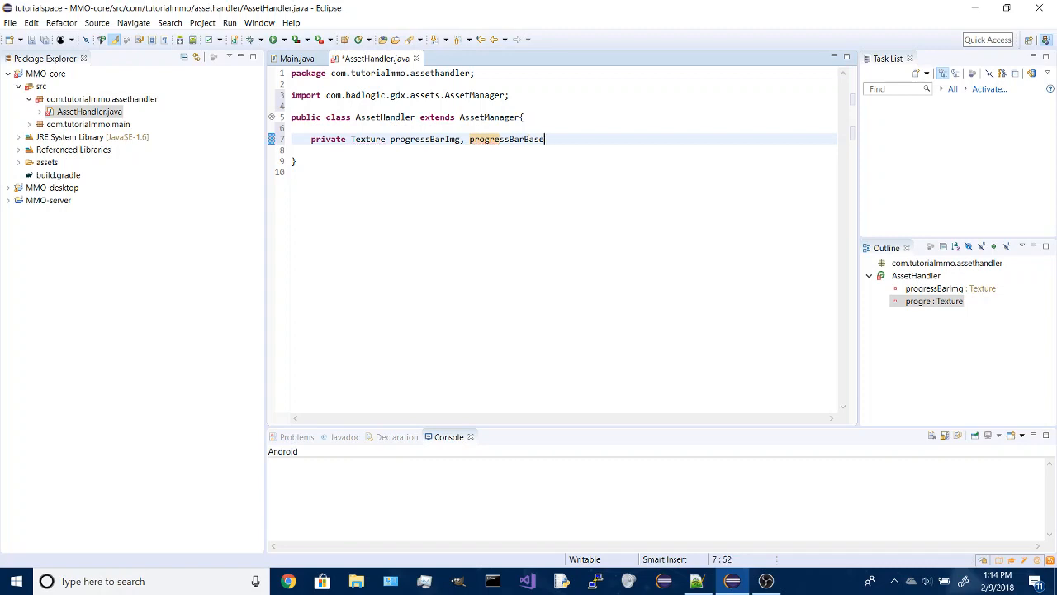
type("IMg")
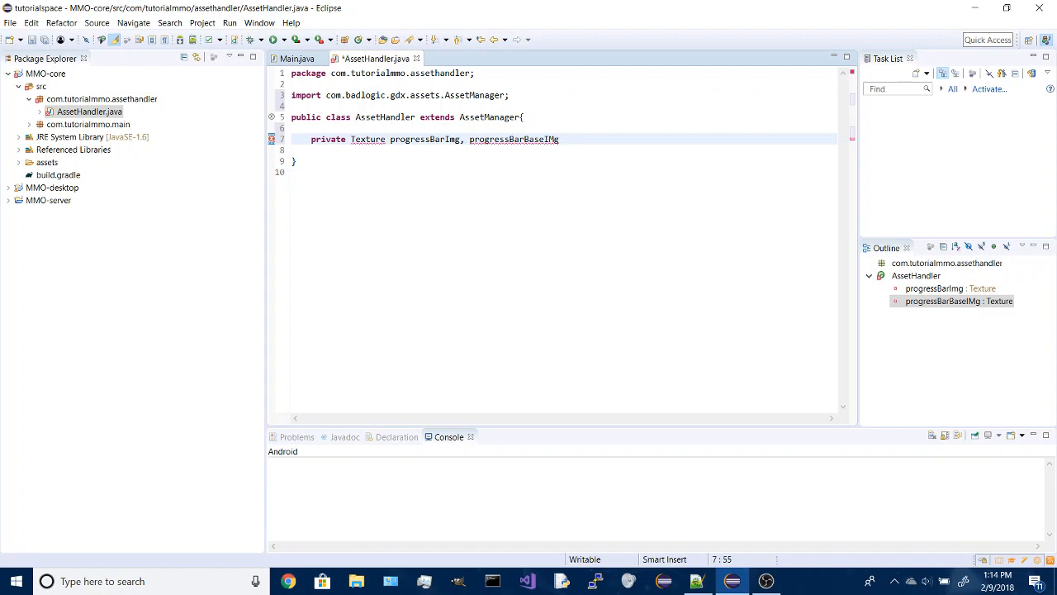
key("BackSpace")
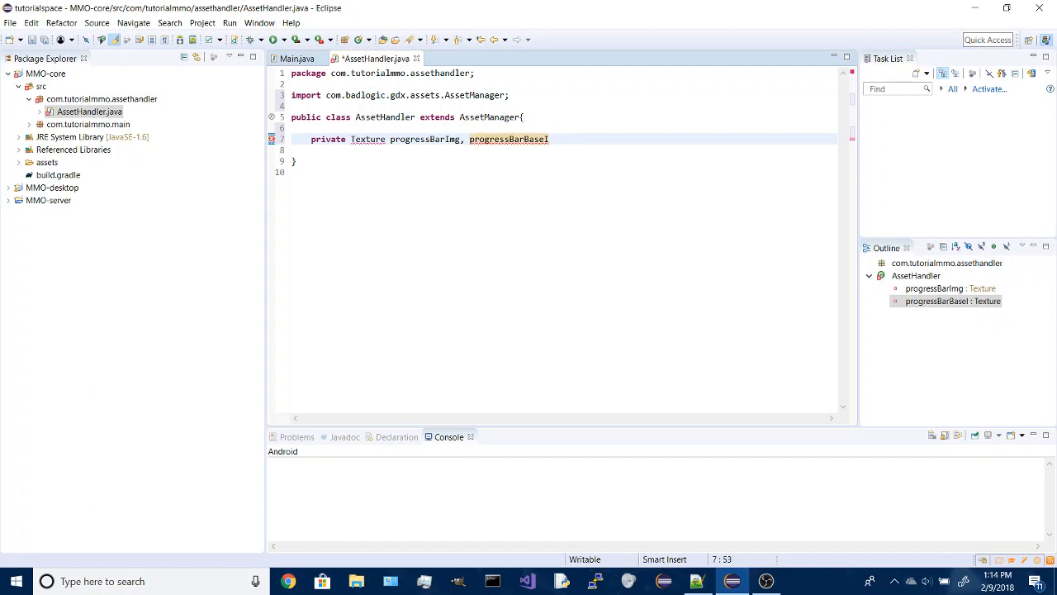
type("mg")
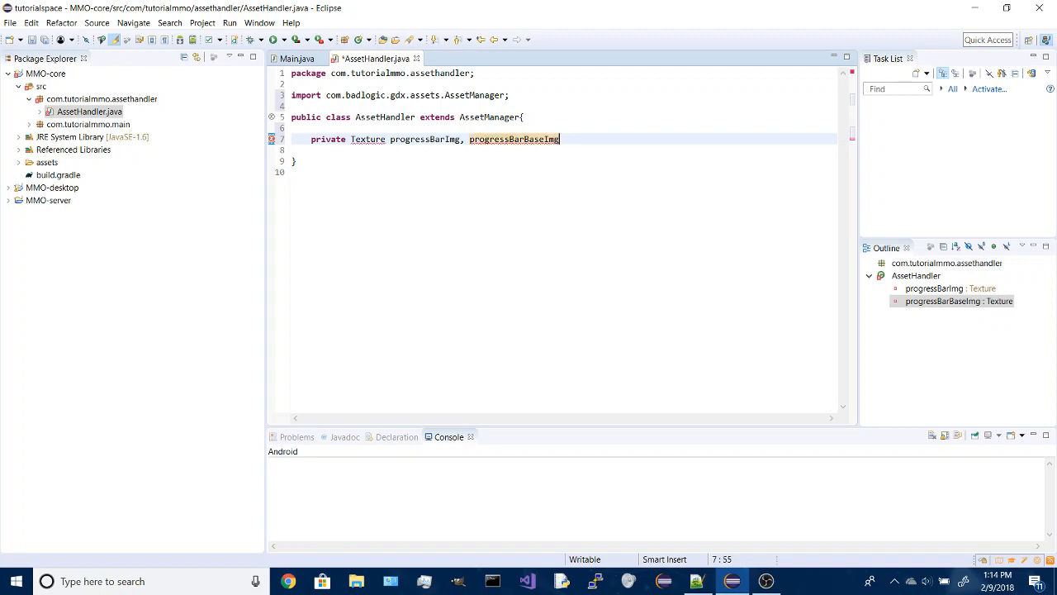
type(", backgro")
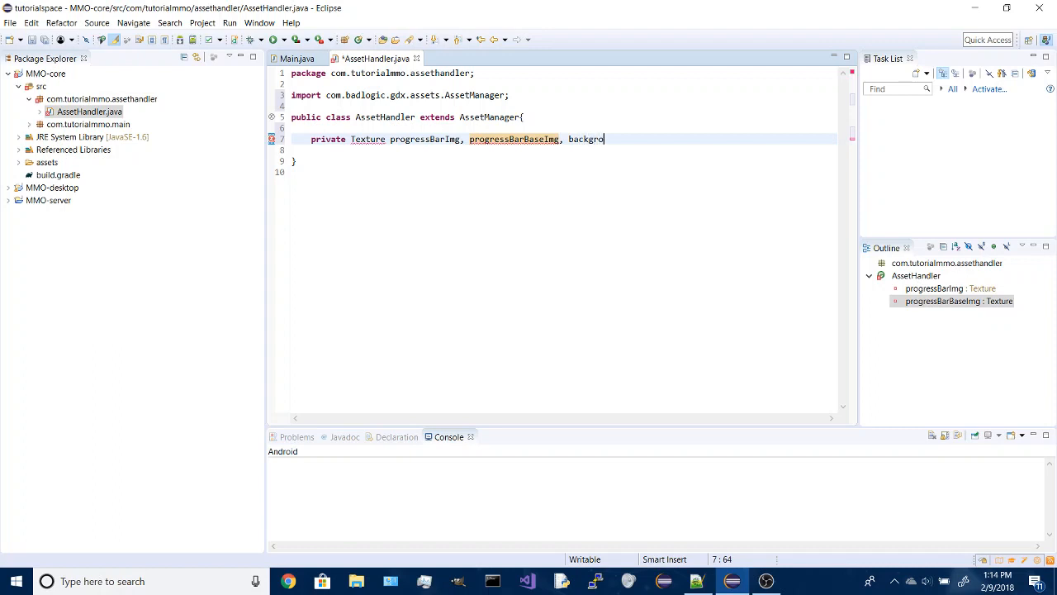
type("undImg")
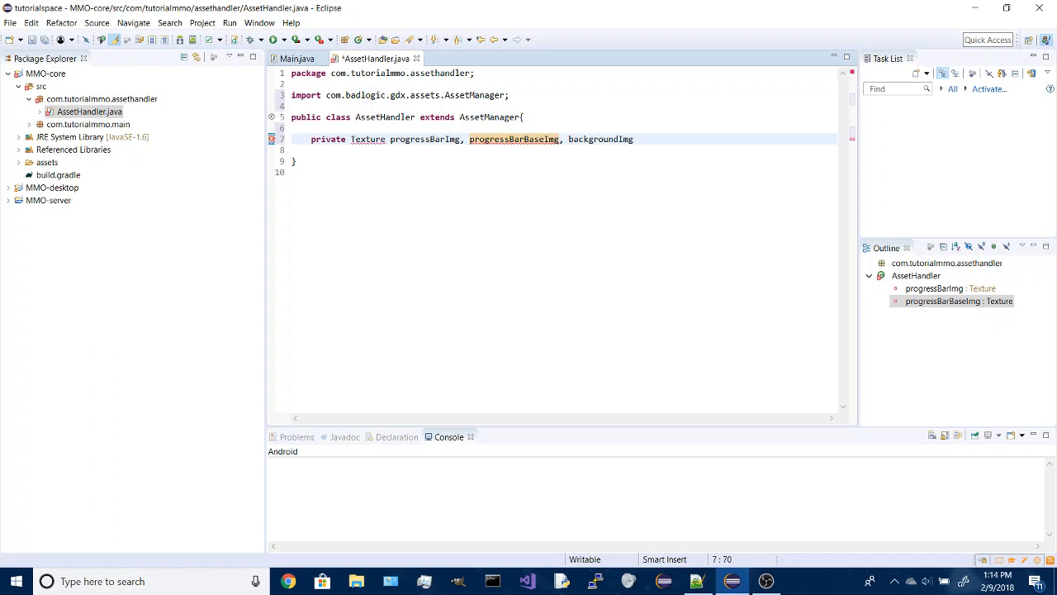
type(";")
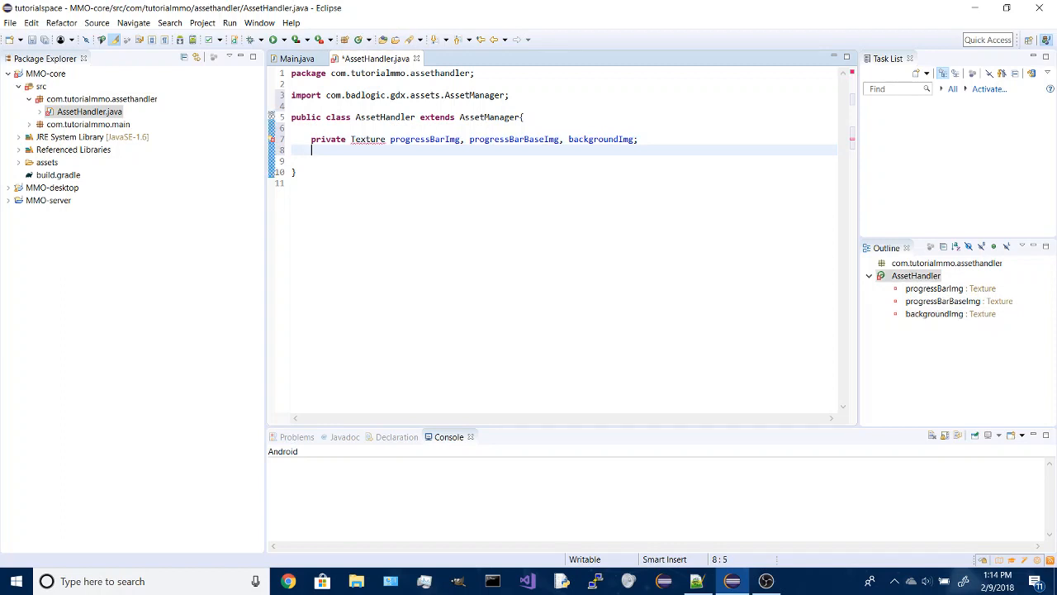
Declare private Vector2 pbPos and private BitmapFont font fields.
type("private")
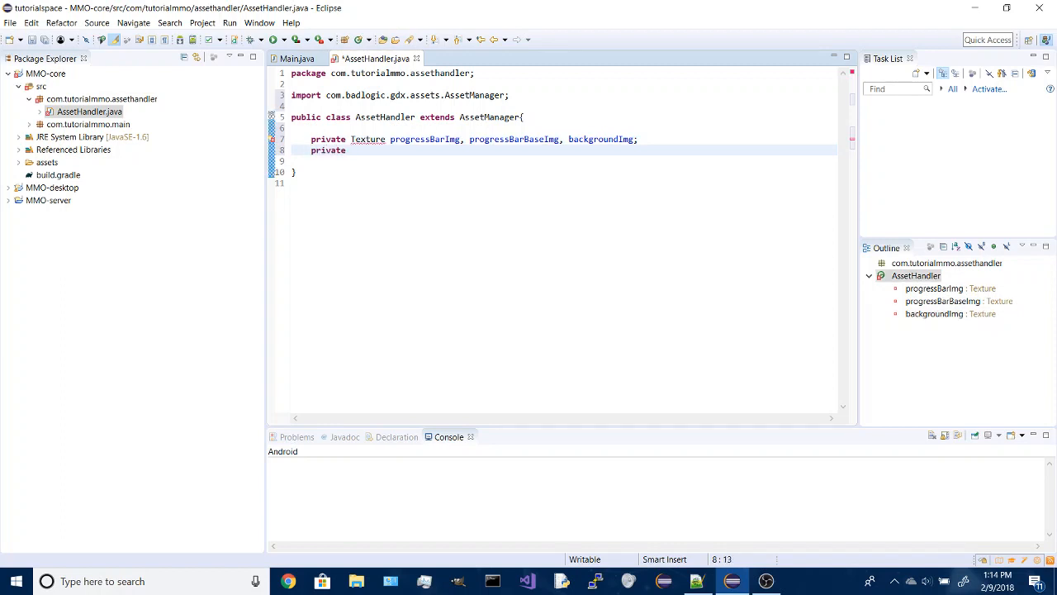
type("Vector")
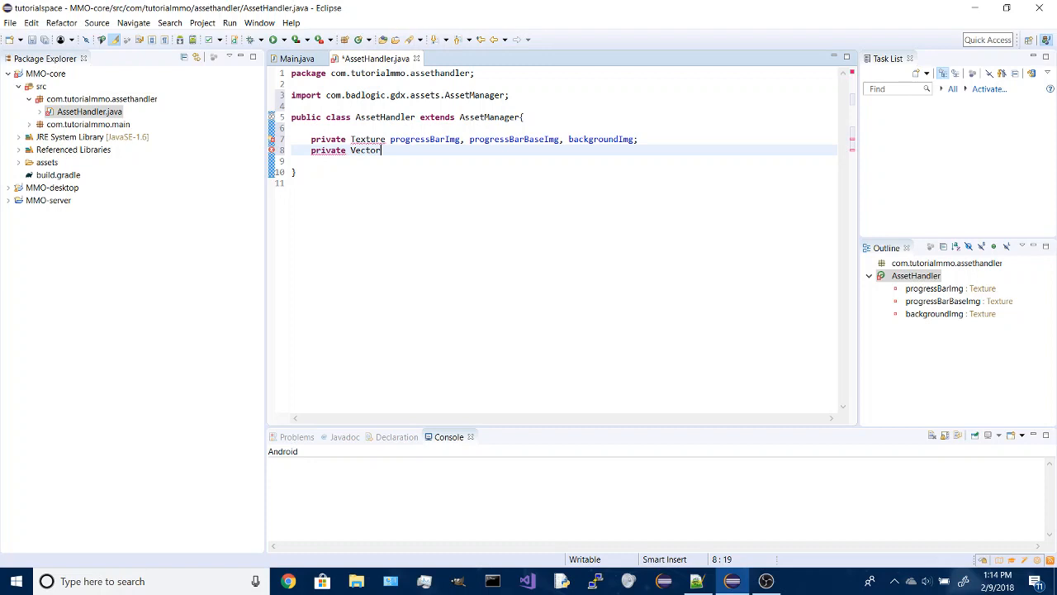
type("2")
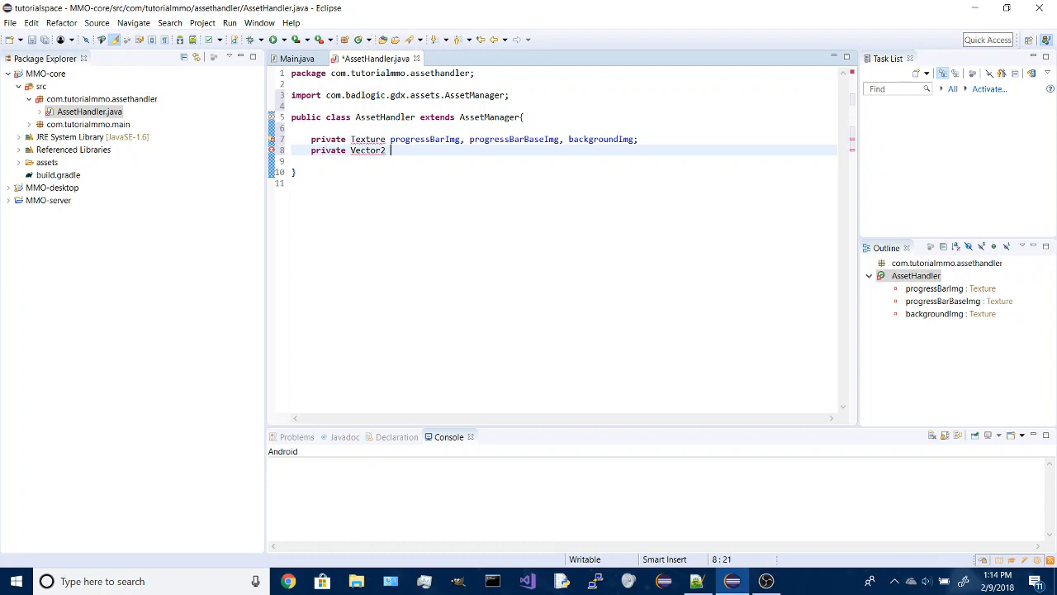
type("pbPos;")
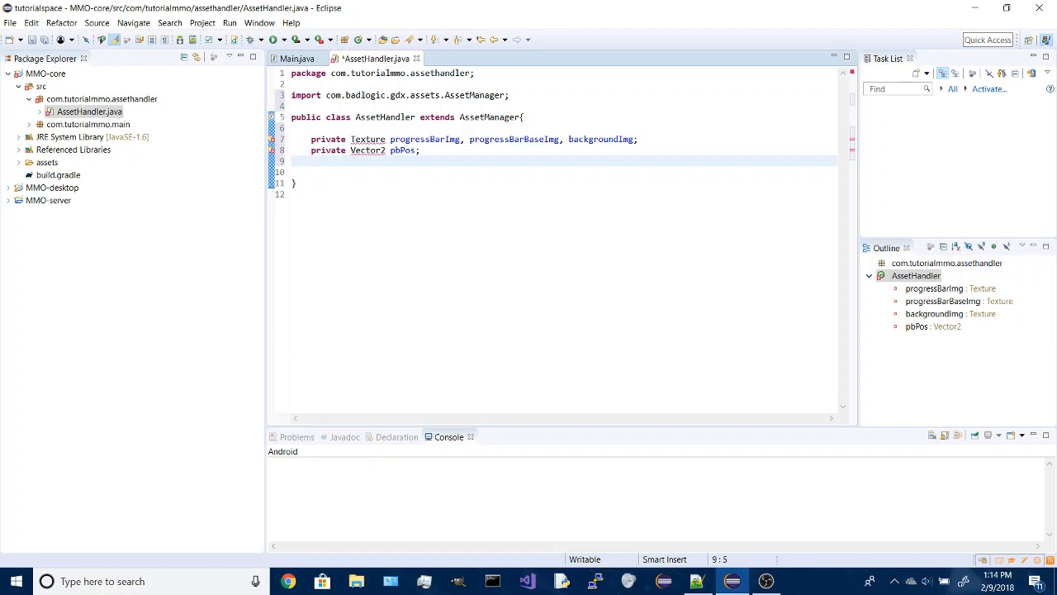
type("private")
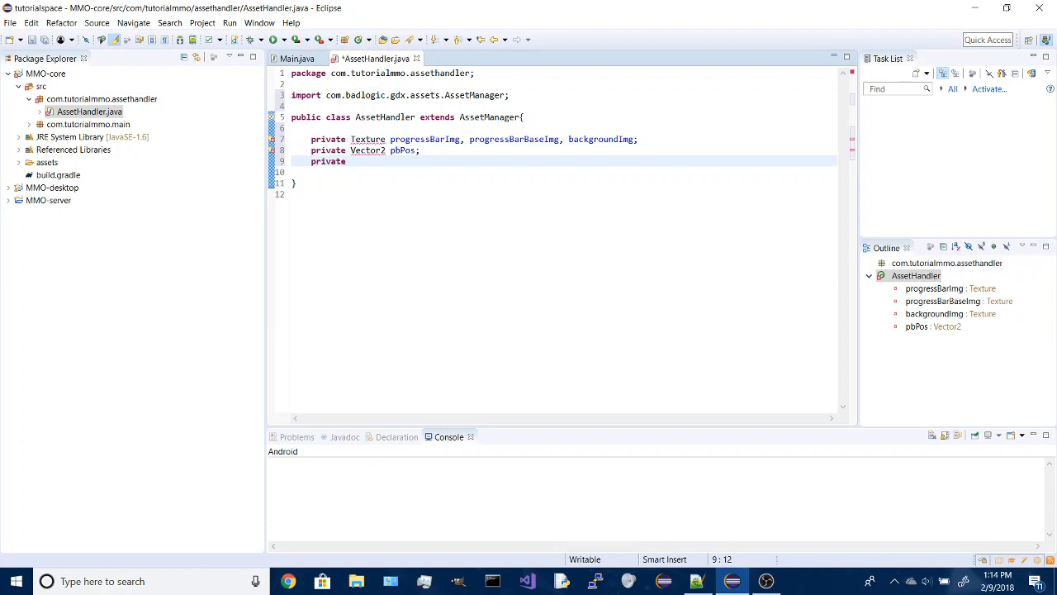
type("Bitmap")
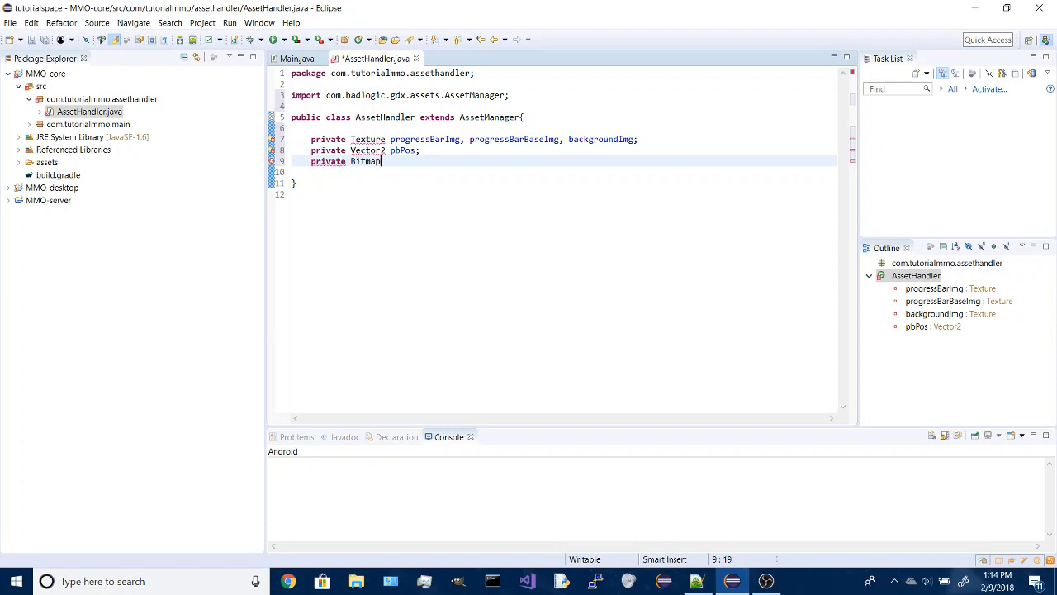
type("Font")
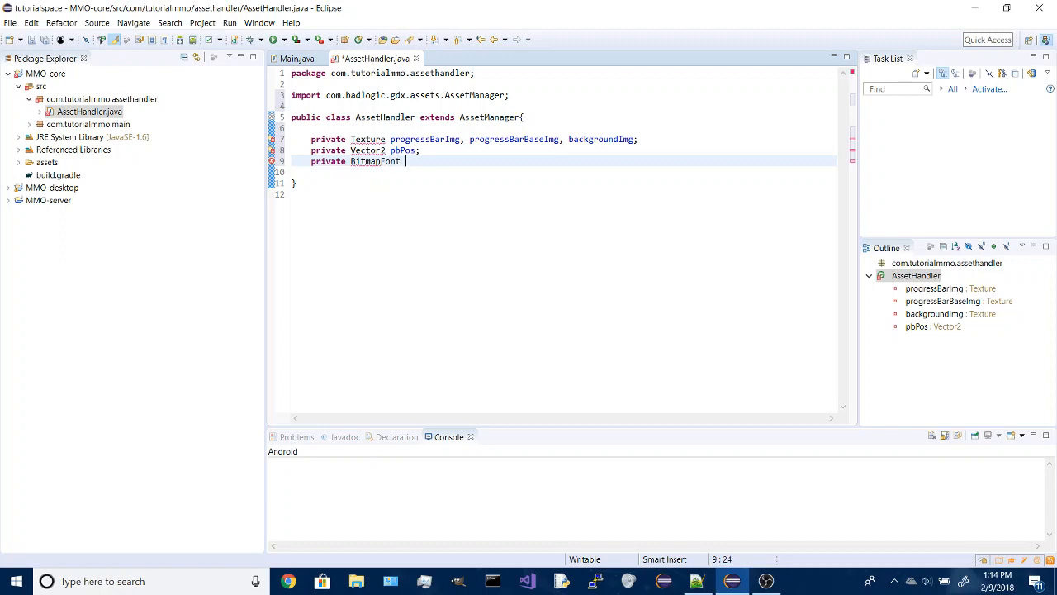
type("font;")
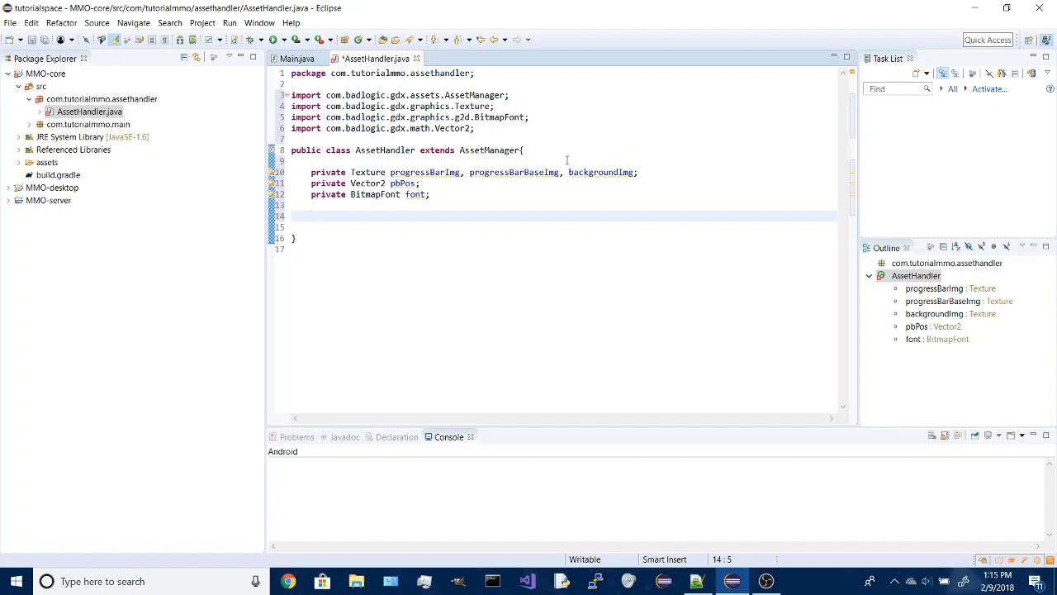
Write the signature public <T> void loadAssetList(HashMap<String,Class<?>> array).
type("public <T>")
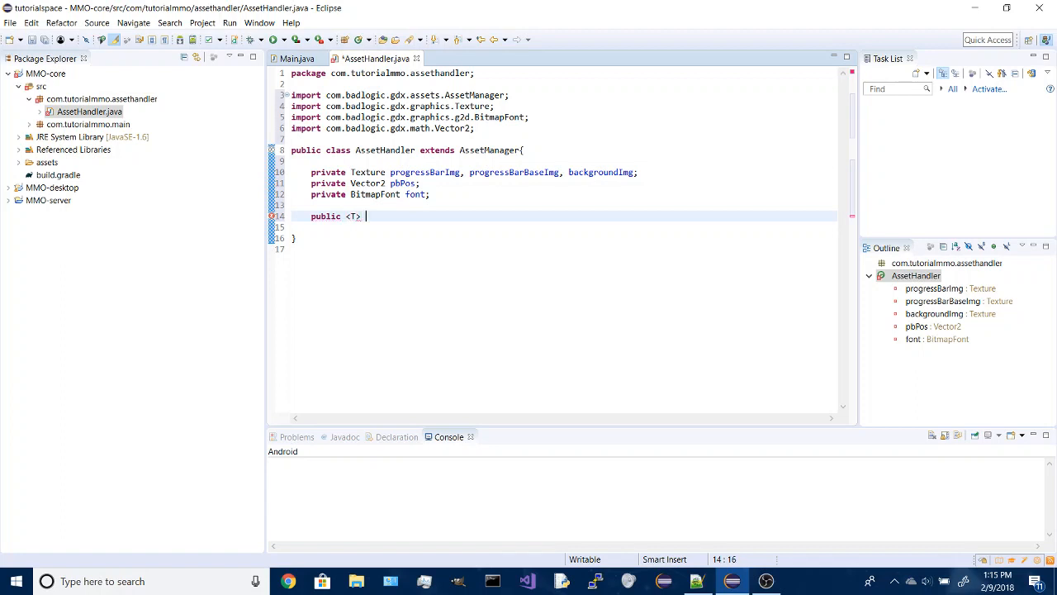
type("void")
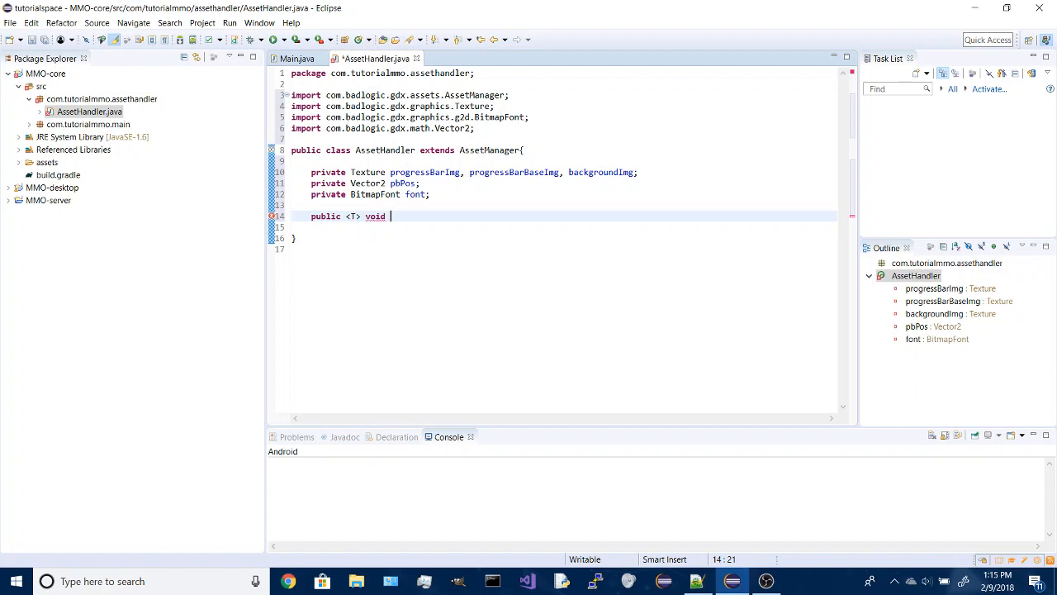
type("loadAsset")
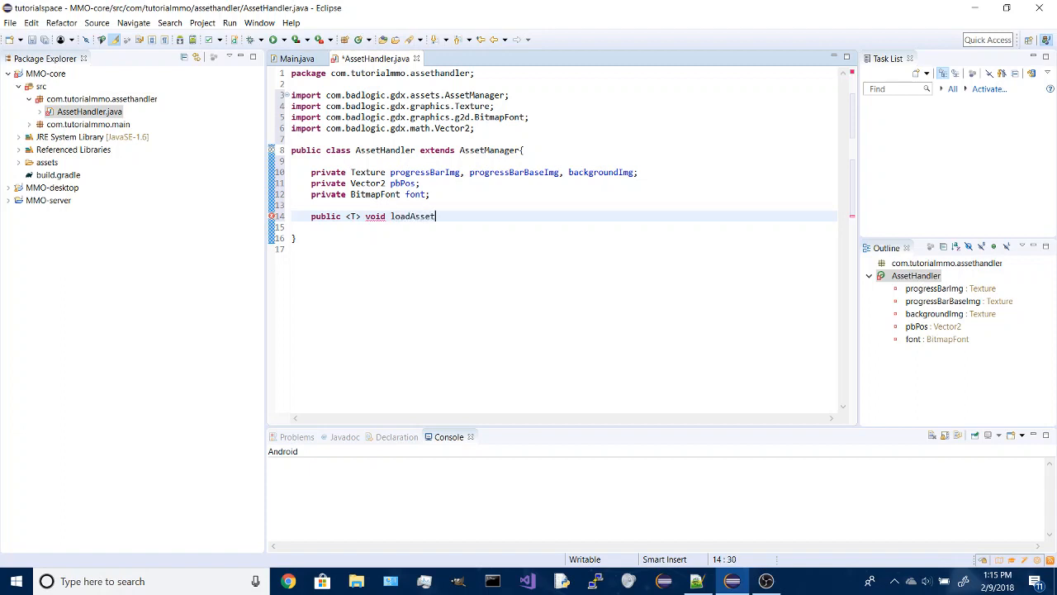
type("List")
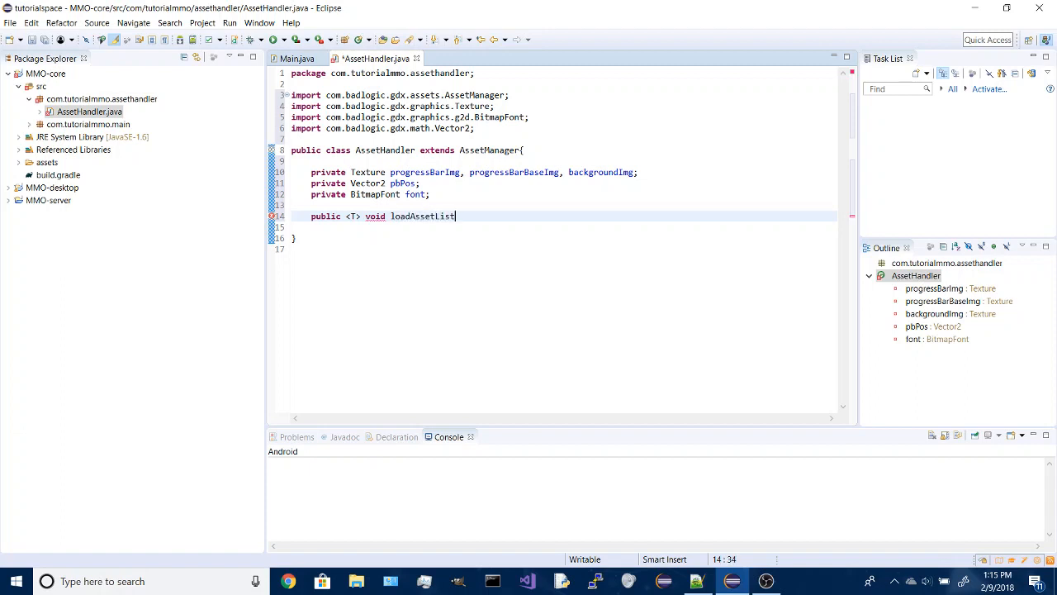
type("(HashMap<>")
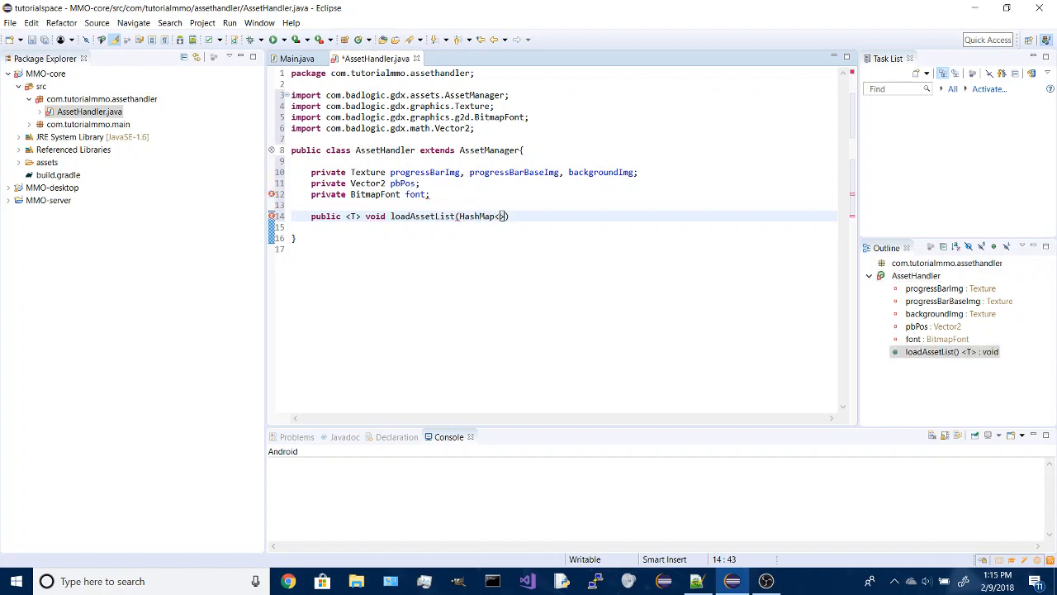
type("String,Class<?>")
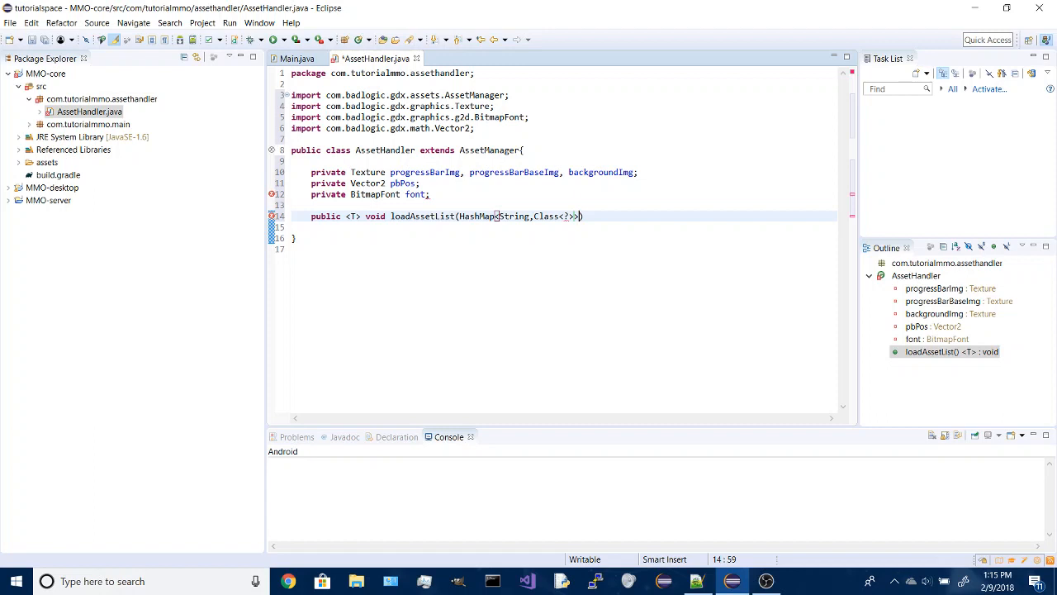
type("arraty")
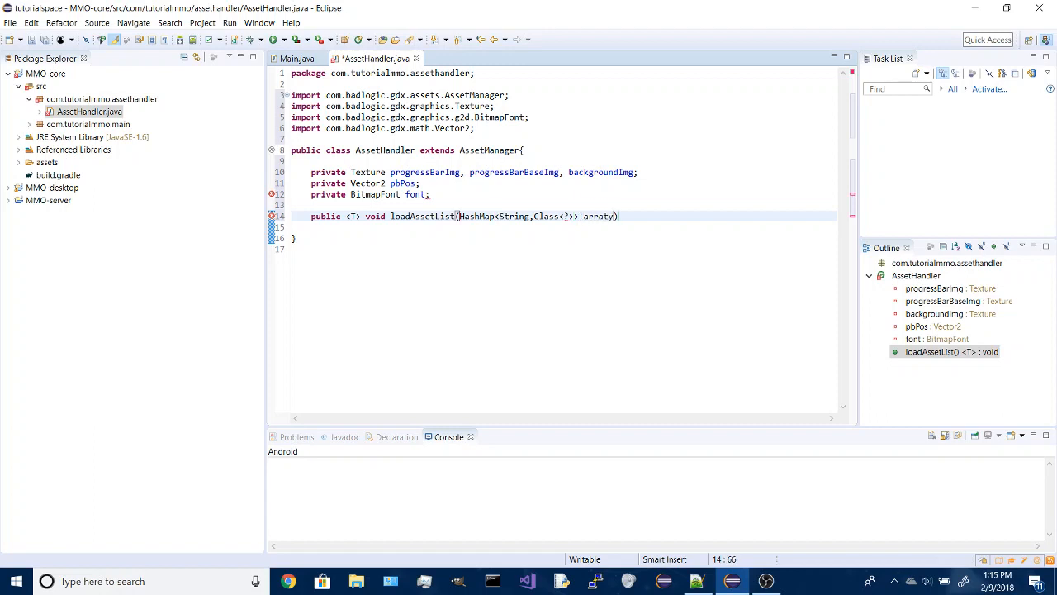
key("Backspace")
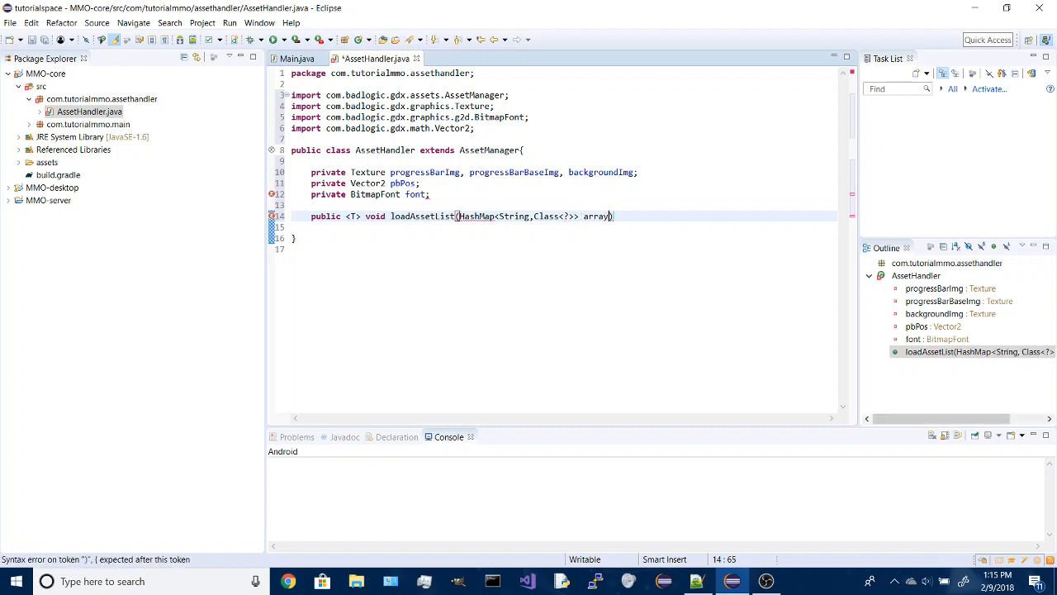
type("{")
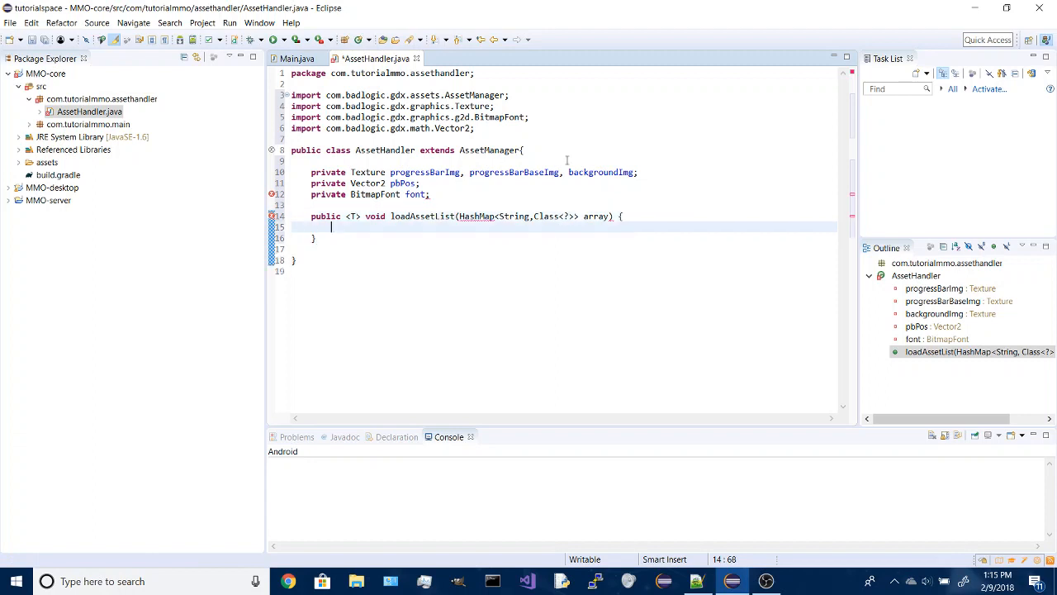
Add a for-each loop over HashMap.Entry<String,Class<?>> entries of array.entrySet().
type("for(")
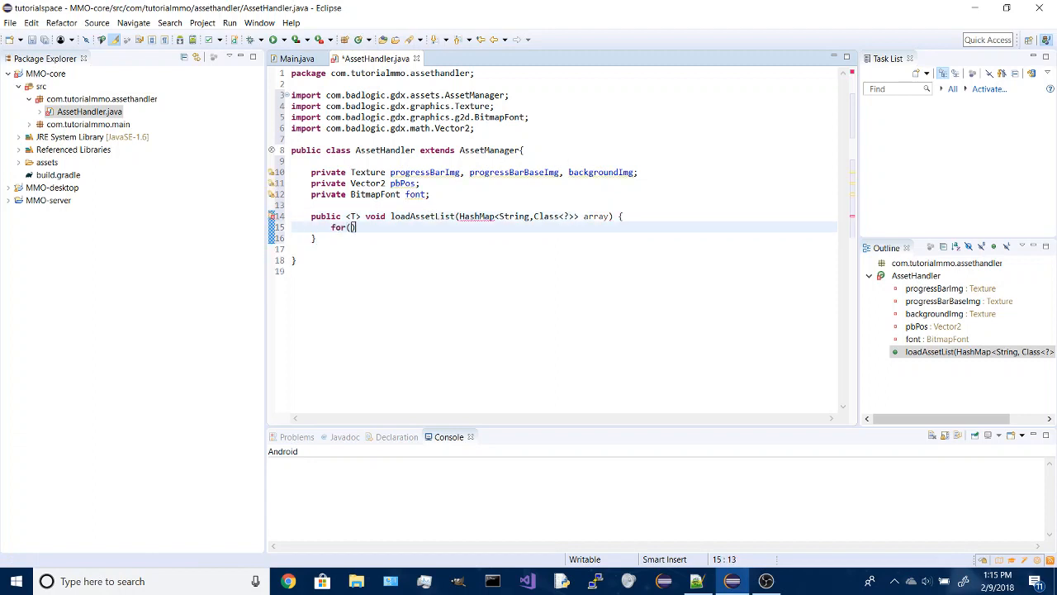
type("HashMap.")
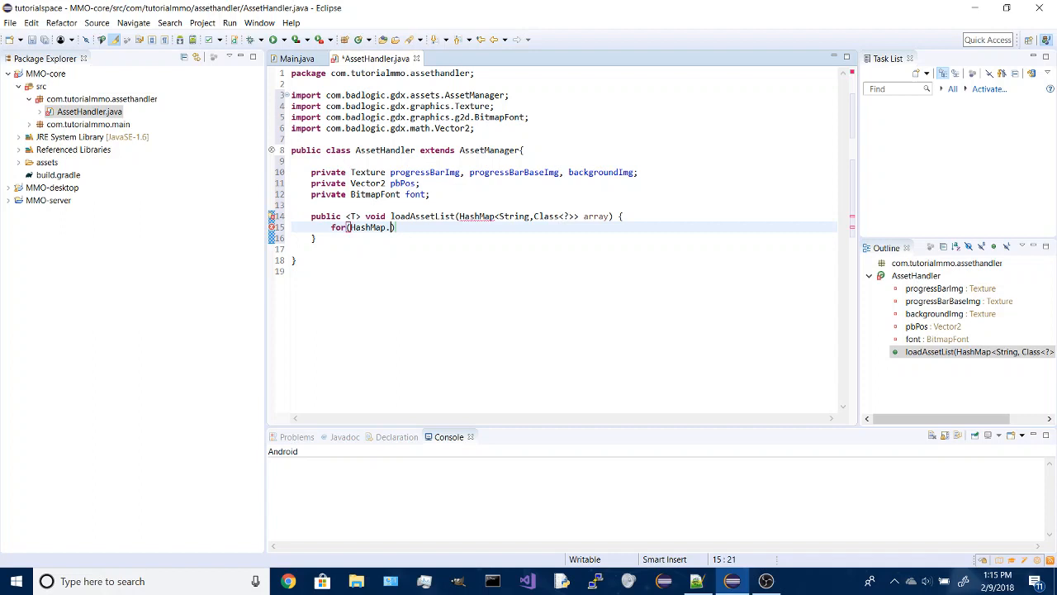
type("Entry")
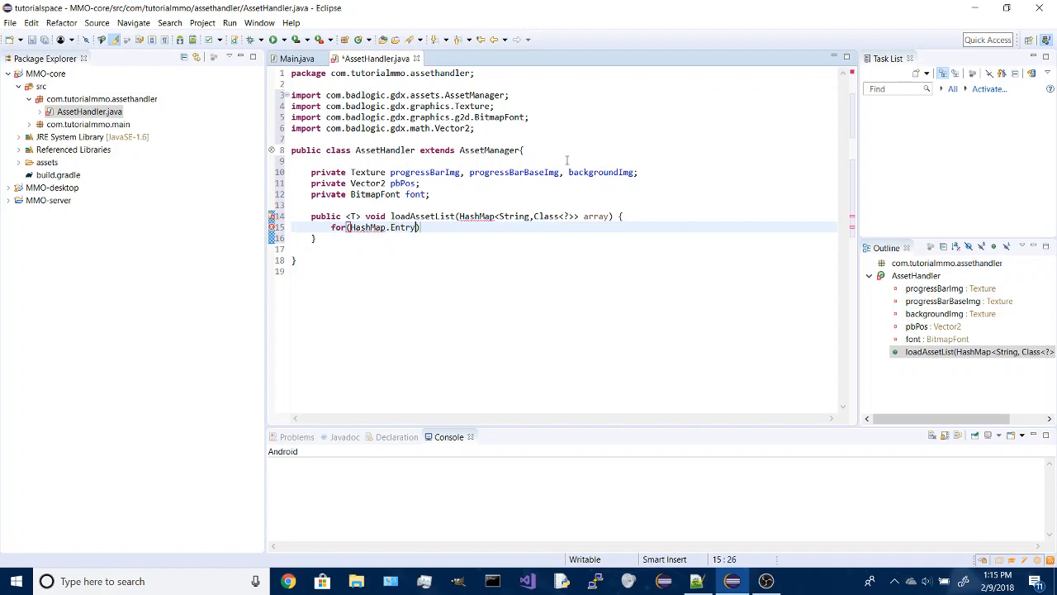
type("<>")
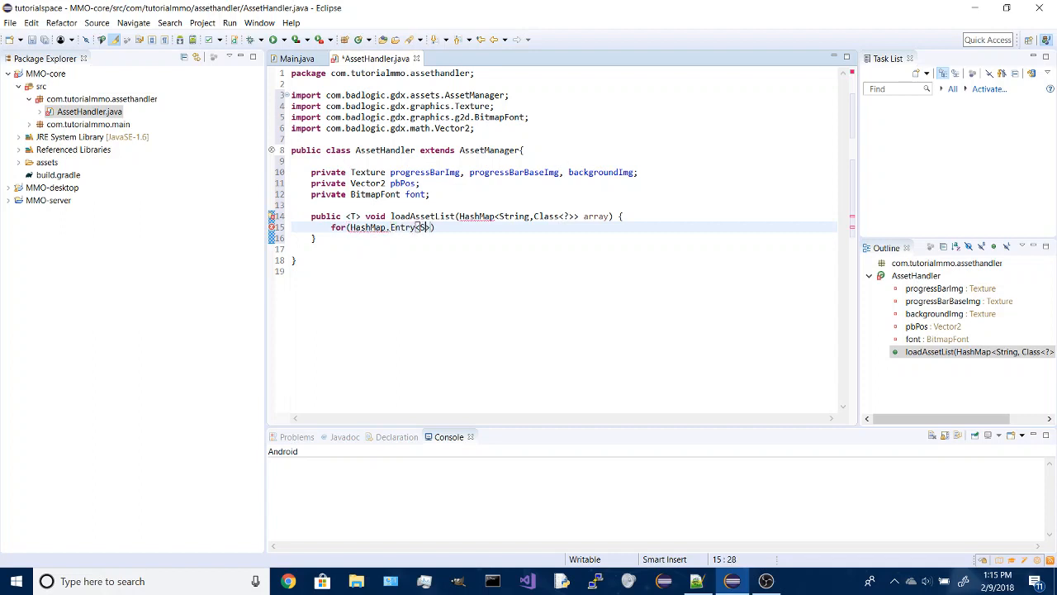
type("tring,Class<?")
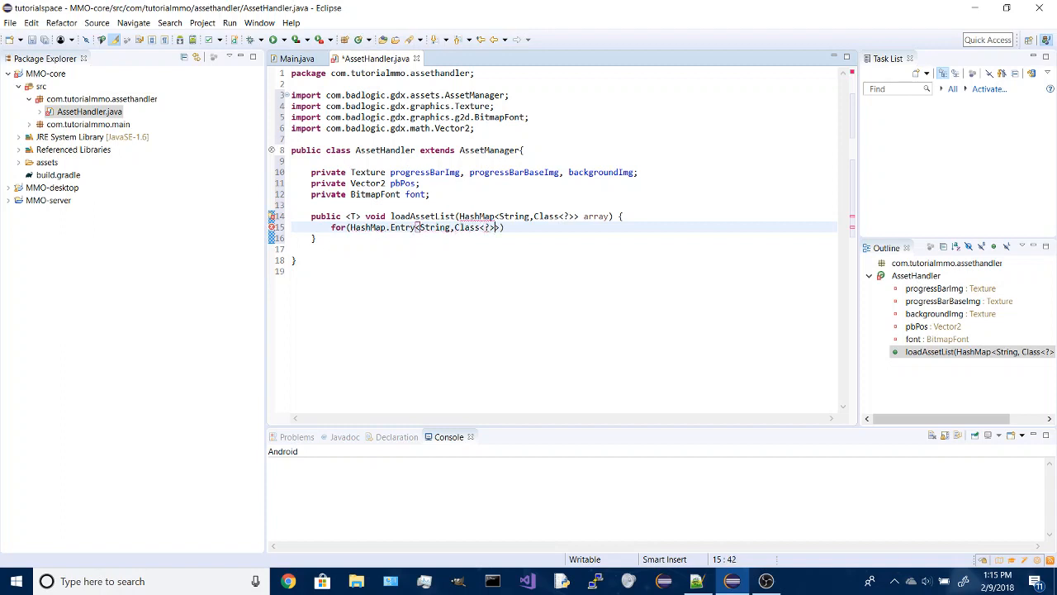
type("asset : a")
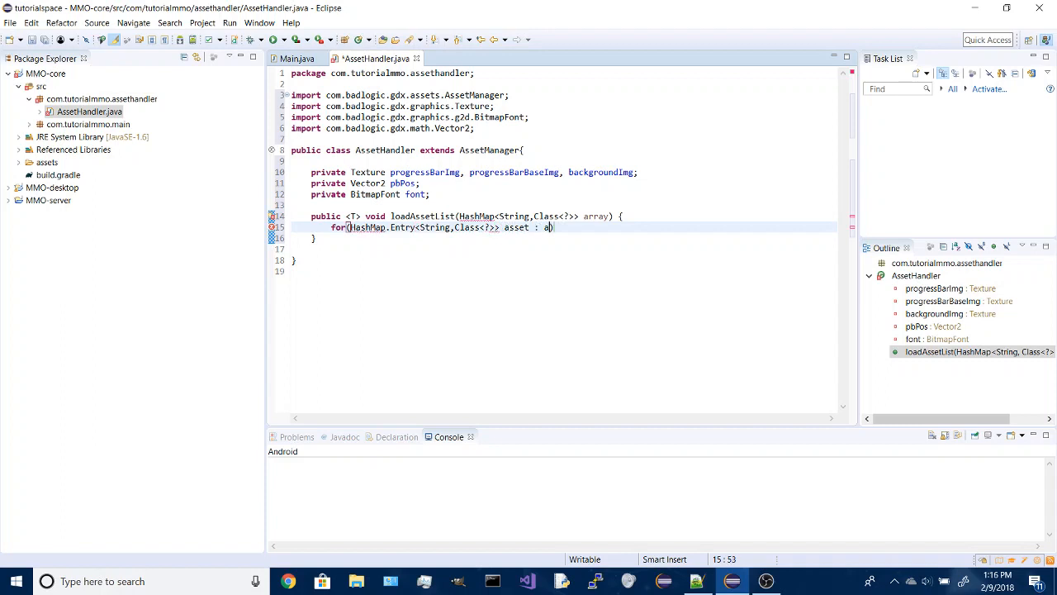
type("rray.entrySet(")
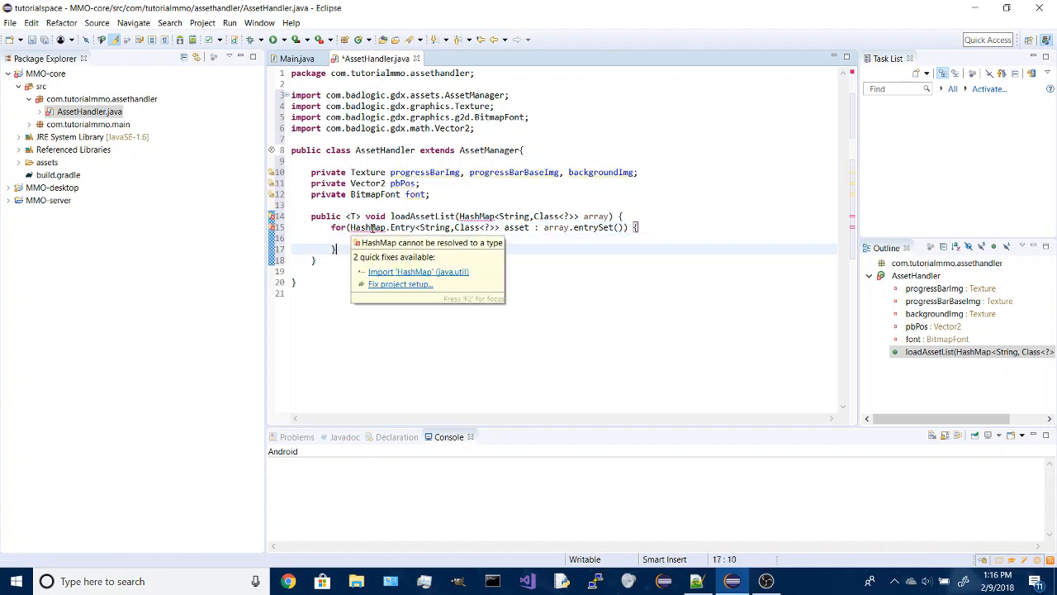
Import java.util.HashMap and load each asset by key and class only if !super.isLoaded(key).
left_click(416, 271)
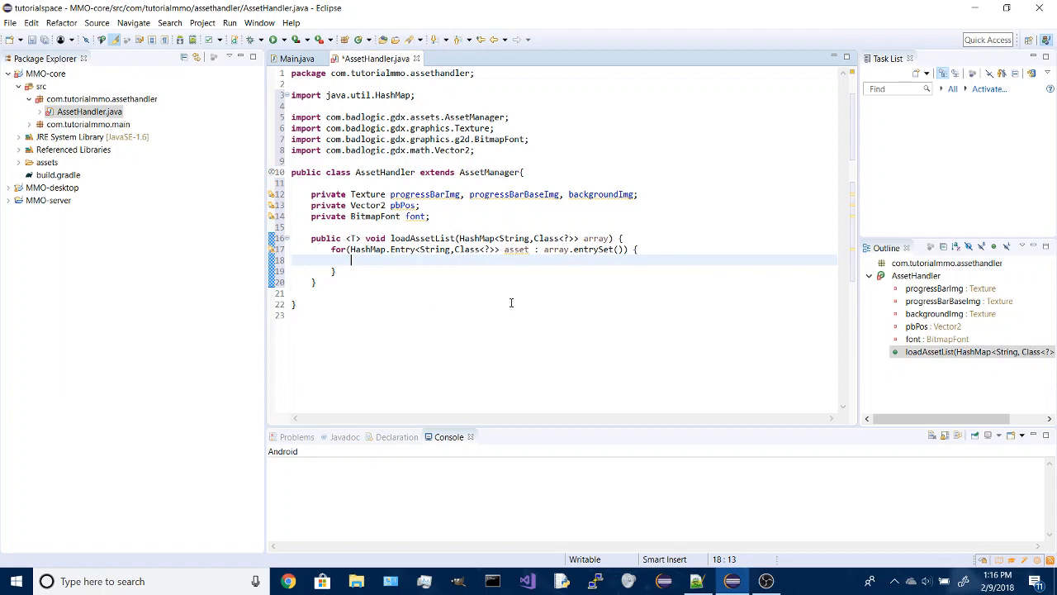
type("i")
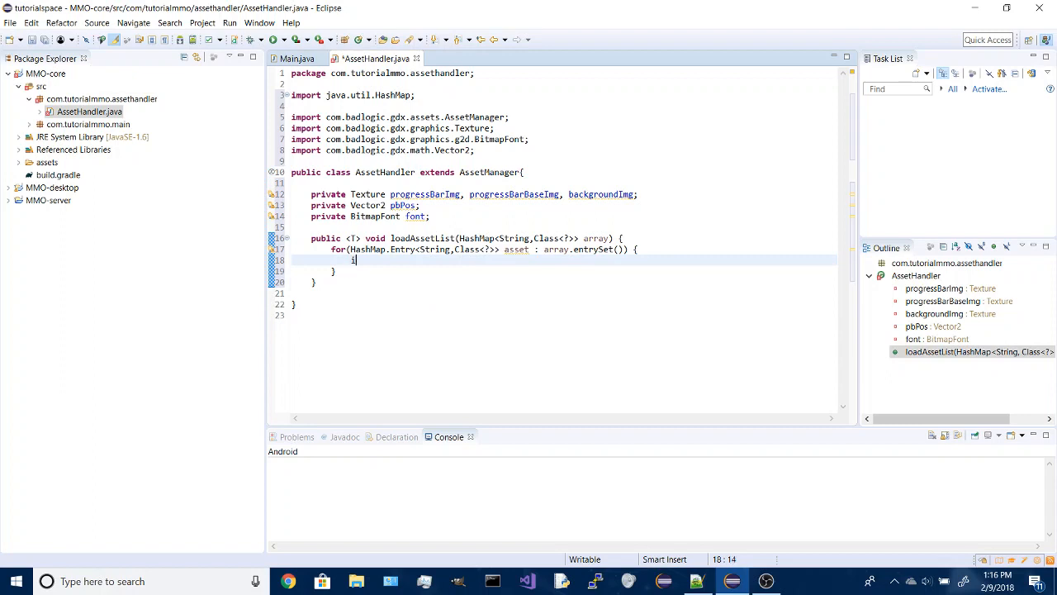
type("if(")
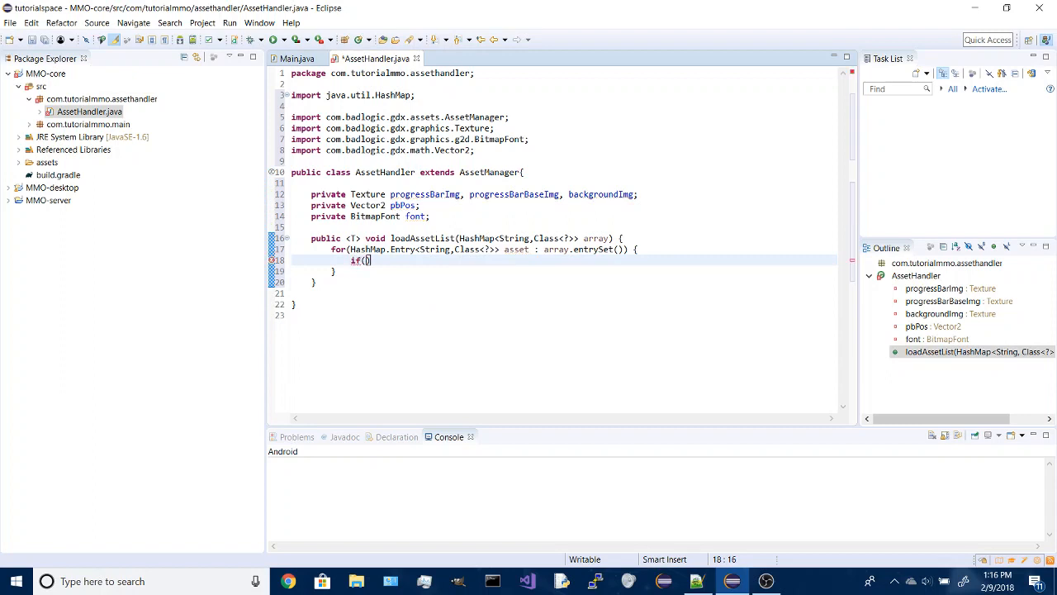
type("!super.")
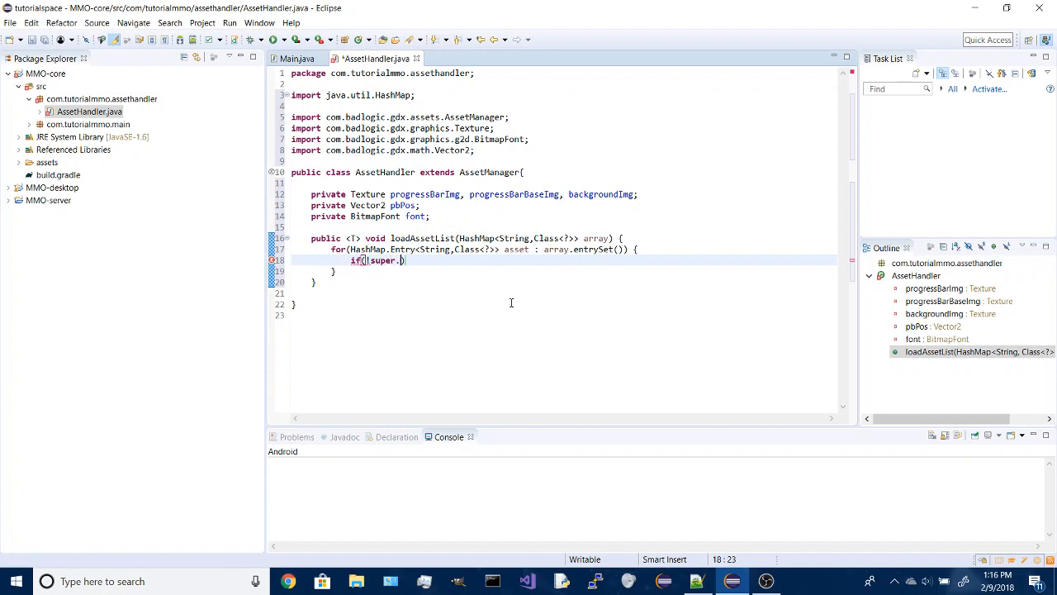
type("isLoaded(asset.getKey(")
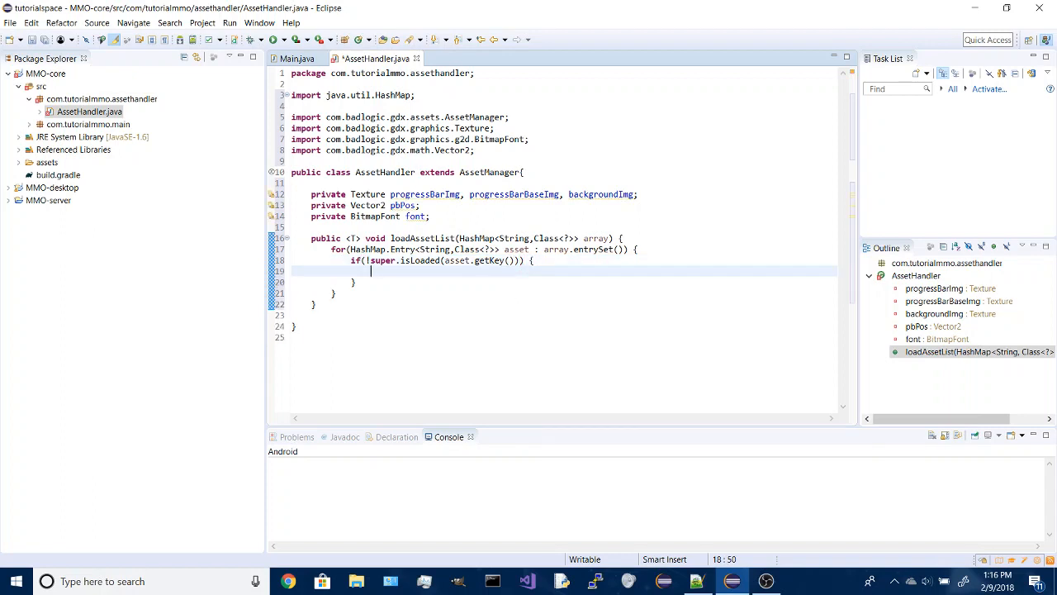
type("super.load(asset.getKey());")
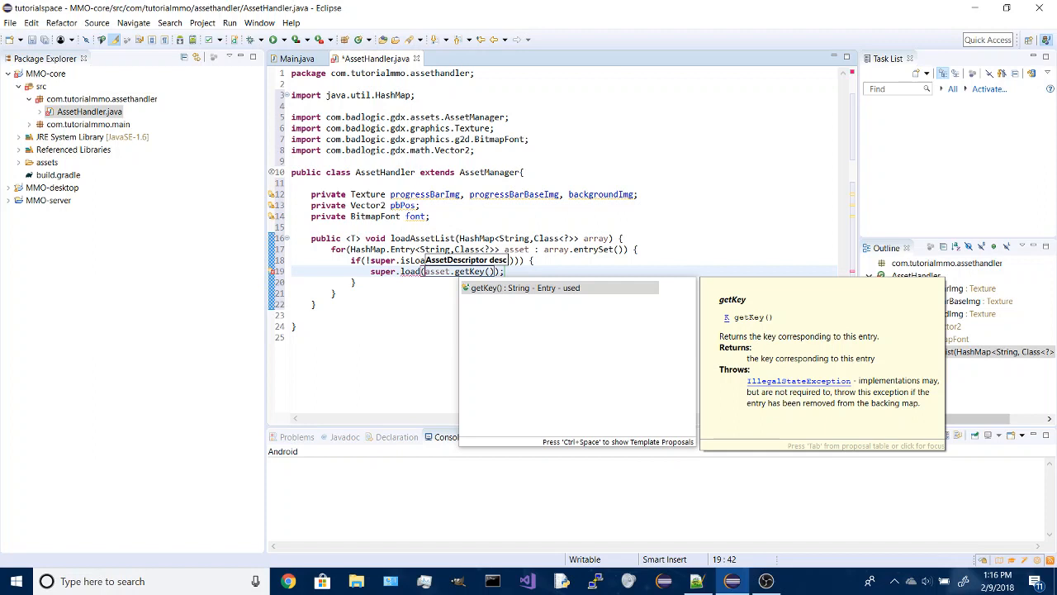
type(",asset.getValue(")
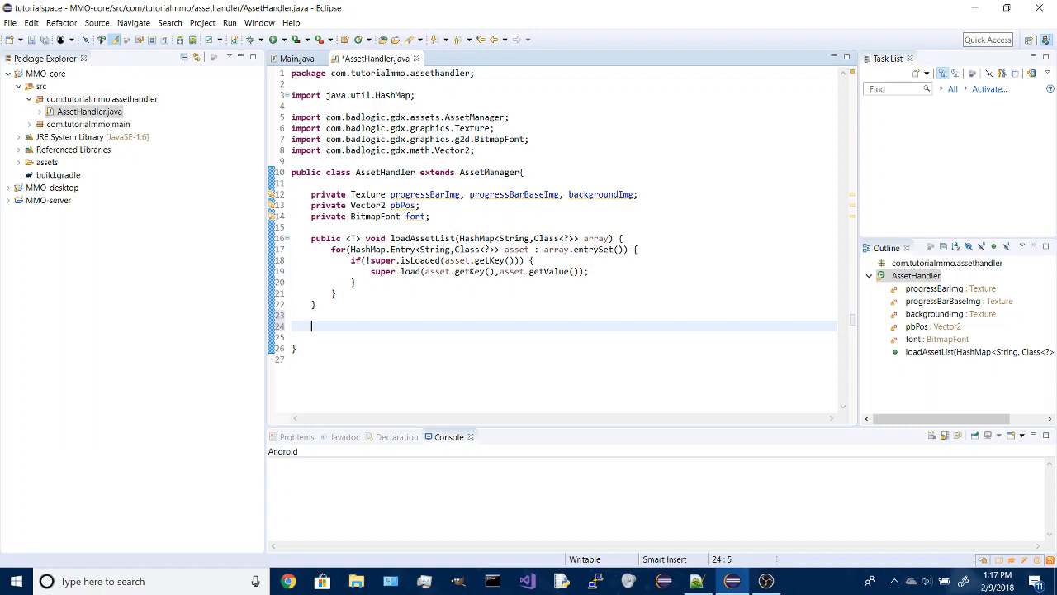
Add public <T> void clearList(HashMap<String,Class<?>> list) { list.clear(); } and save.
type("p")
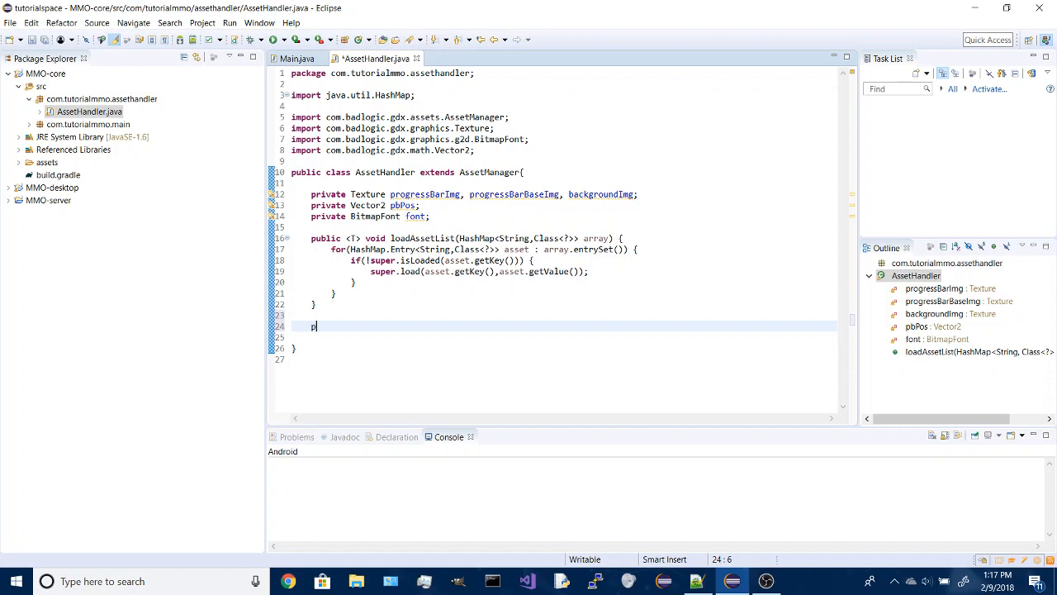
type("ublic")
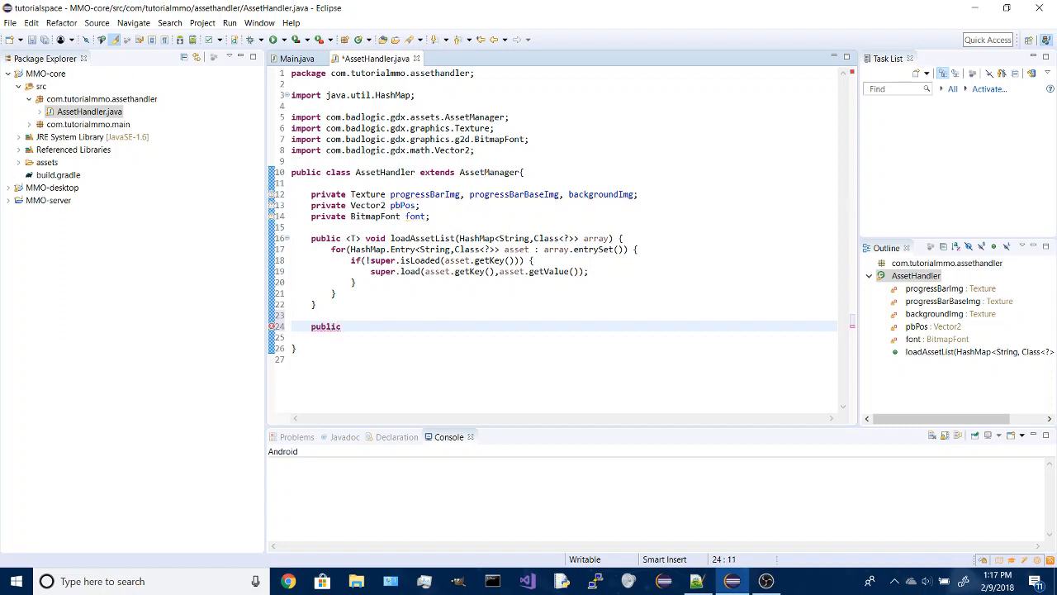
type("<T>")
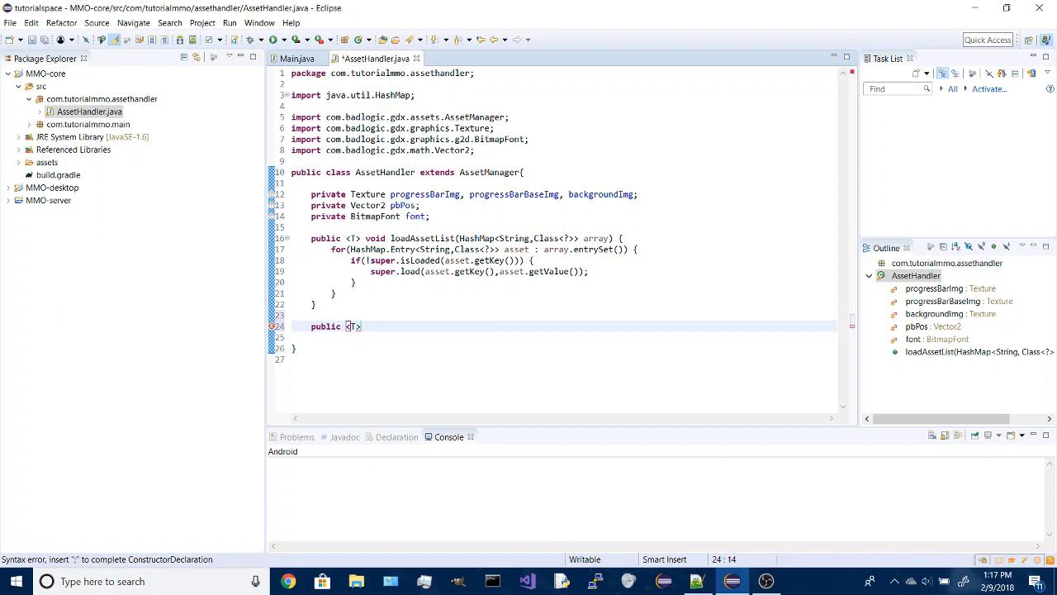
type("v")
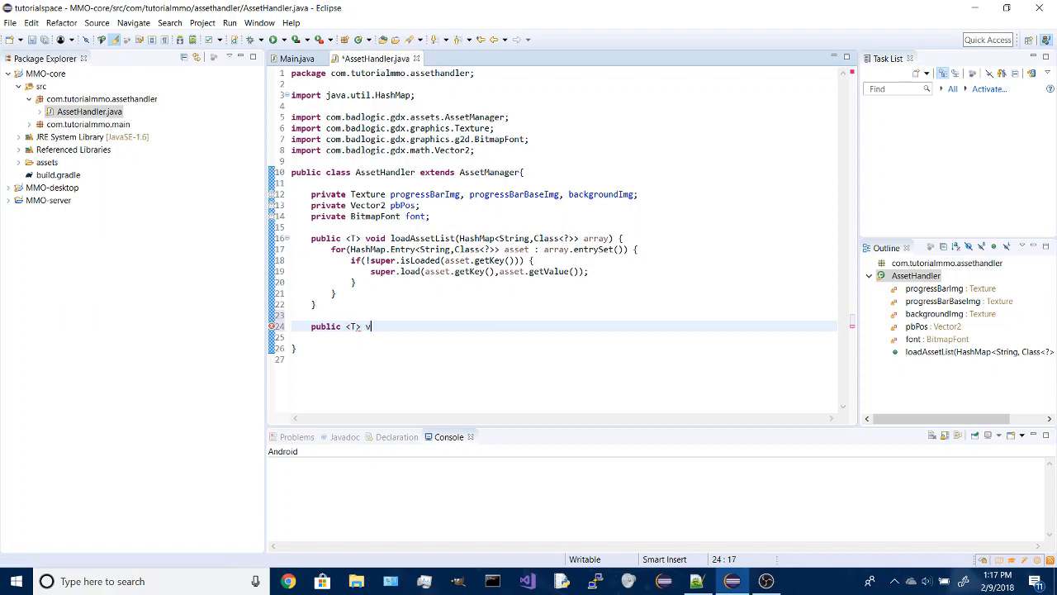
type("oid")
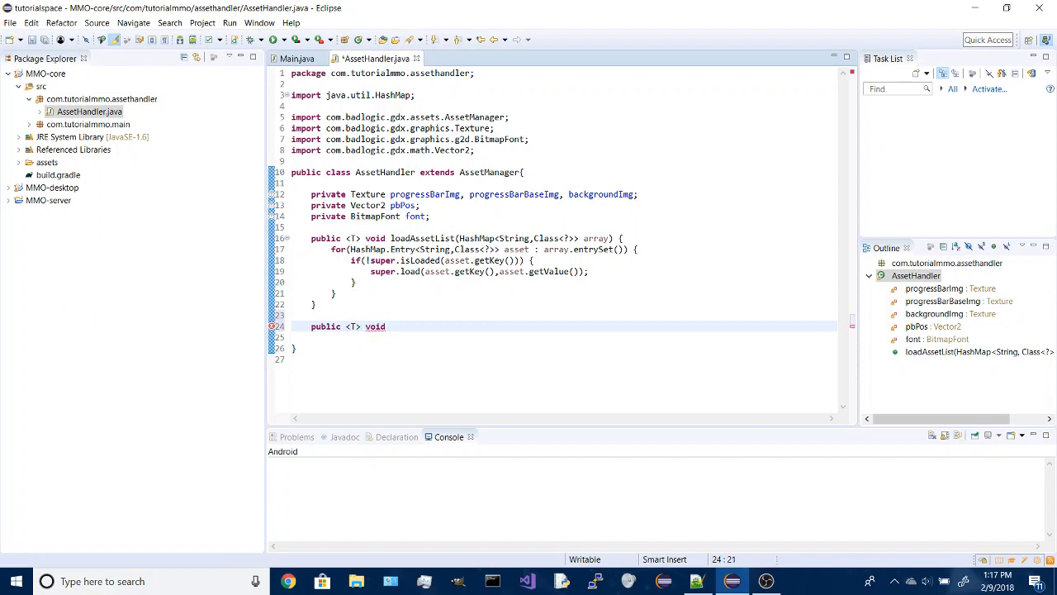
type("clearList(")
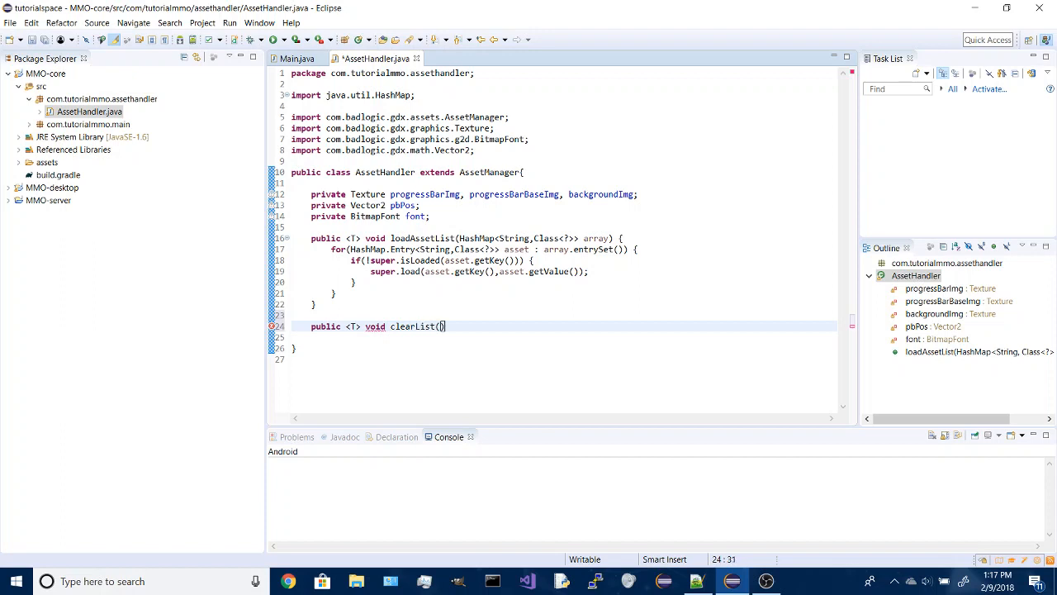
type("HashMap<String,>")
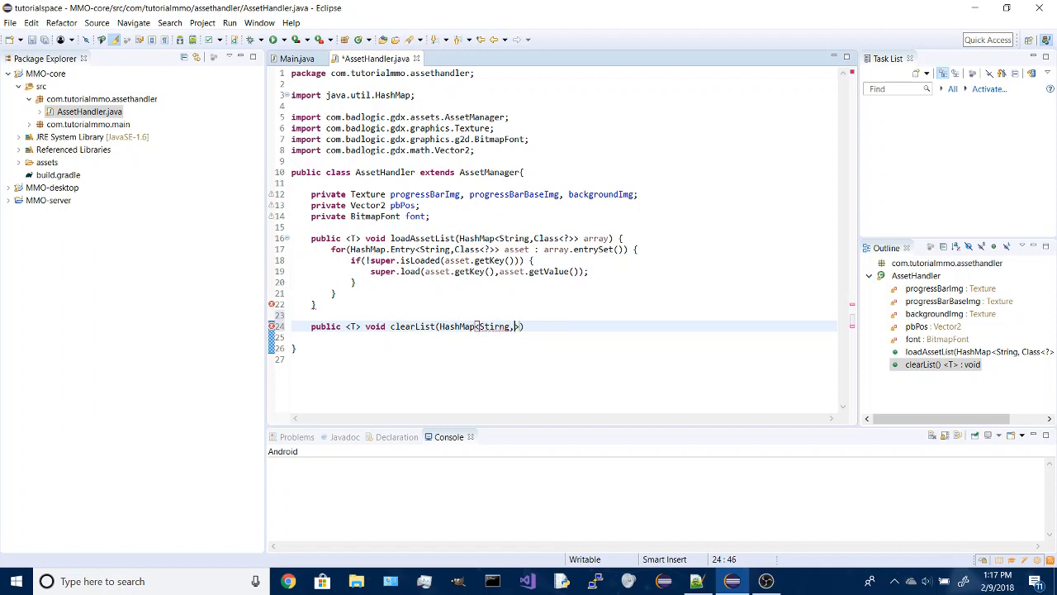
type("Class?")
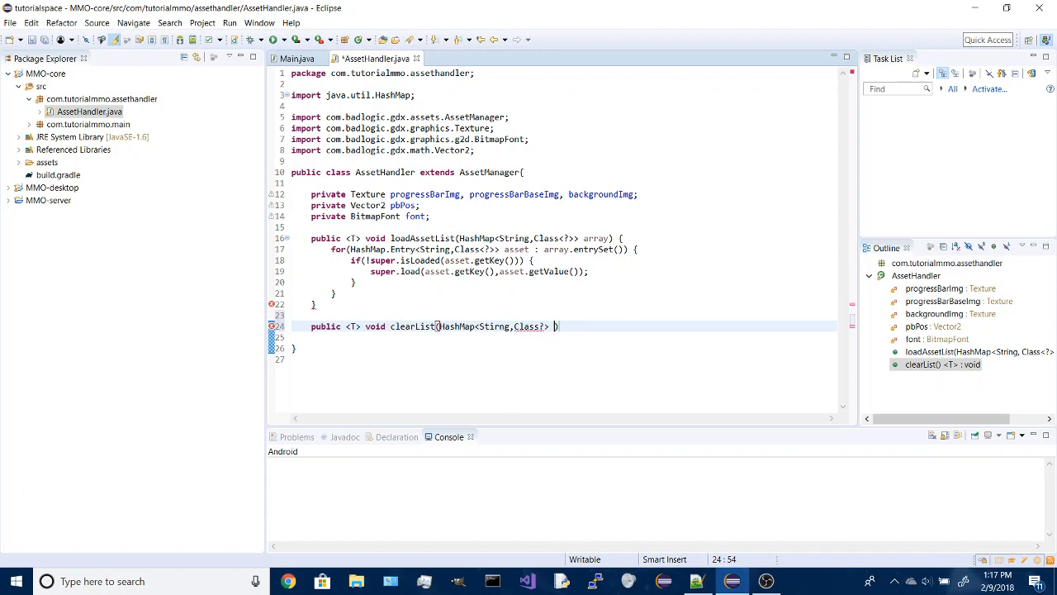
type("list")
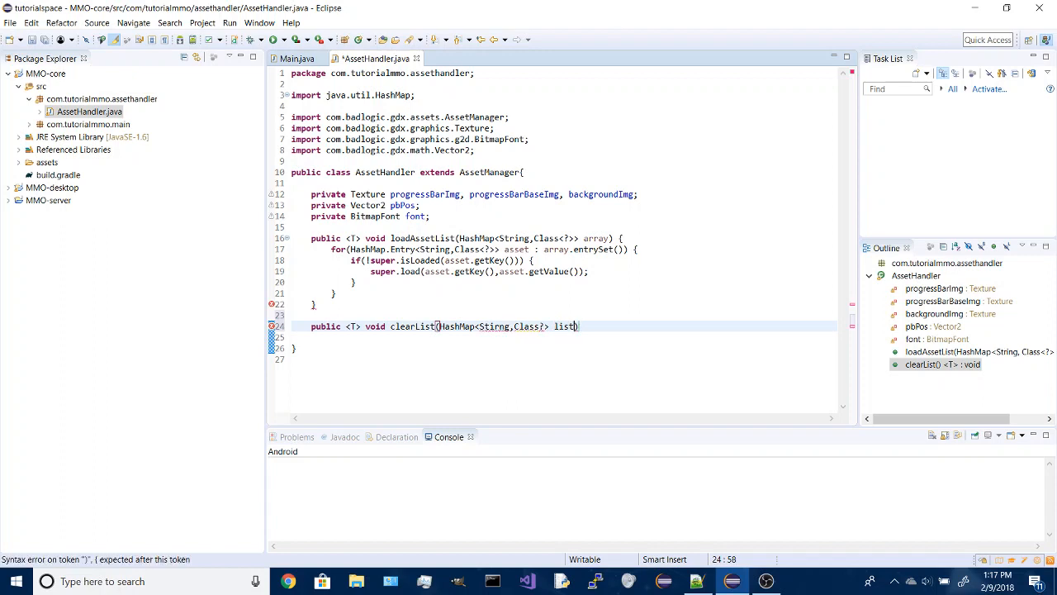
type("{")
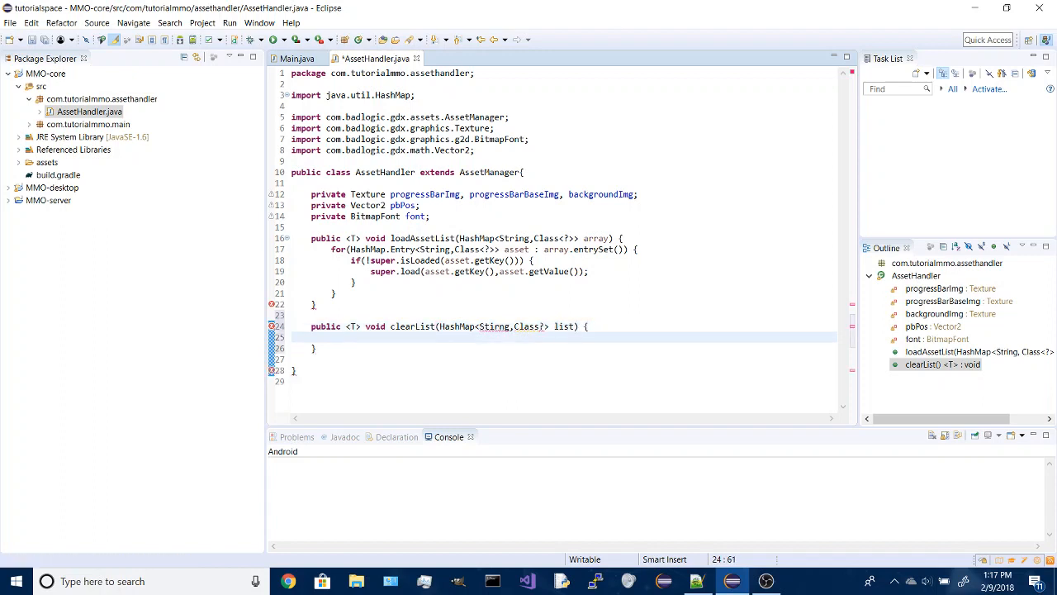
type("list.clear")
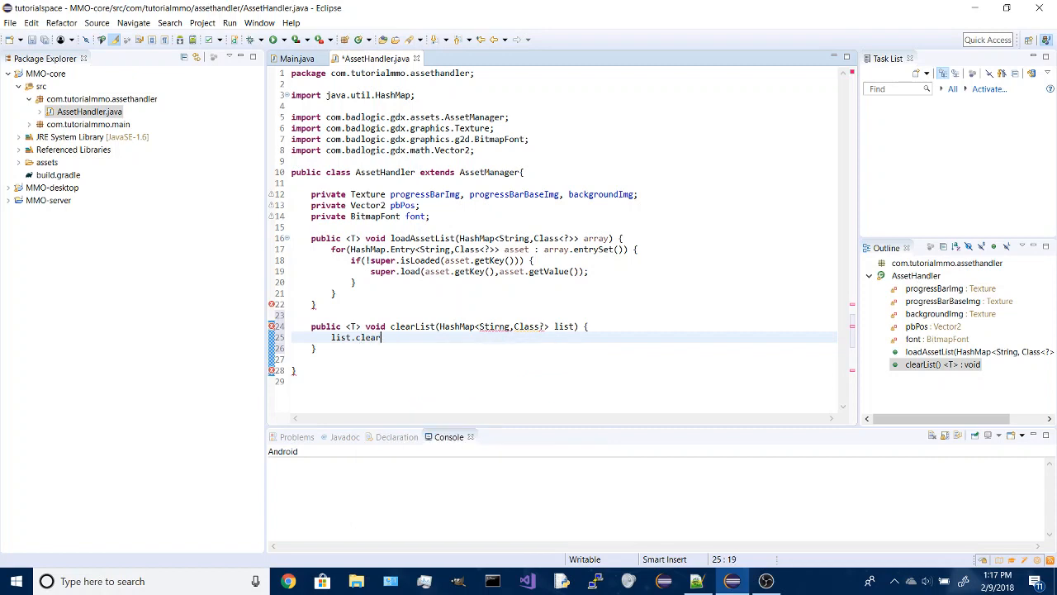
type("();")
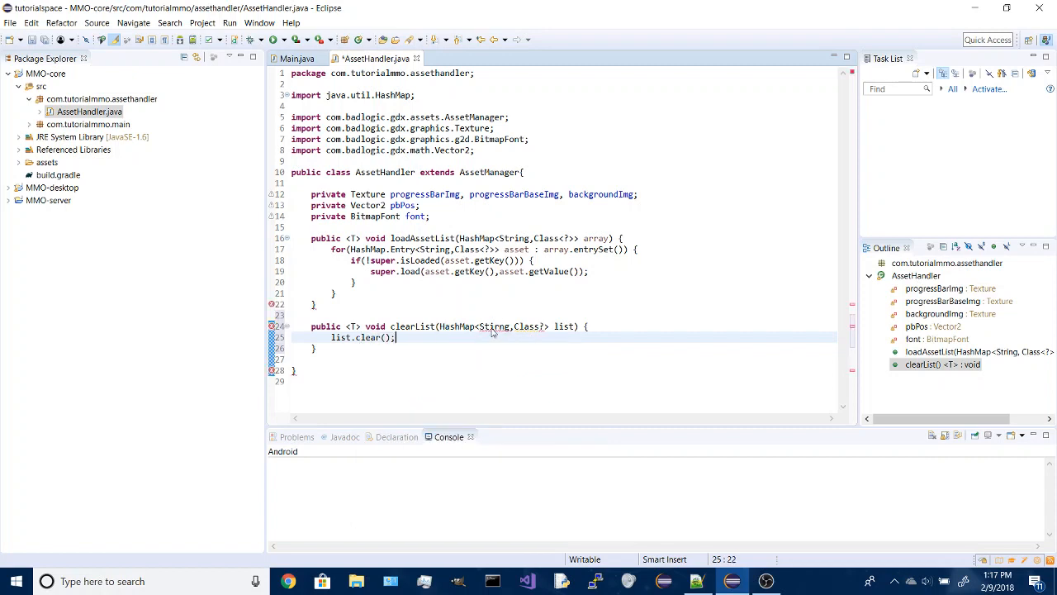
right_click(492, 337)
type(">")
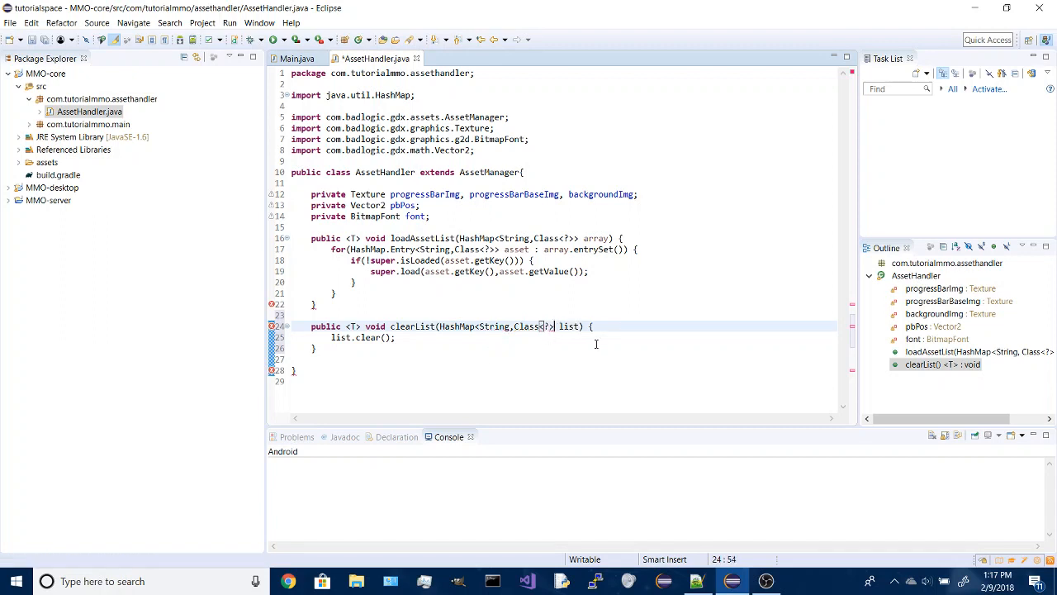
key("ctrl+s")
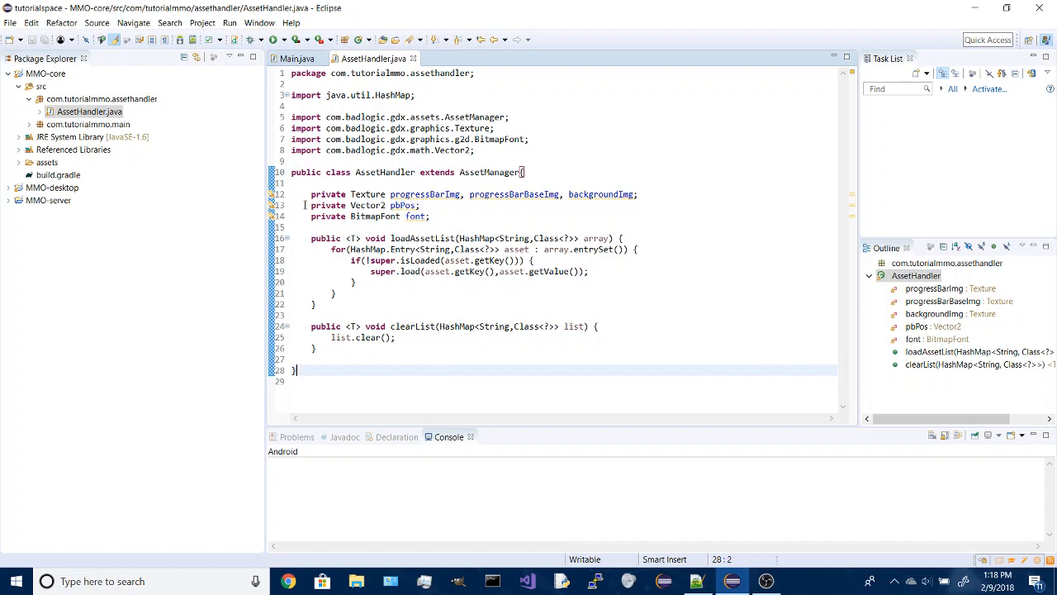
Delete the Texture img field and its creation, draw and dispose lines from Main.java.
left_click_drag(310, 195, 430, 215)
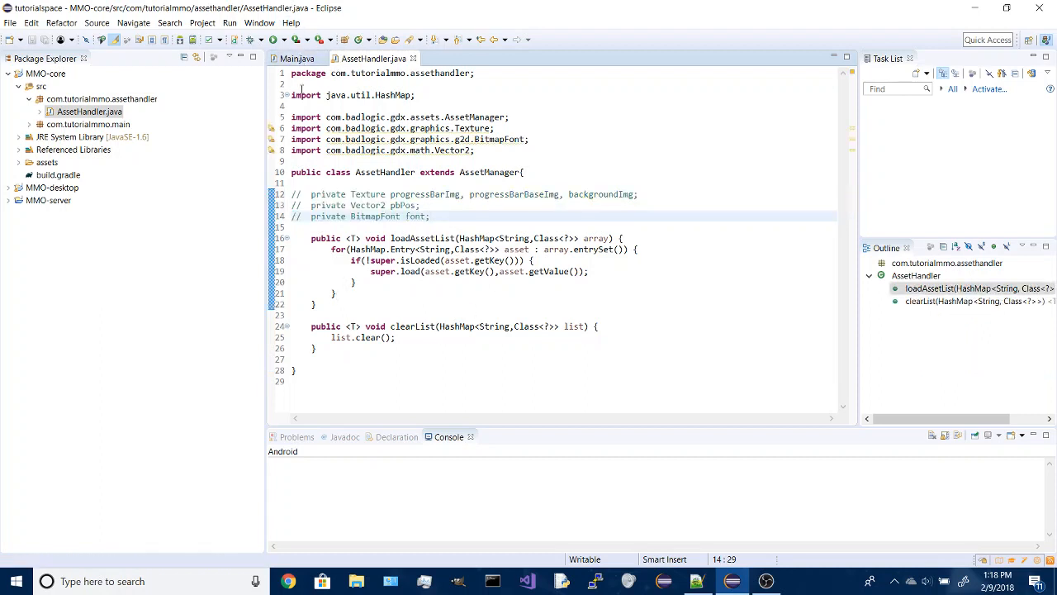
left_click(297, 58)
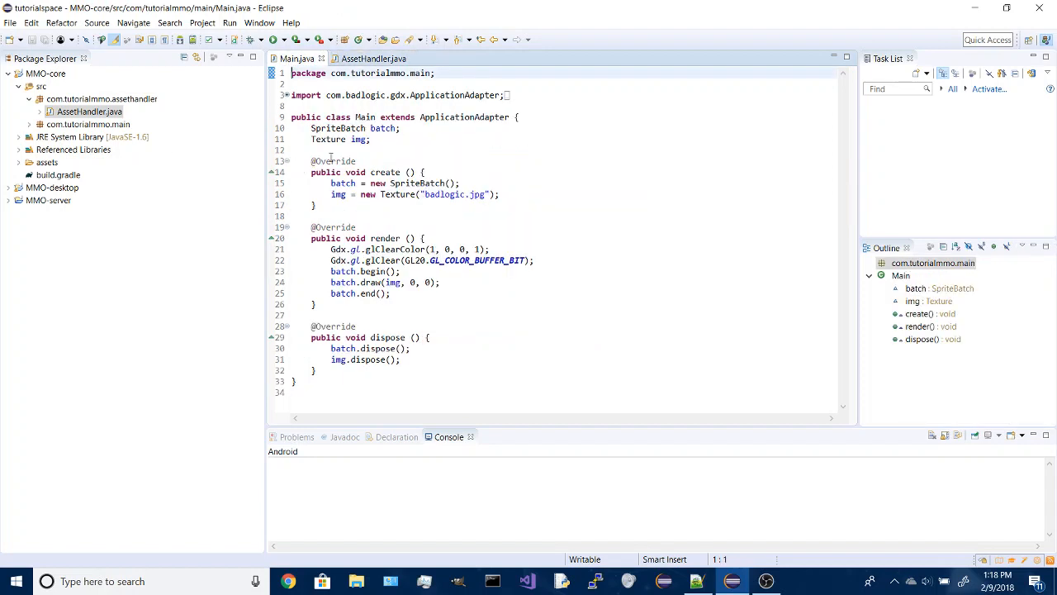
left_click(347, 139)
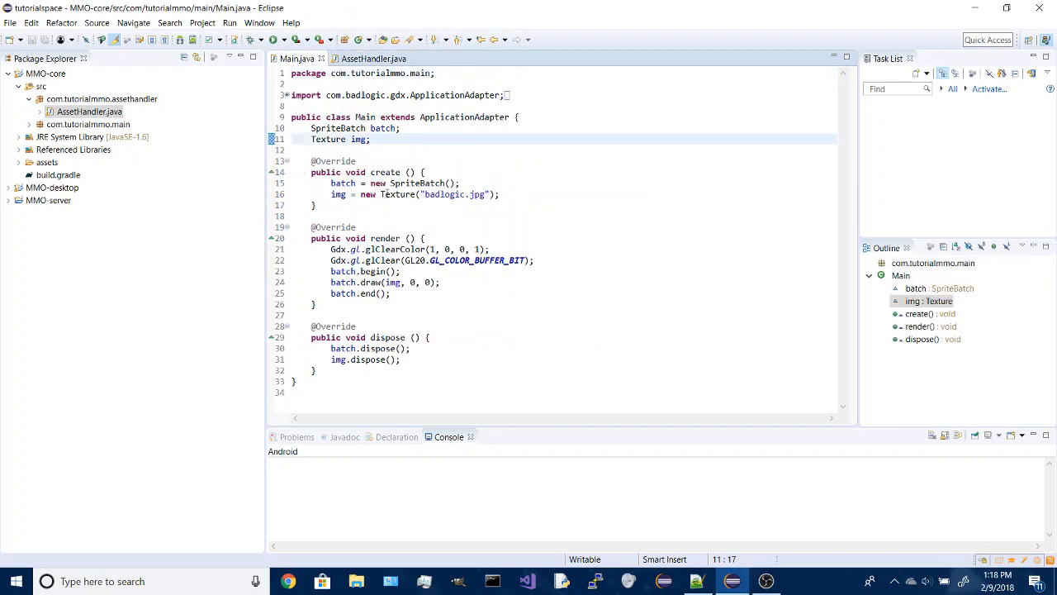
left_click(312, 139)
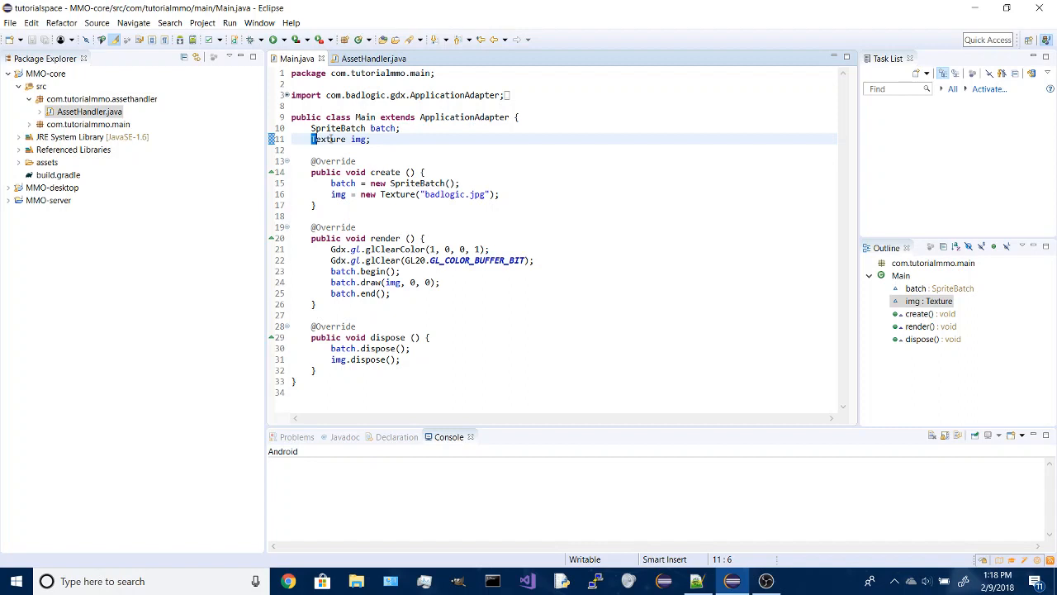
triple_click(341, 138)
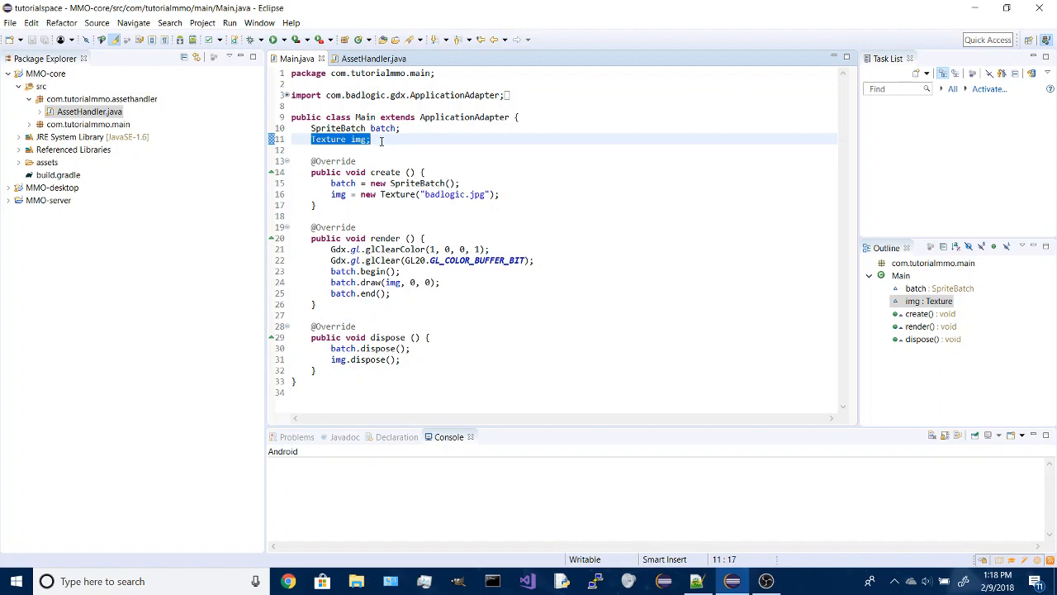
key("Delete")
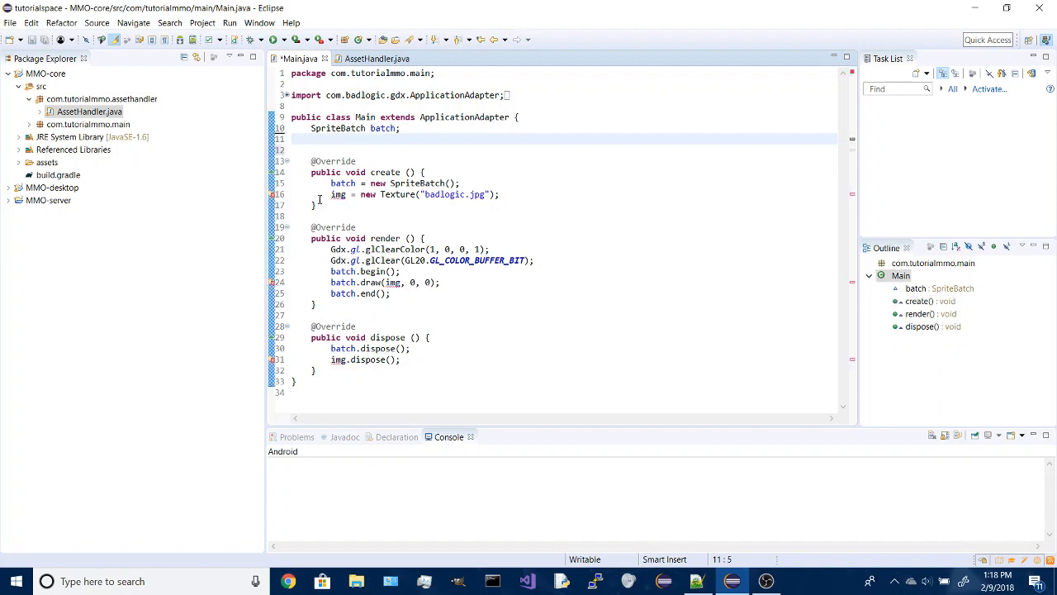
key("Delete")
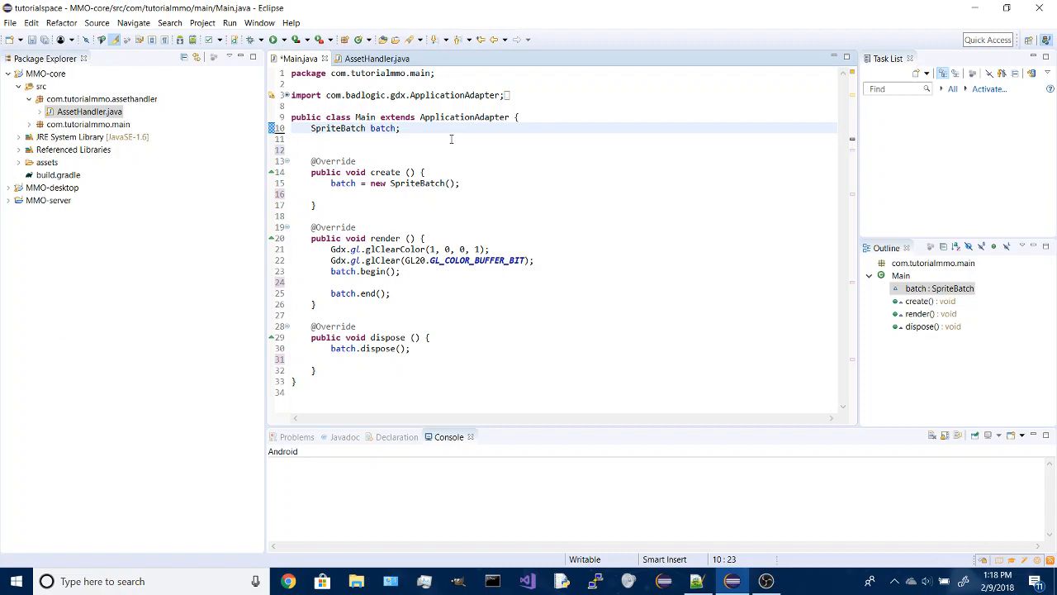
key("Enter")
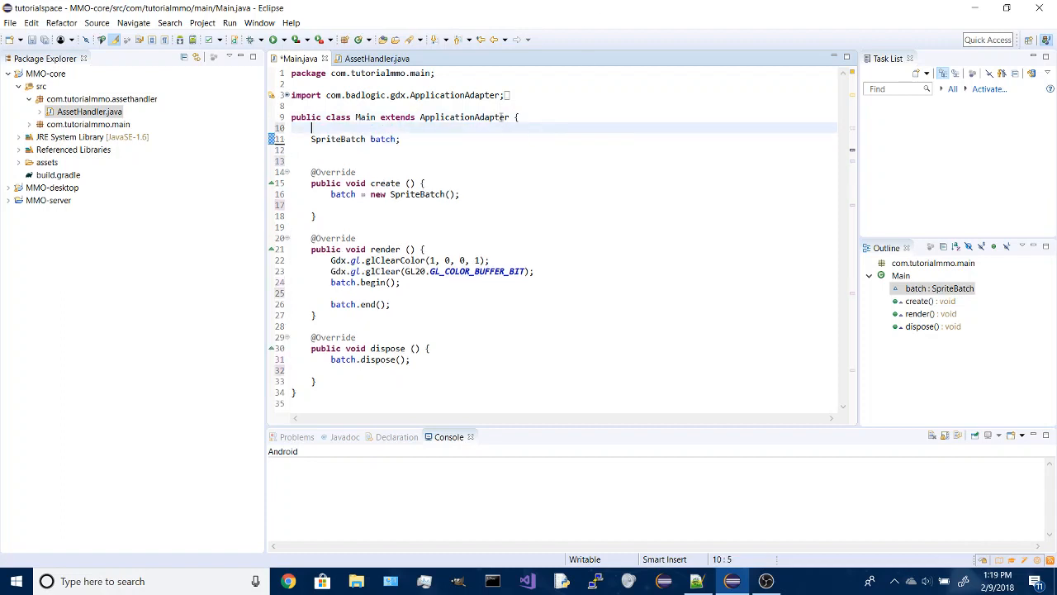
Replace the ApplicationAdapter superclass with Game and declare an AssetHandler manager field.
double_click(466, 115)
type("Gam")
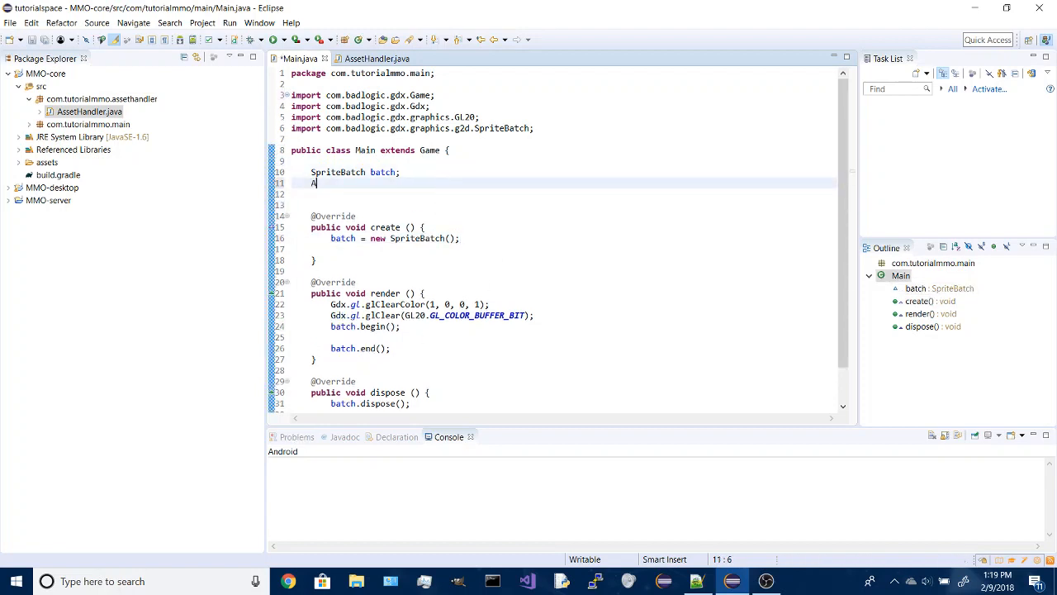
type("Asset")
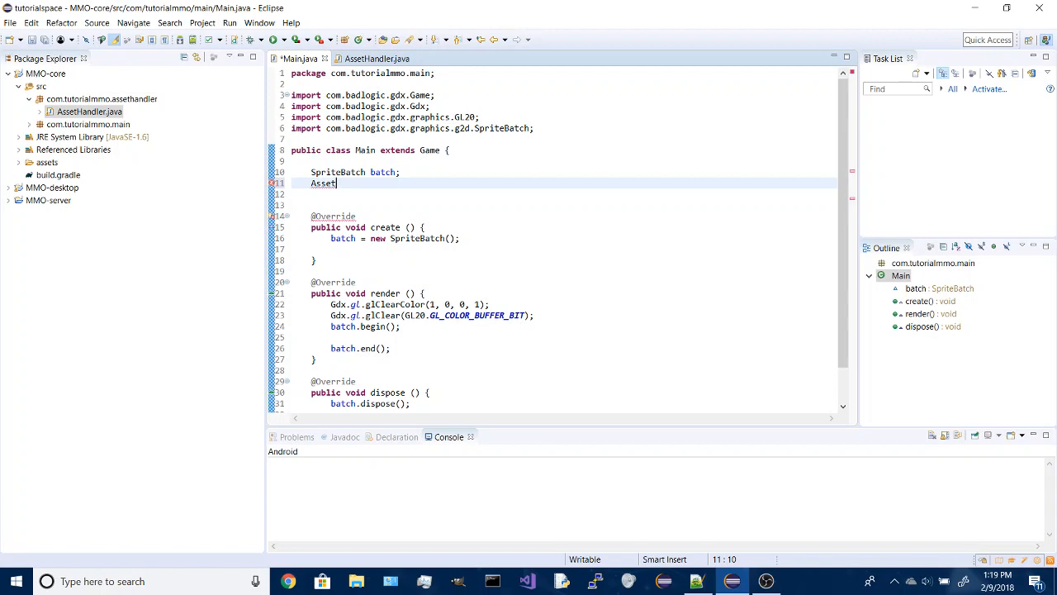
type("Handler mana")
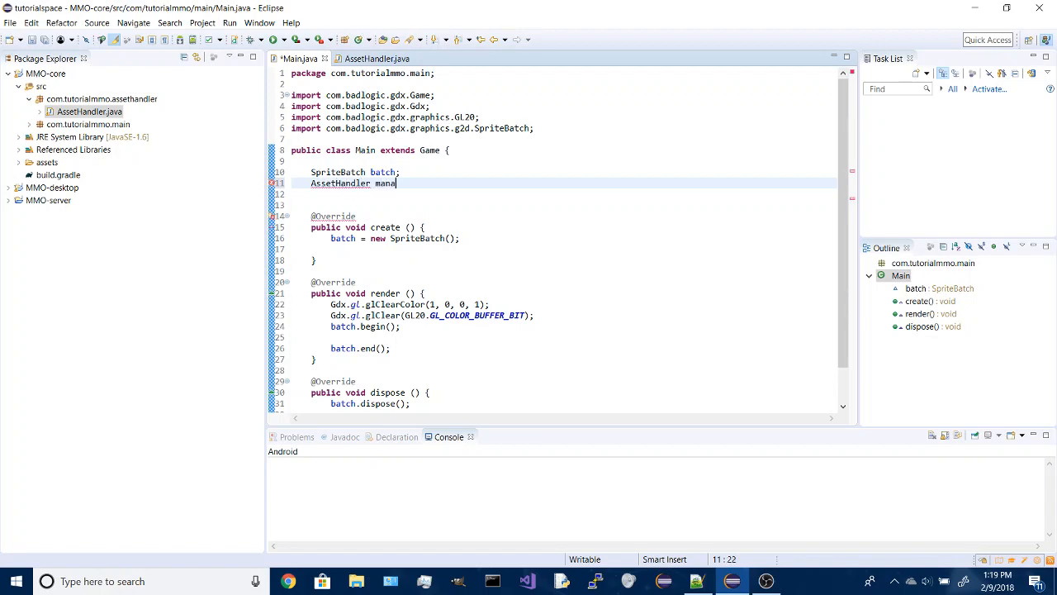
type("ger;")
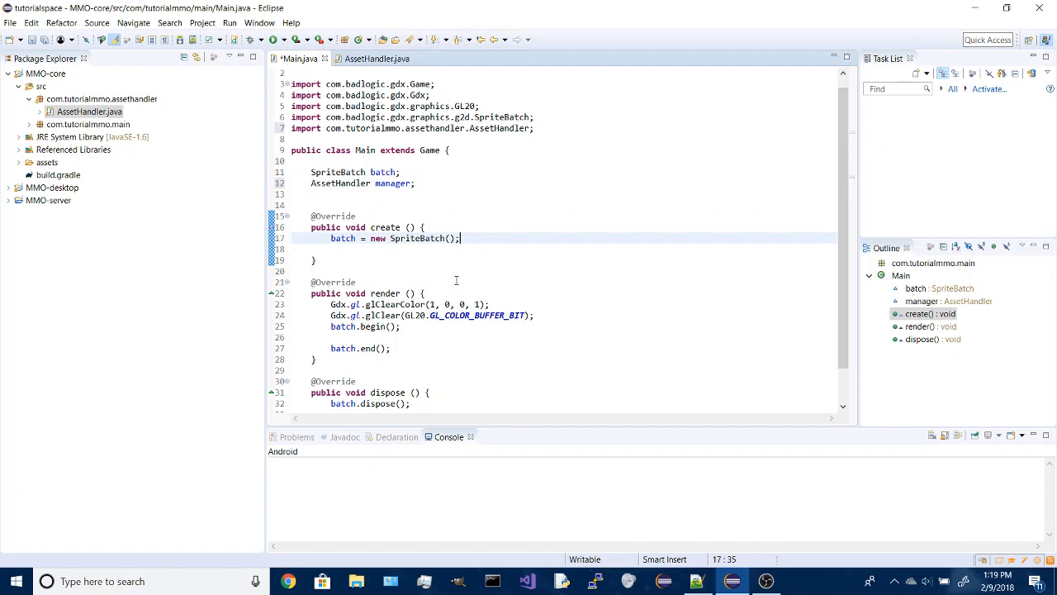
Instantiate manager = new AssetHandler(); inside create().
type("manager =")
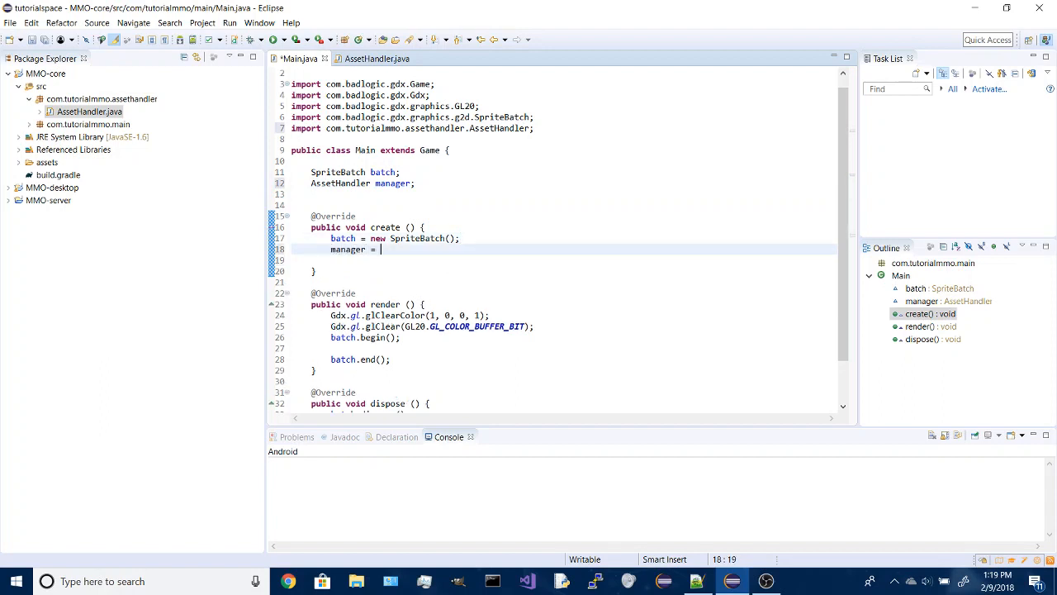
type("new Ass")
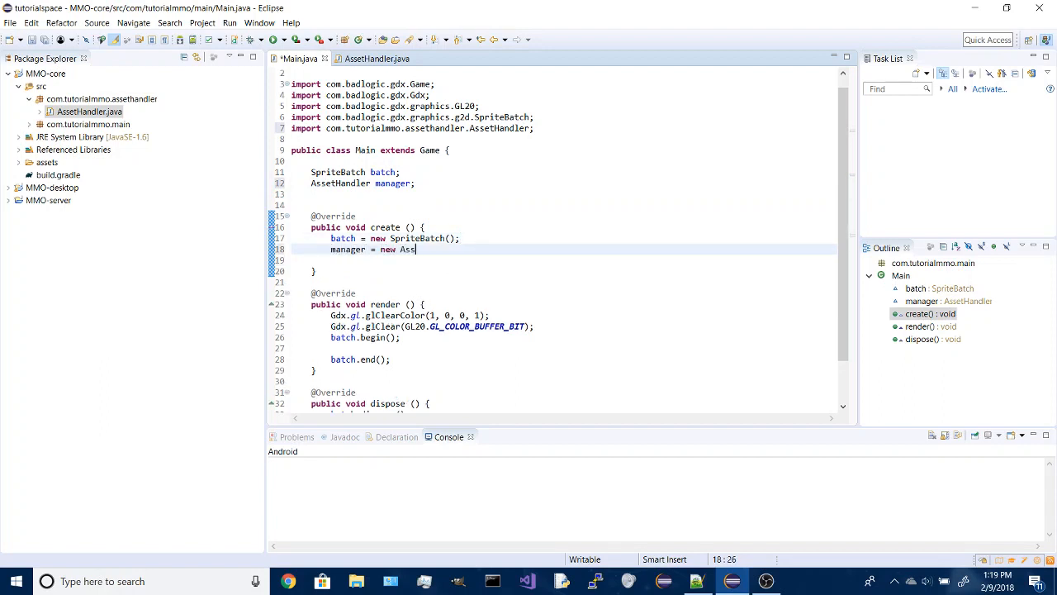
type("etHandler()")
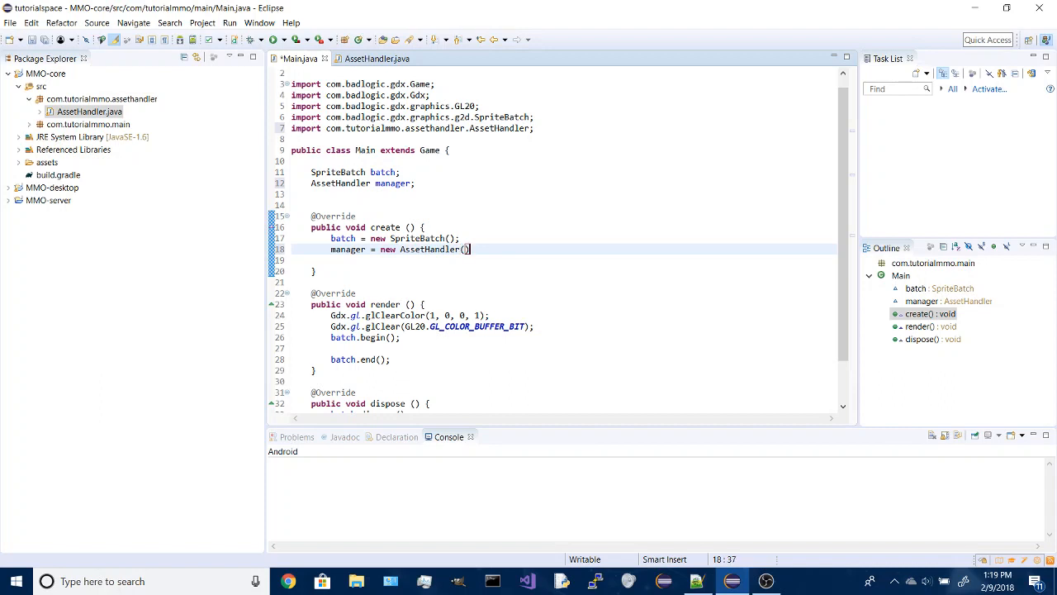
type(";")
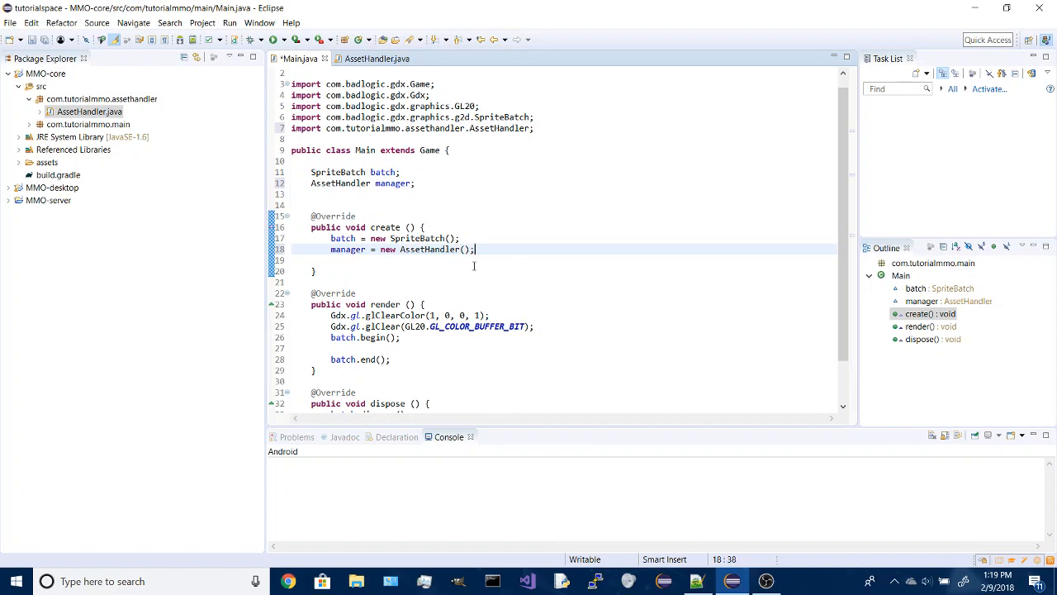
Declare the field 'HashMap<String,Class<?>> assets;' in Main.
key("ctrl+s")
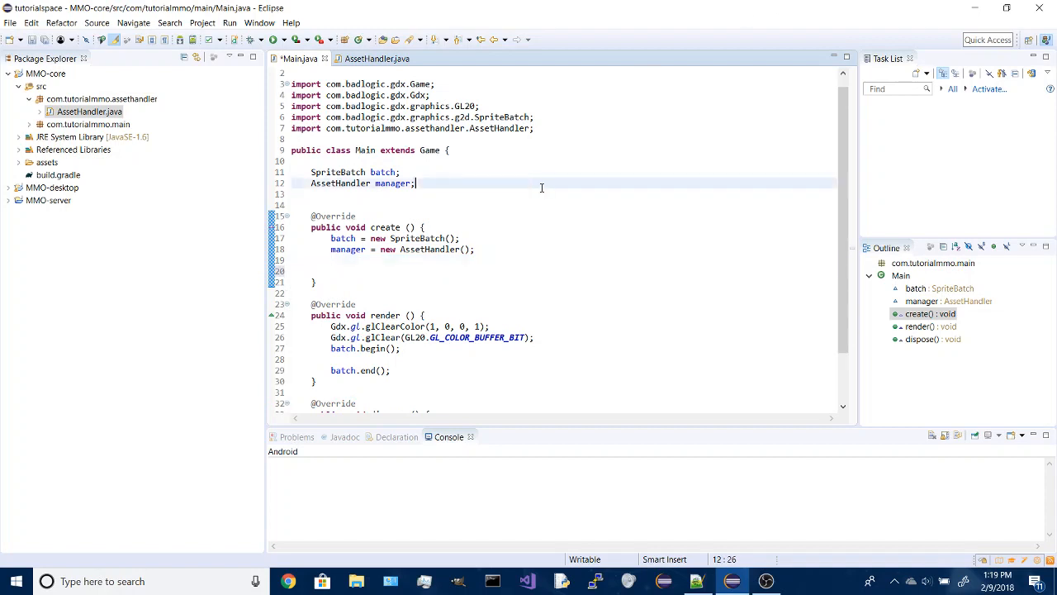
type("has")
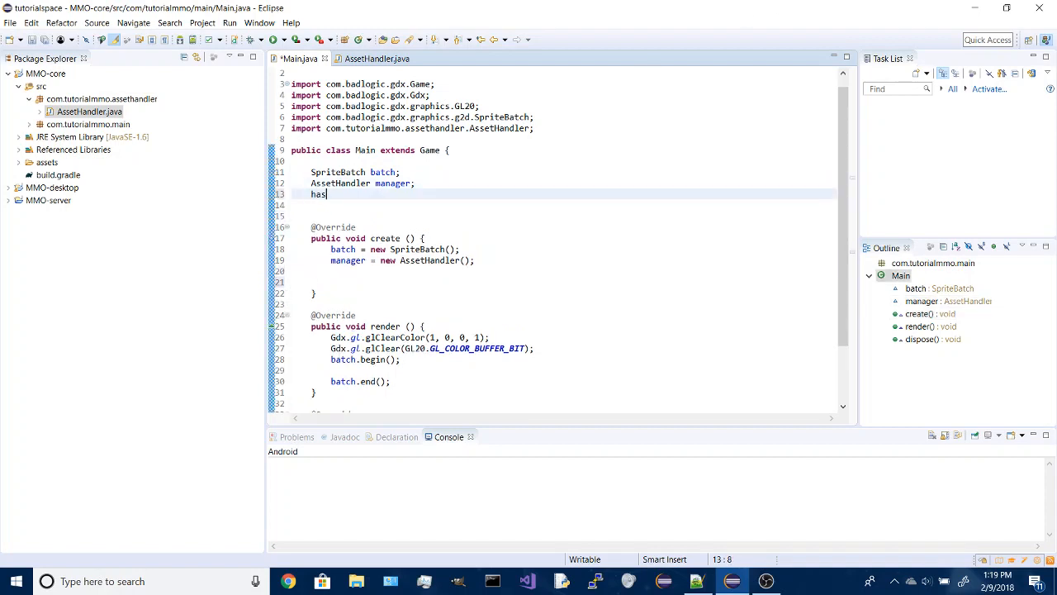
type("Hash")
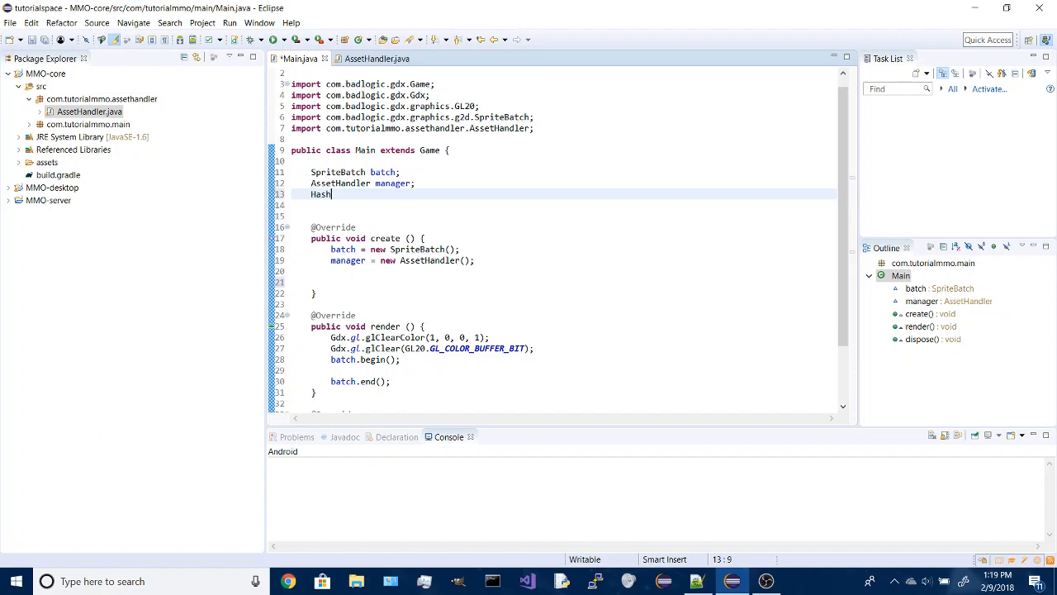
type("Map<>")
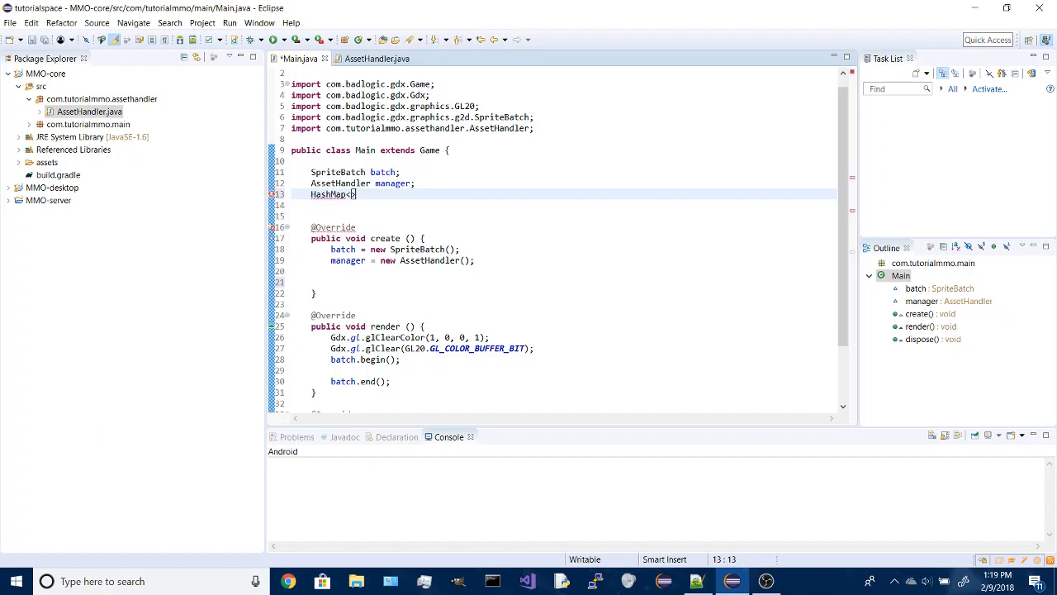
type("String")
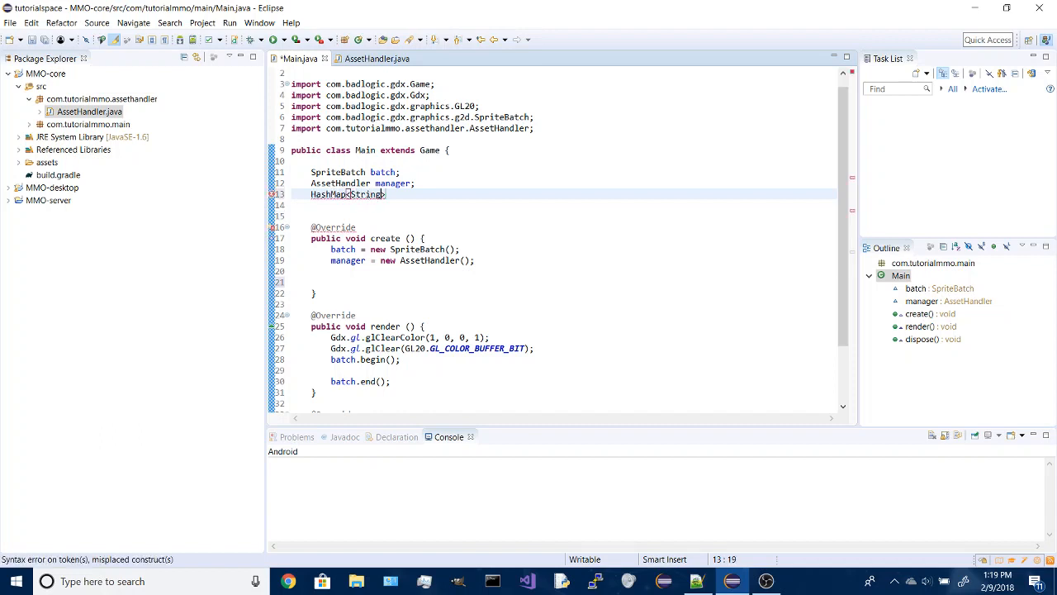
type(">")
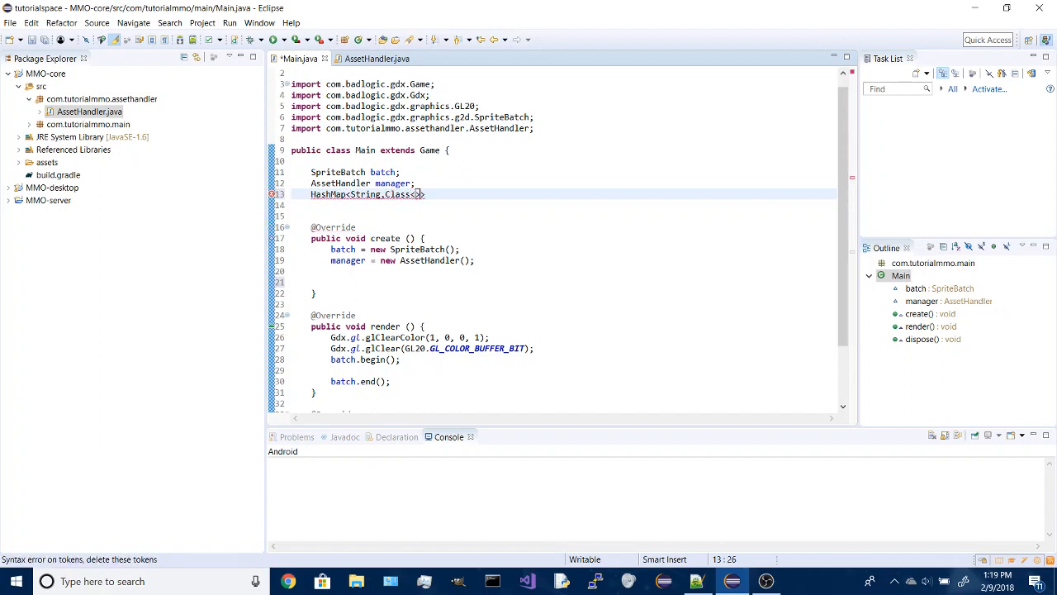
type(">")
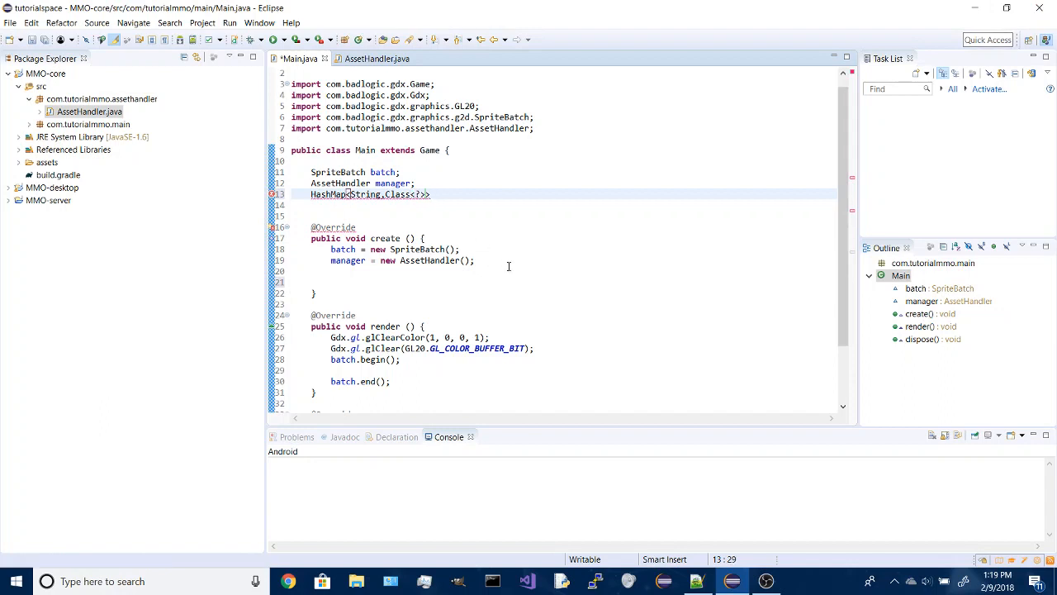
type("assets;")
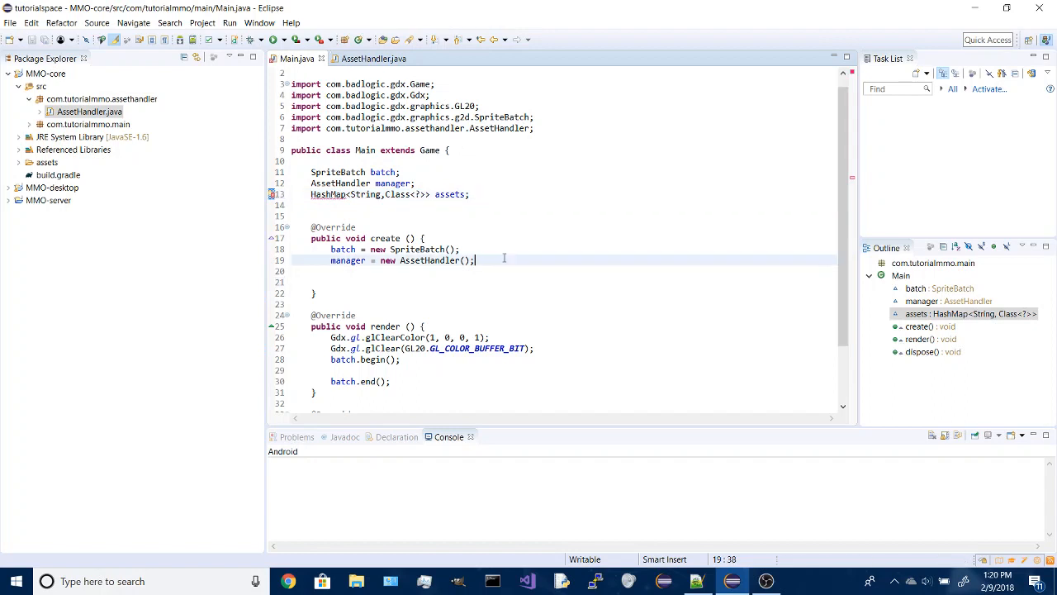
Initialise assets with 'new HashMap<String,Class<?>>()' inside create.
type("assets = new H")
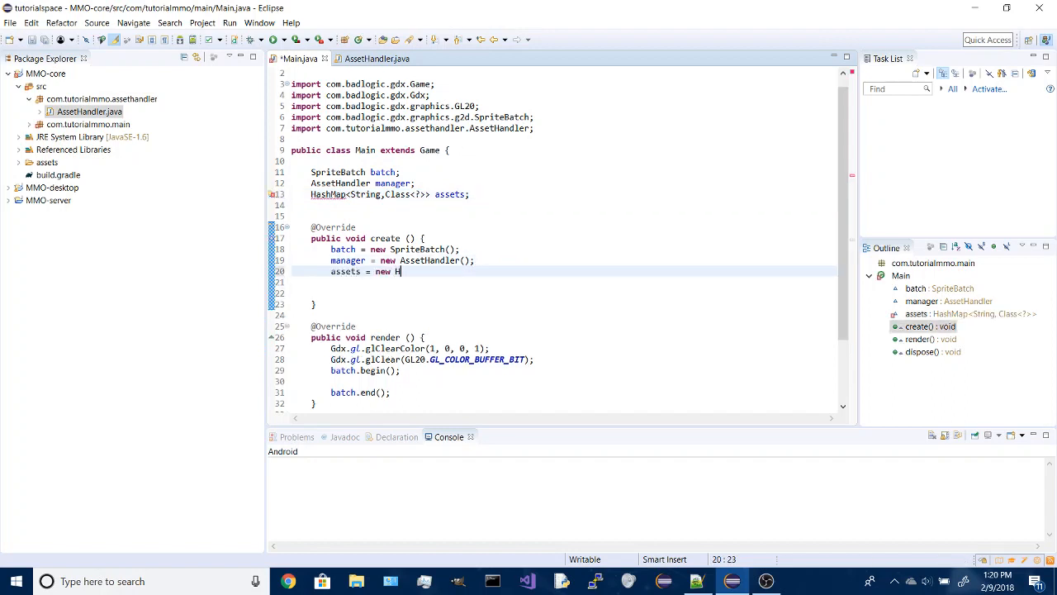
type("ashMap")
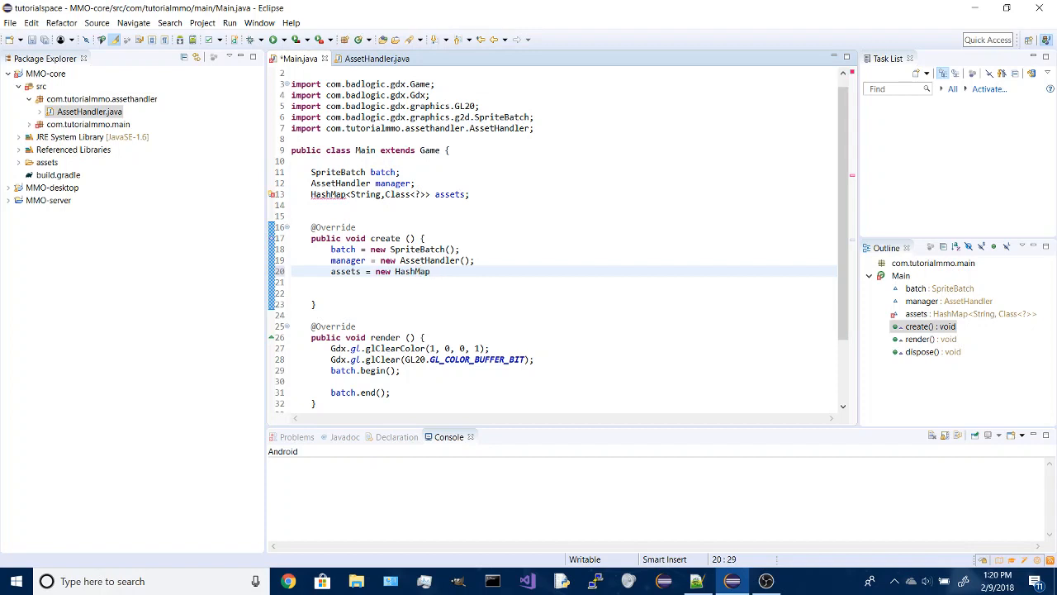
type("<>")
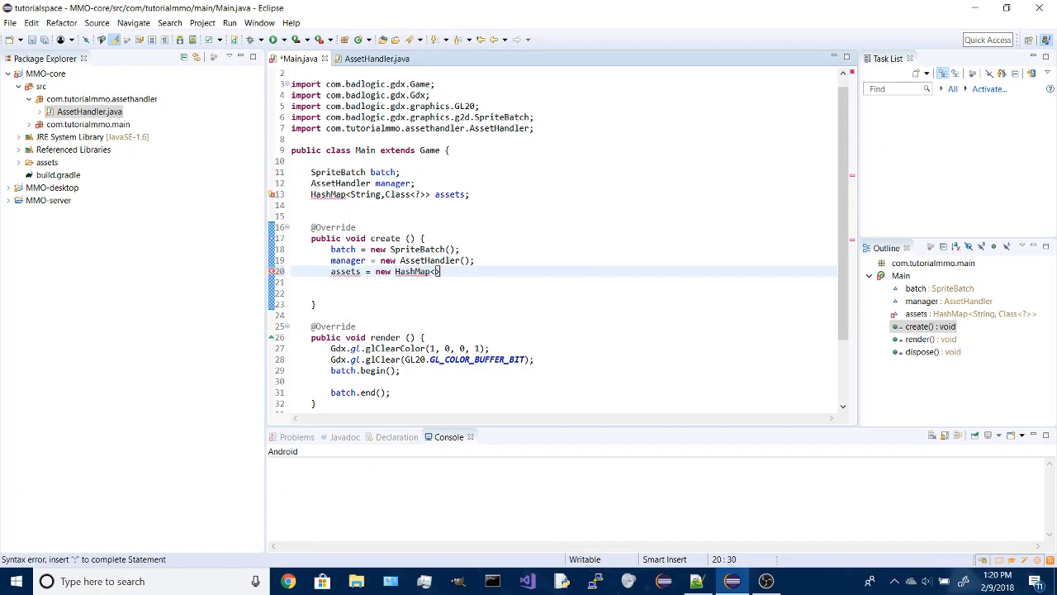
type("String,Class<?")
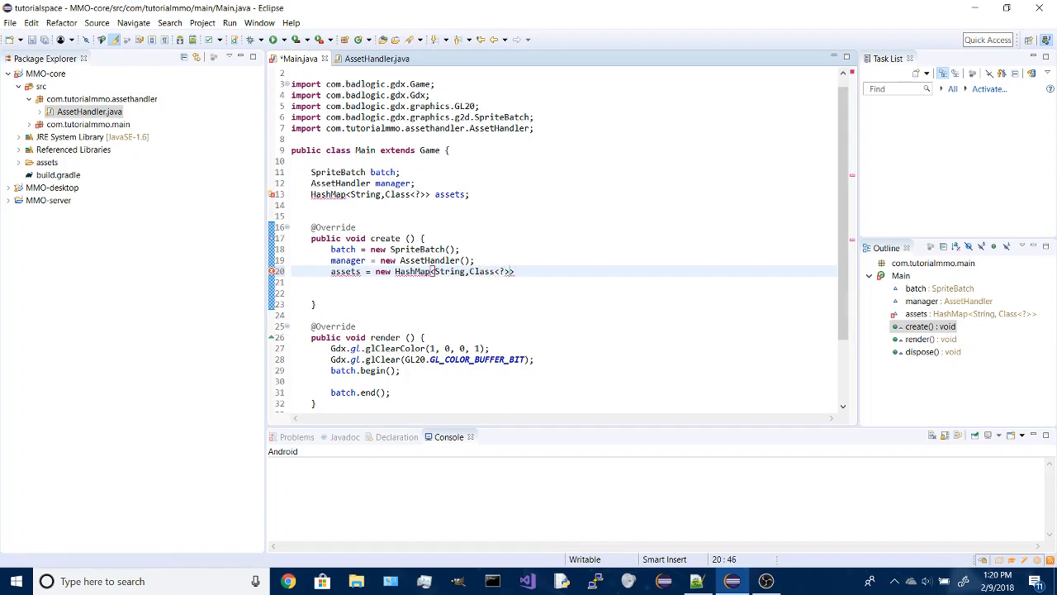
type(";")
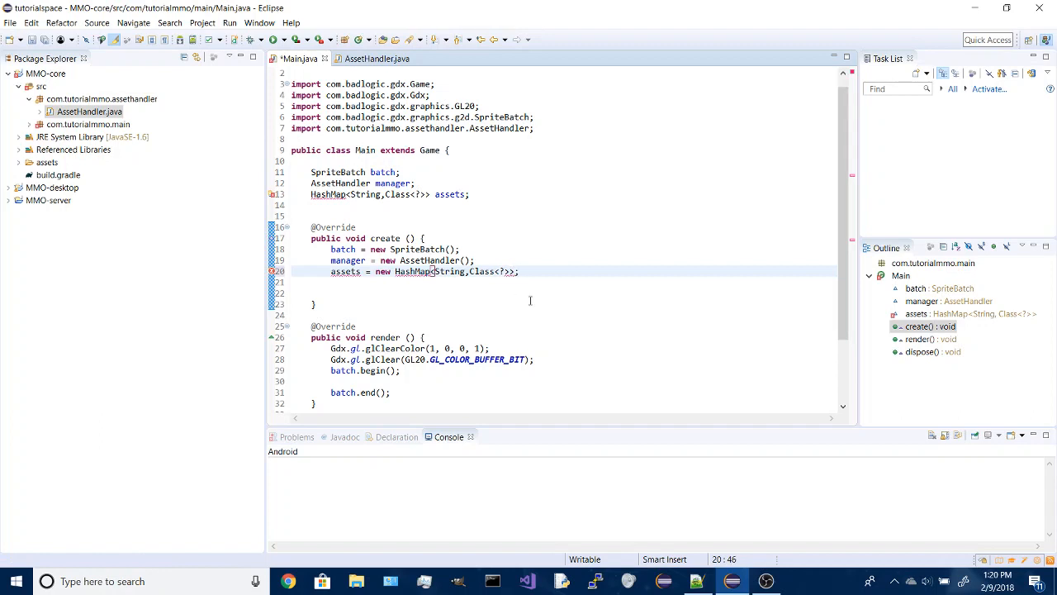
type("()")
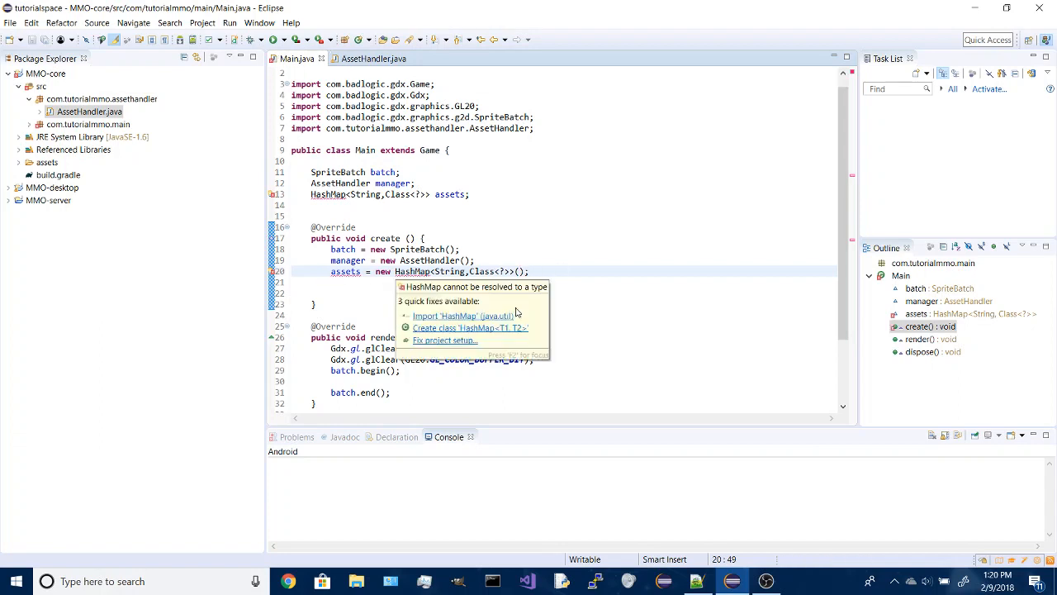
mouse_move(460, 321)
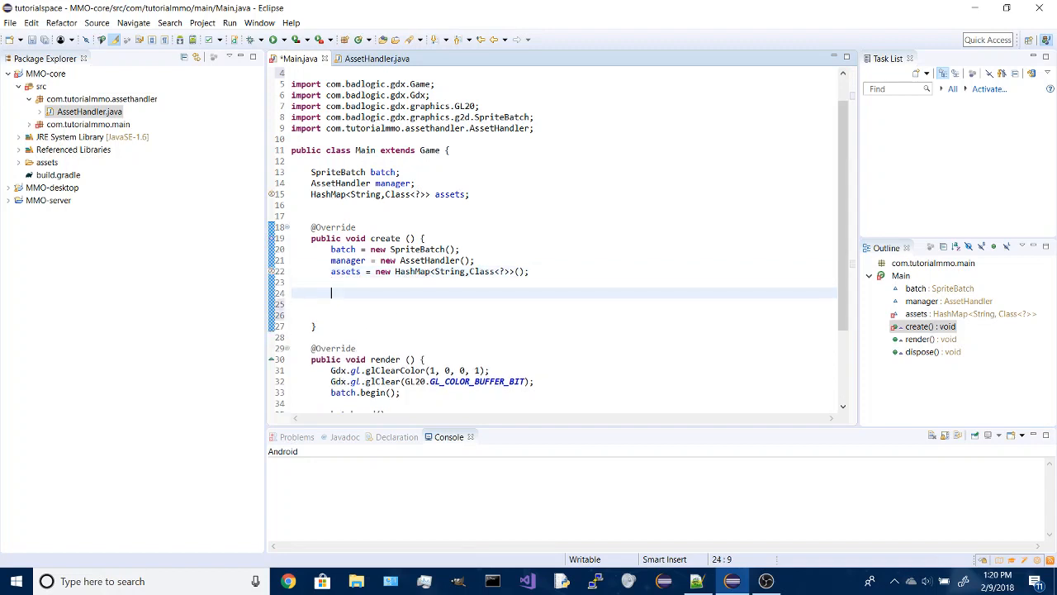
Register "badlogic.jpg" as Texture.class in assets, importing the Texture class.
type("asser")
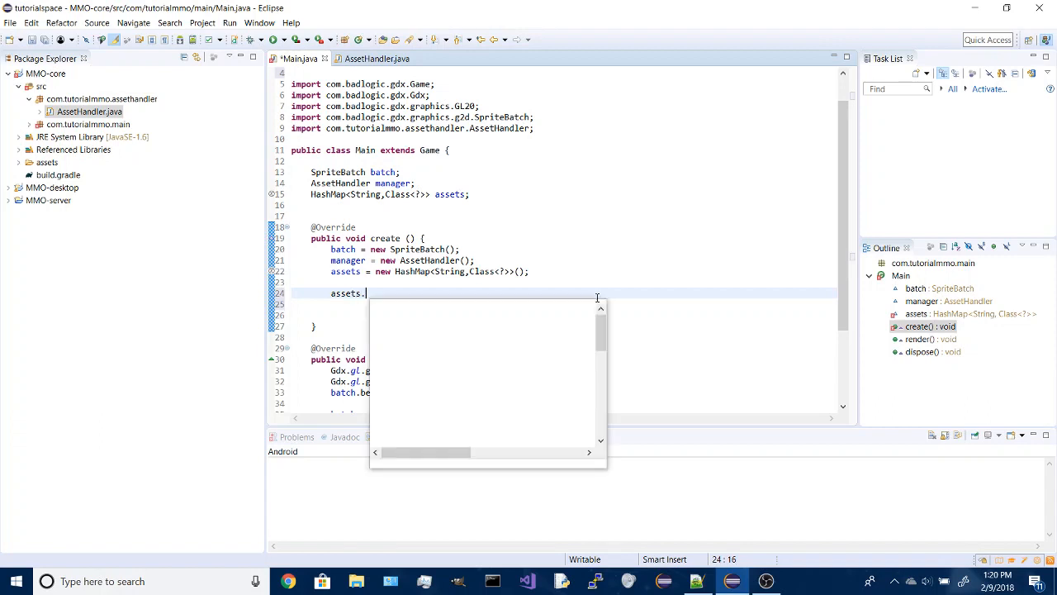
type("put(\"b\", value")
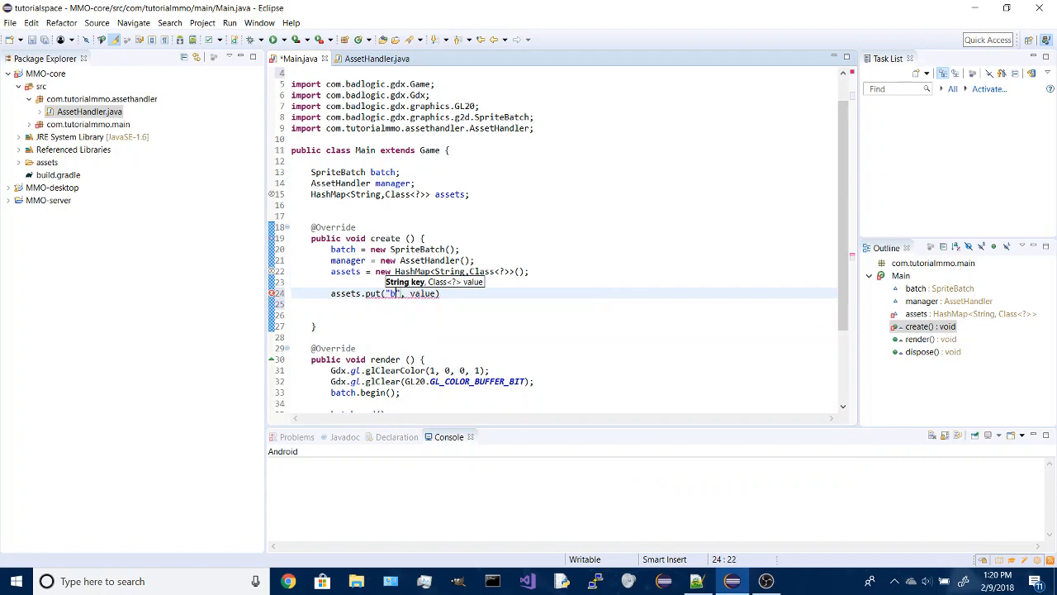
type("adlogic.")
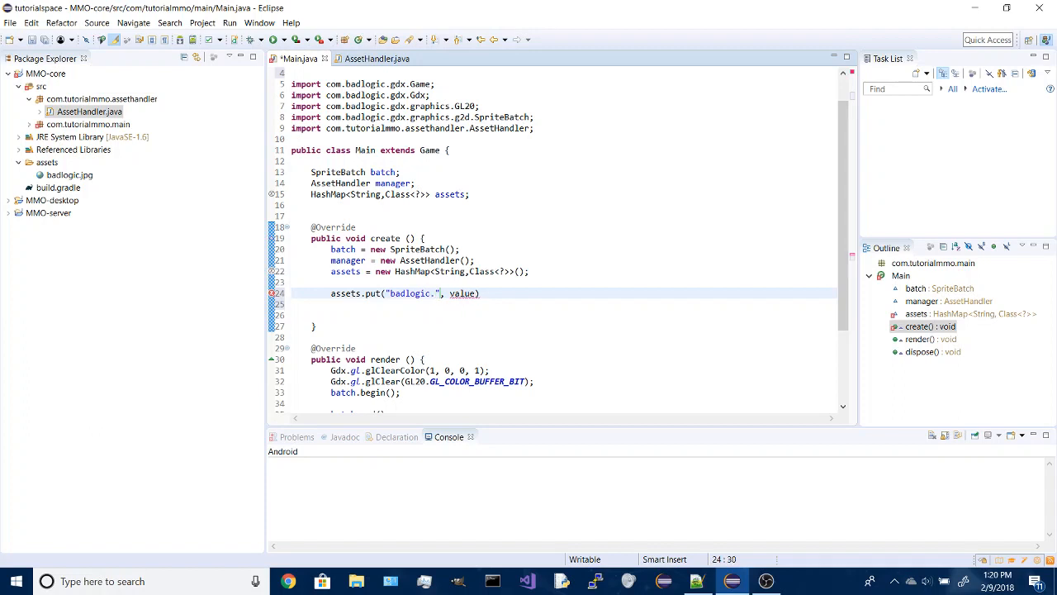
type("jpg")
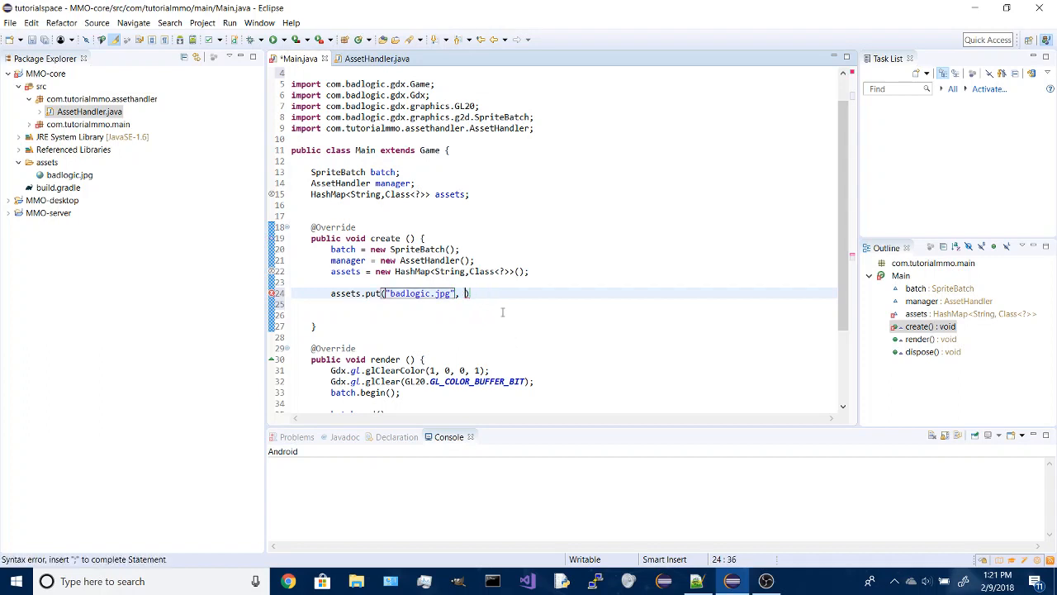
type("Texture.c")
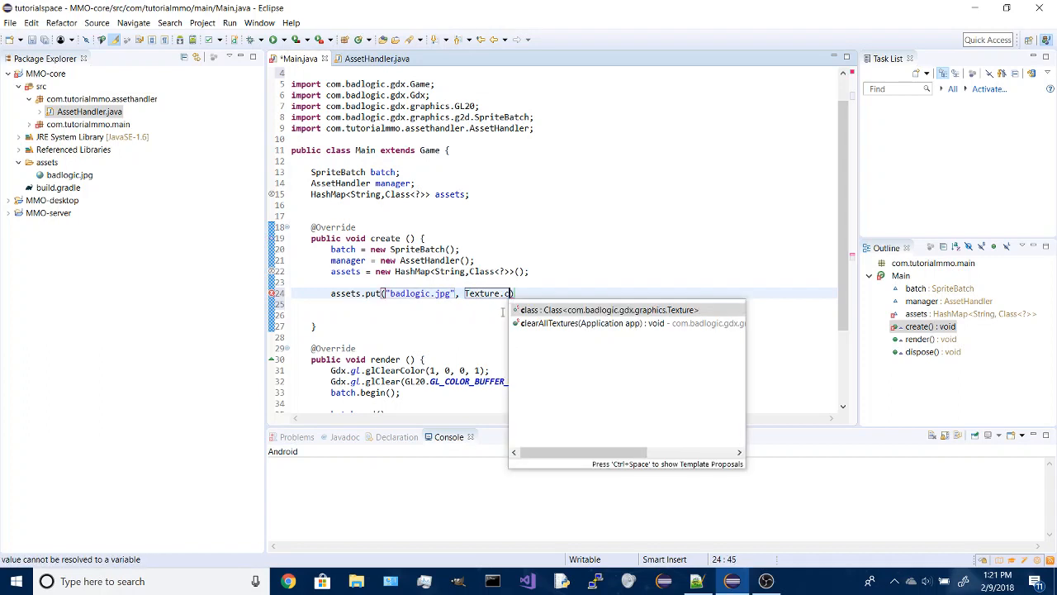
type("lass")
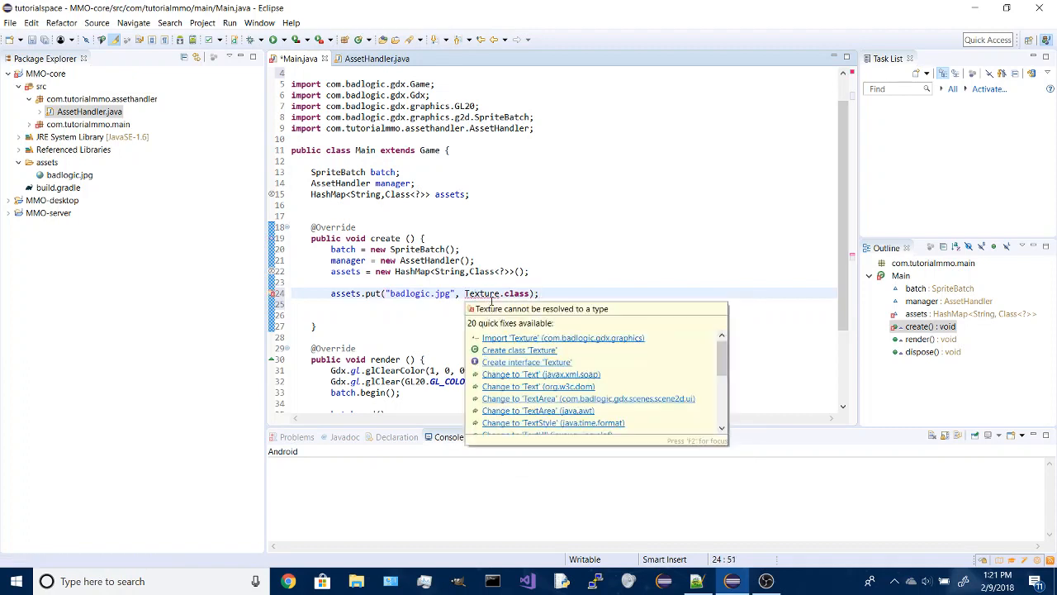
left_click(561, 337)
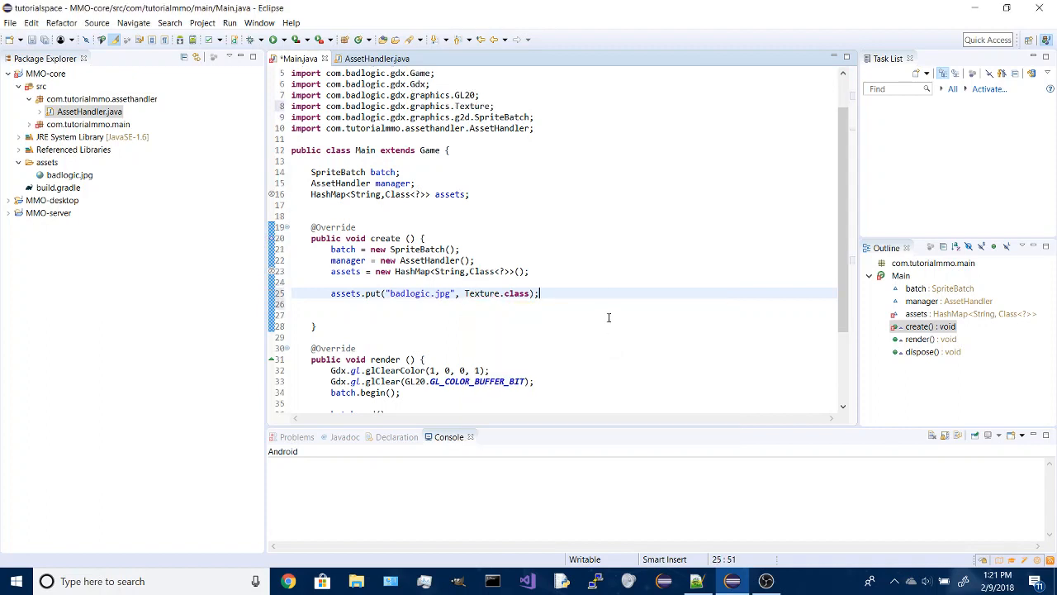
Call manager.loadAssetList(assets) and manager.clearList(assets) in create.
key("Enter")
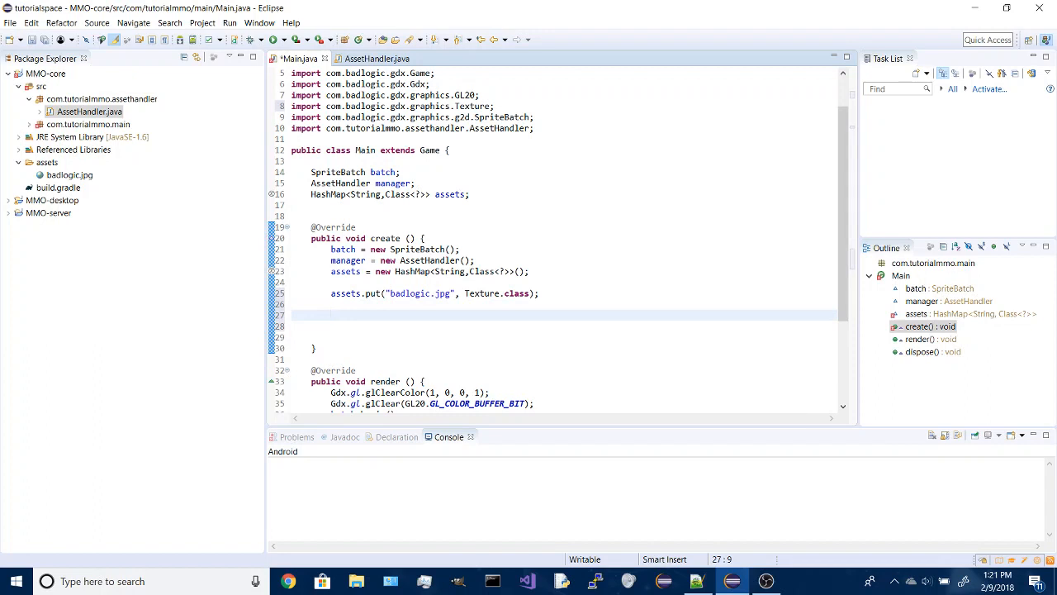
type("manager.")
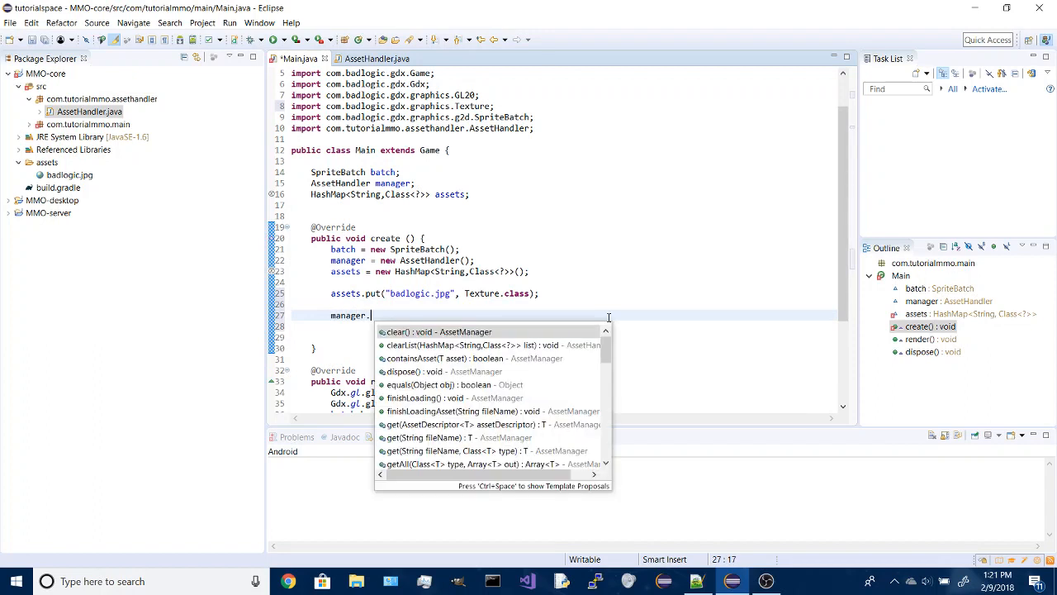
type("load")
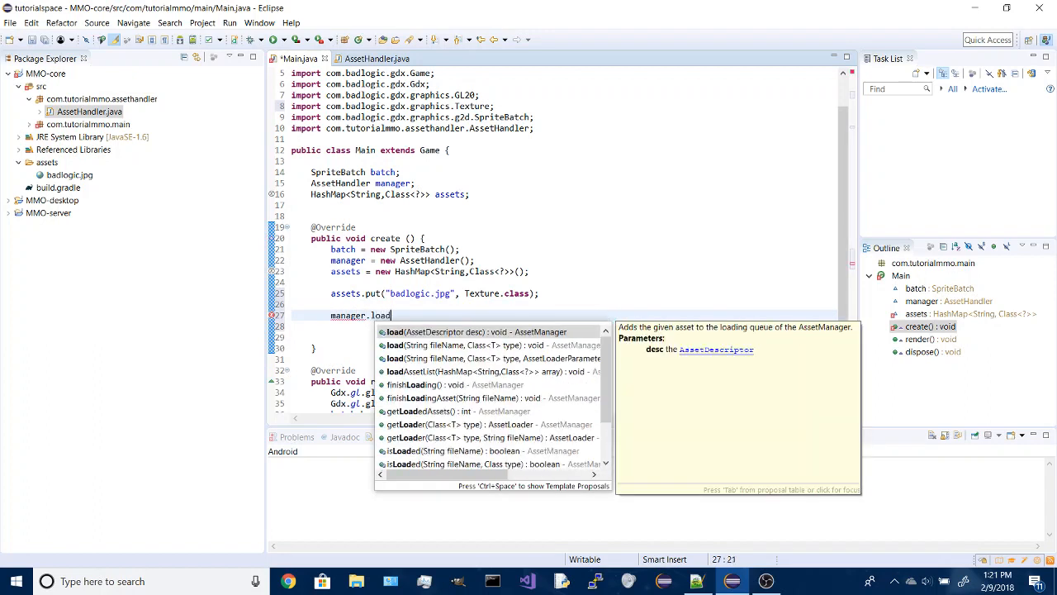
type("AssetList(assets);")
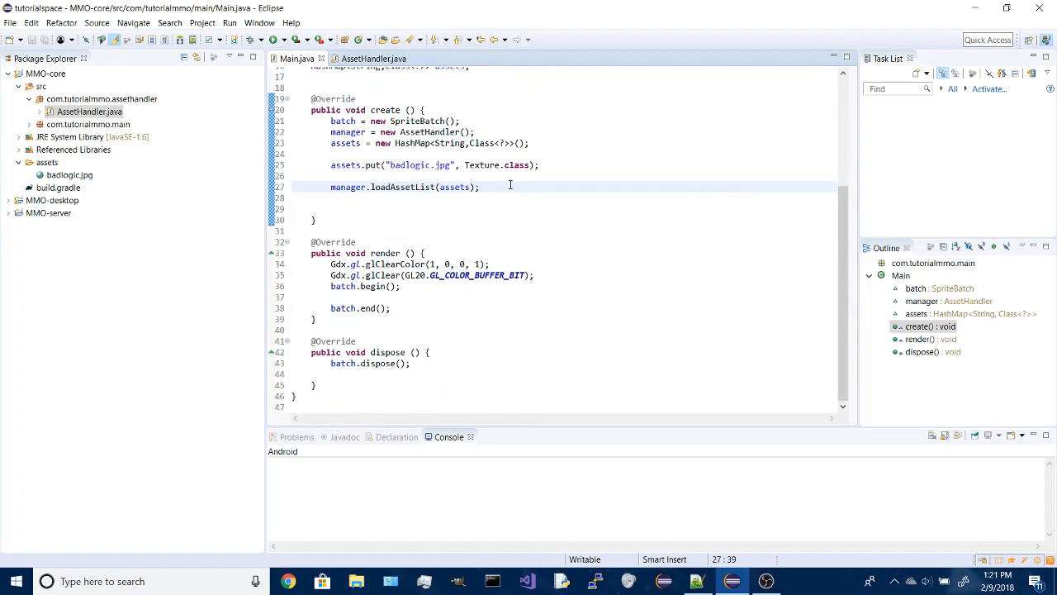
type("manager")
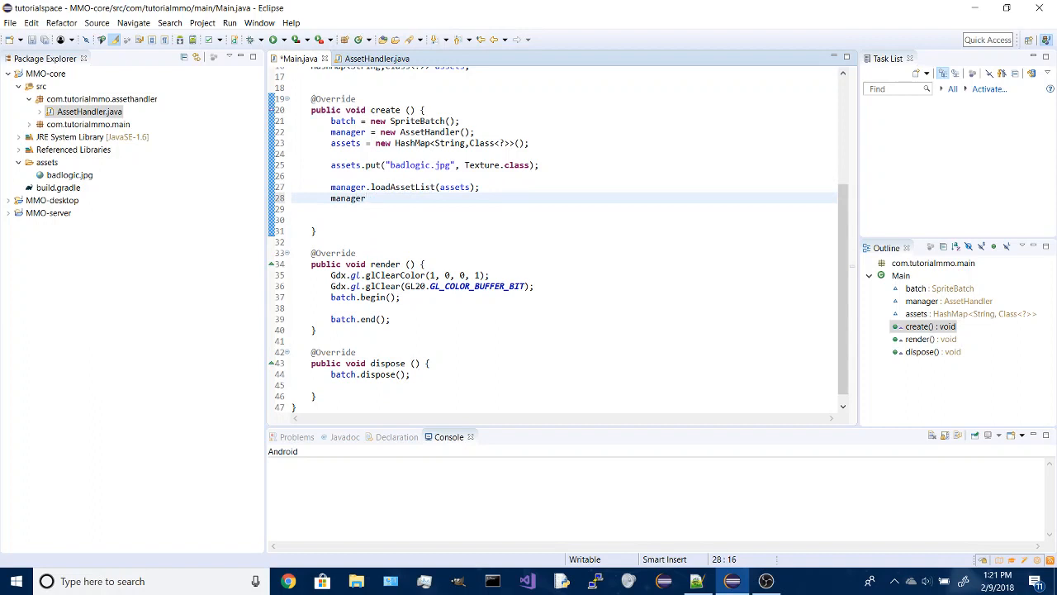
type(".clearList(assets);")
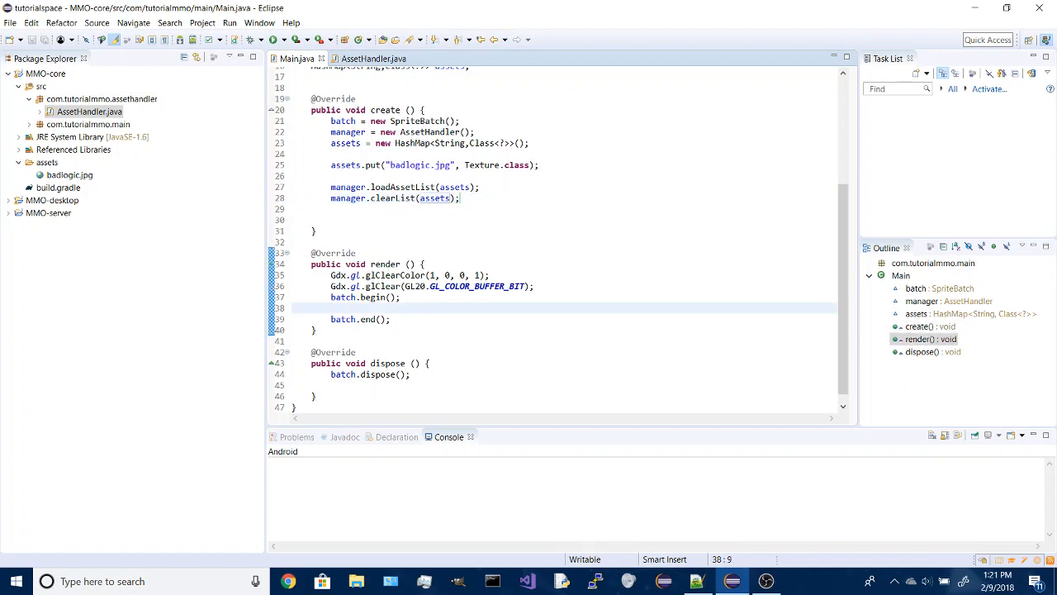
Draw manager.get("badlogic.jpg", Texture.class) at Gdx.graphics width/2 and height/2 in render.
type("dr")
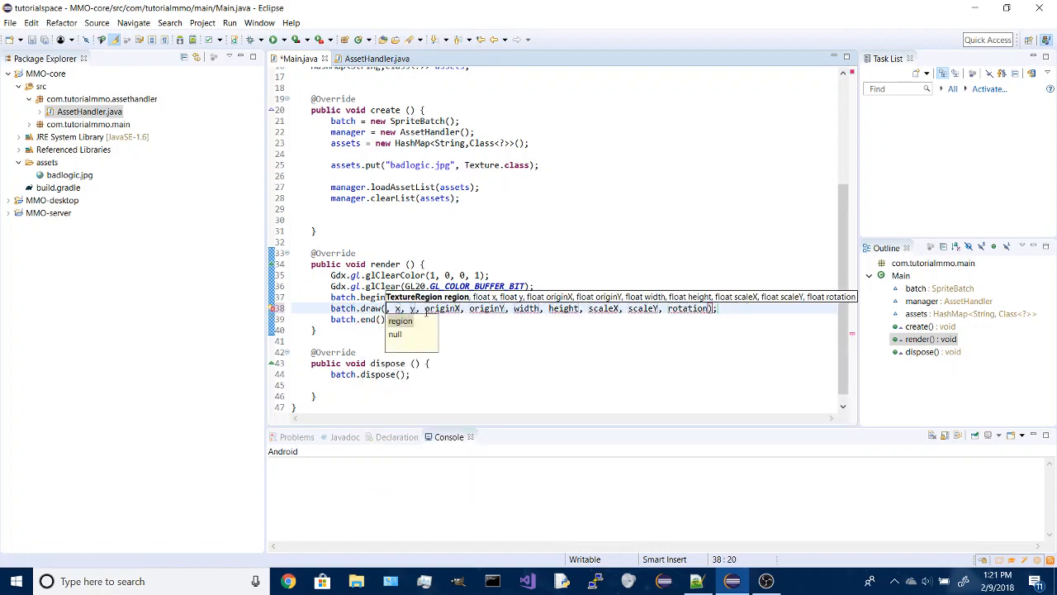
type("manager.get(\"")
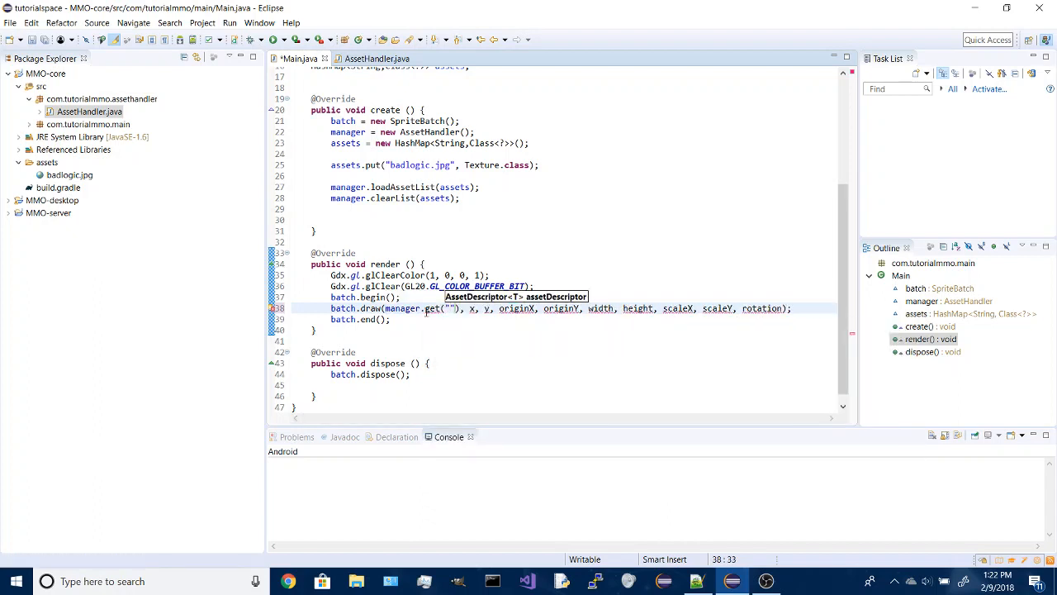
type("badlogic.jpg\"), );")
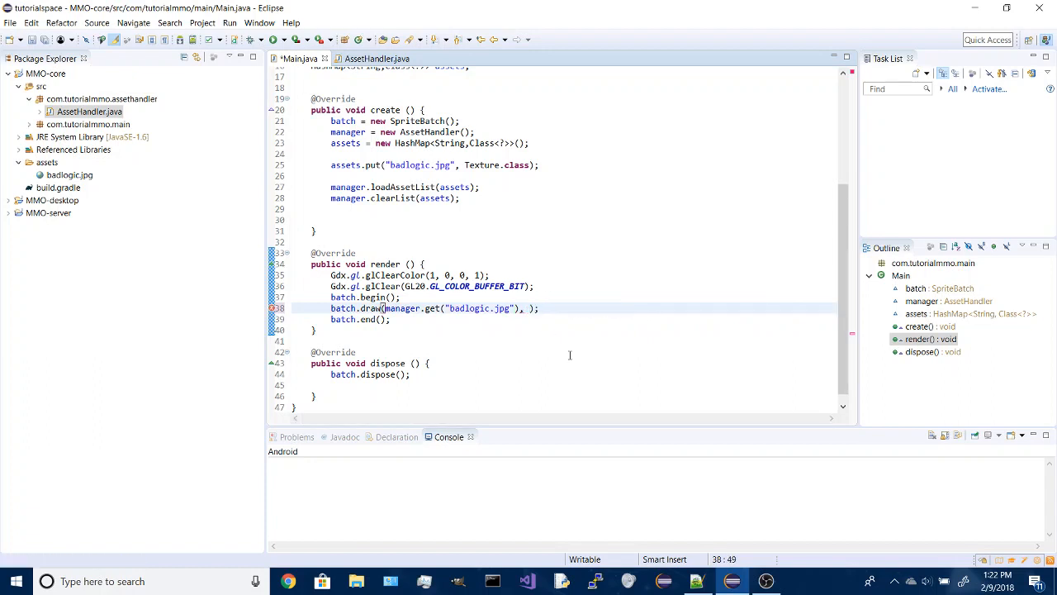
type("Gdx.graphi")
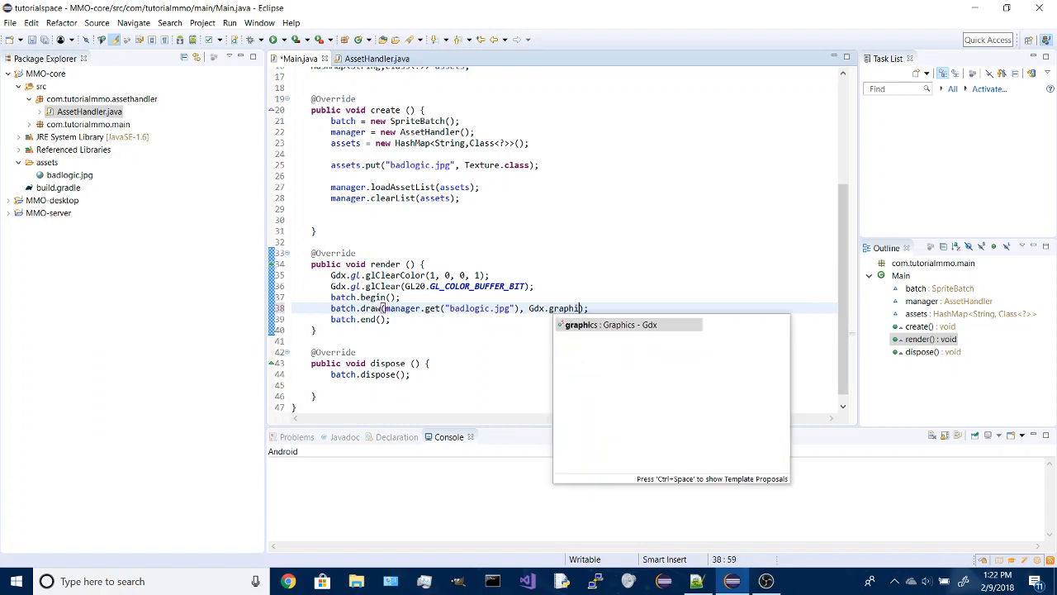
type(".ge")
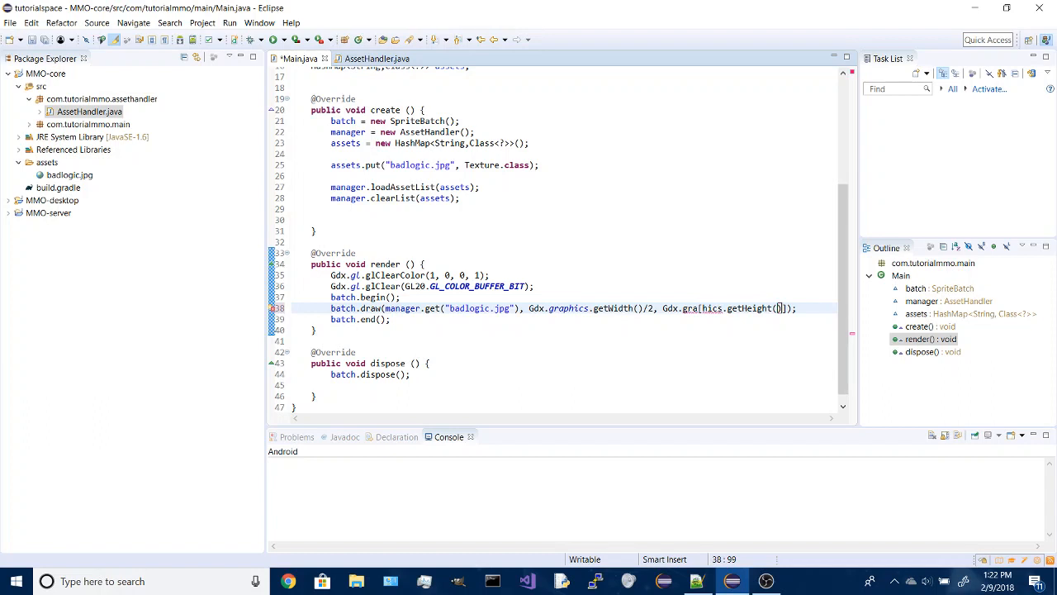
type("/2")
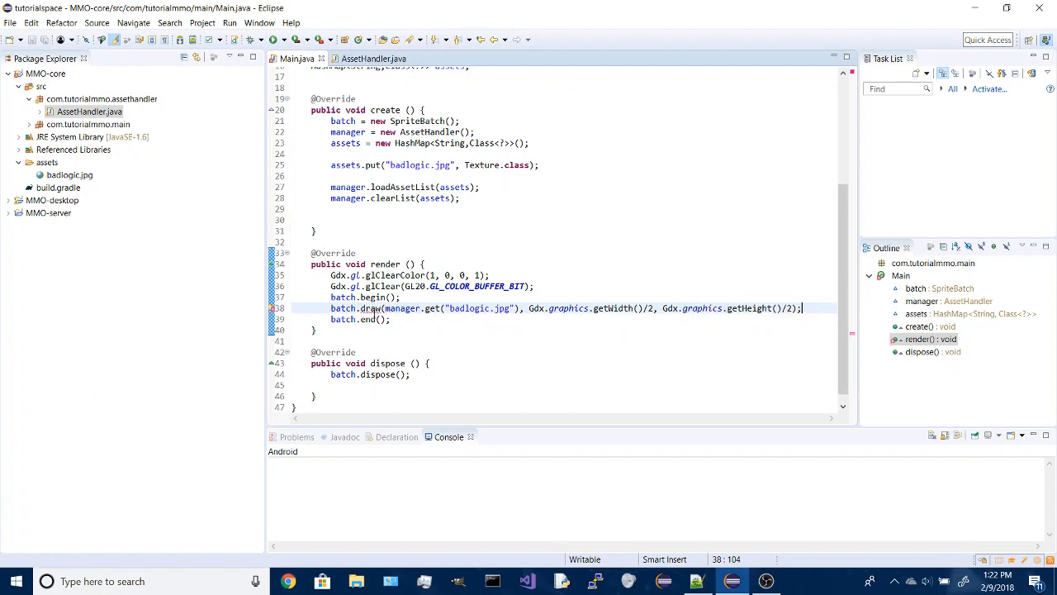
mouse_move(371, 311)
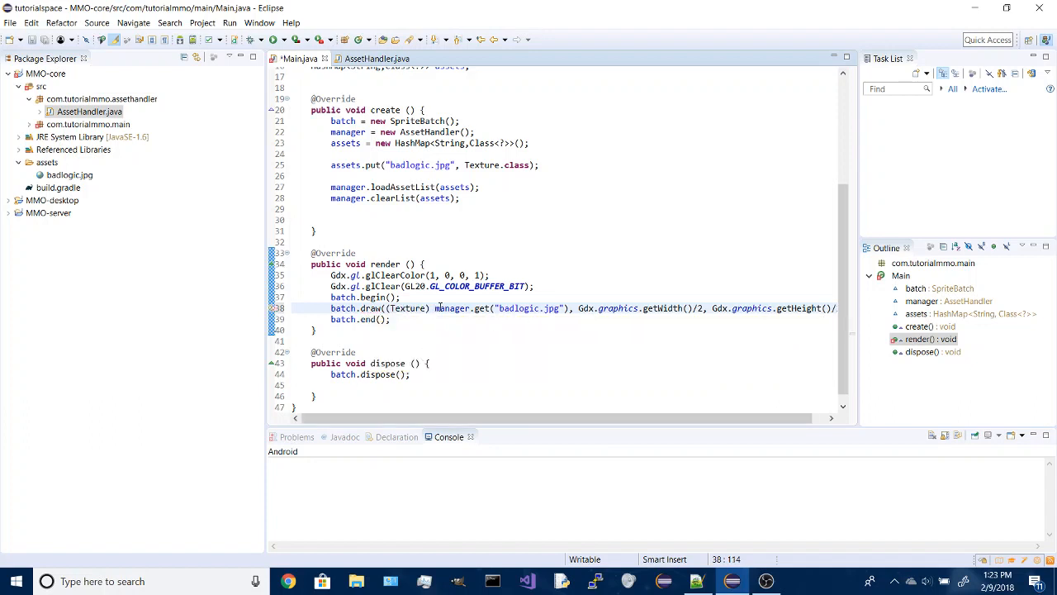
mouse_move(452, 309)
type(", Texture.class")
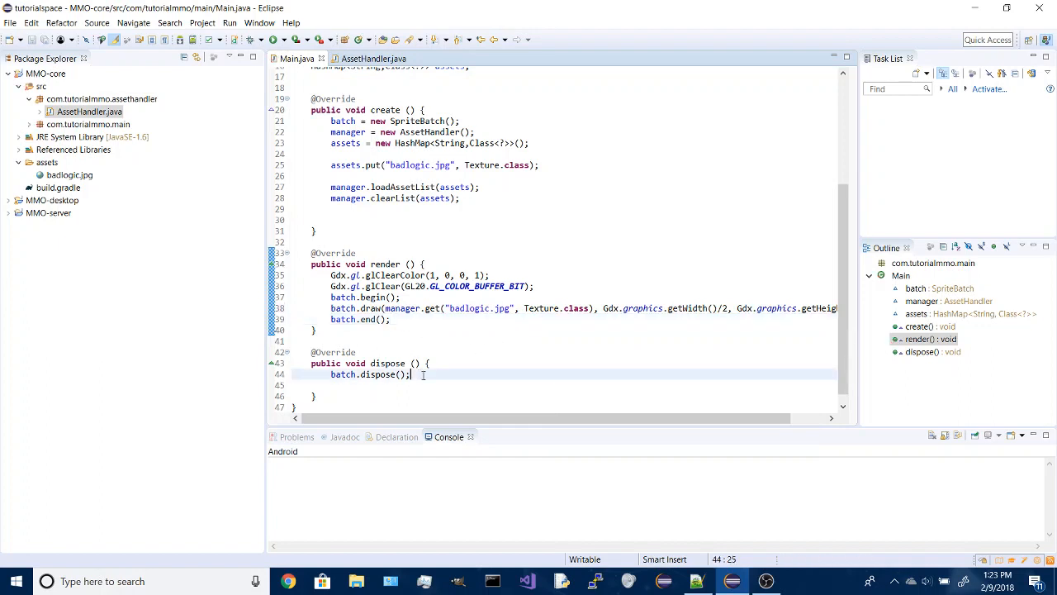
Add manager.dispose() to the dispose method.
type("manager")
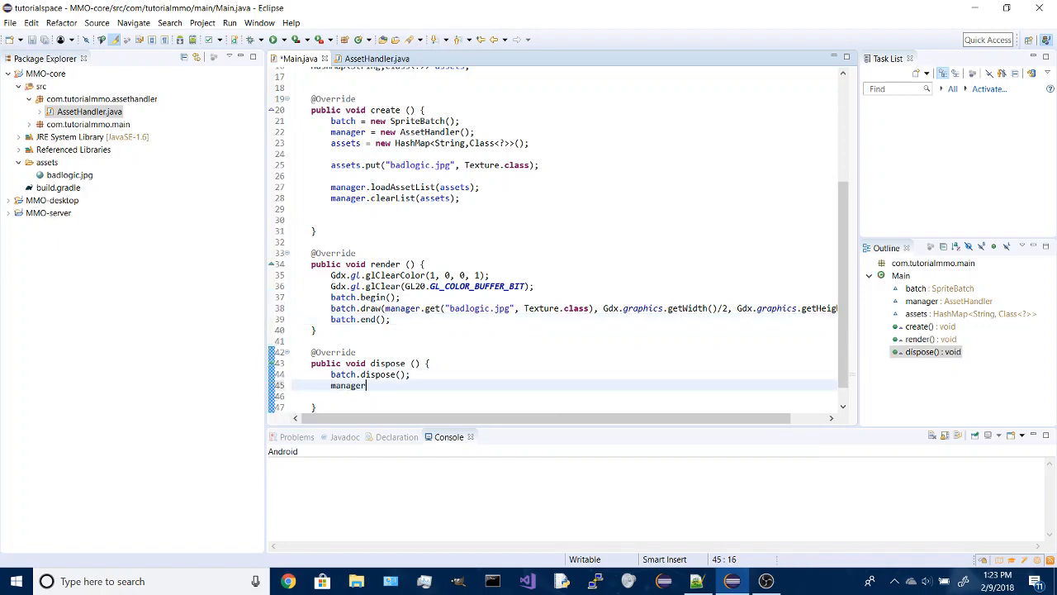
type(".dispose();")
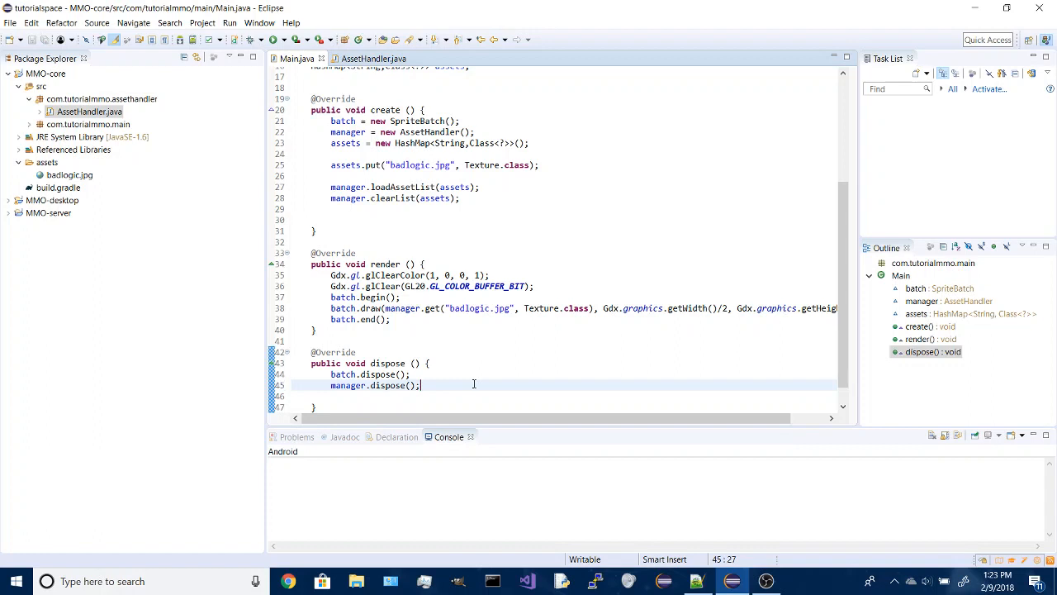
After the asset-not-loaded error, insert manager.finishLoading() after loadAssetList(assets).
scroll("down", 3)
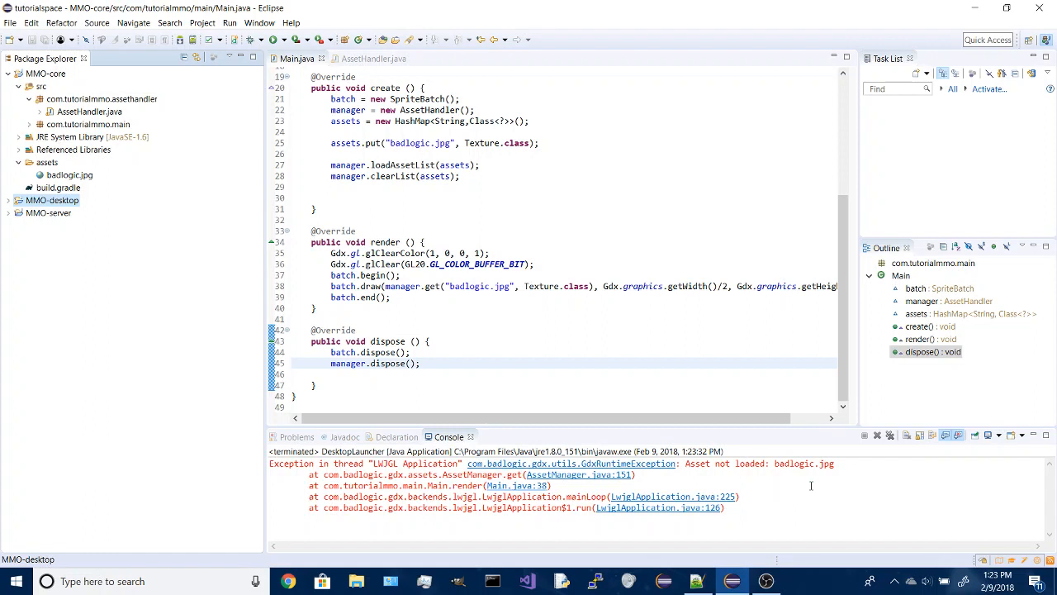
mouse_move(388, 228)
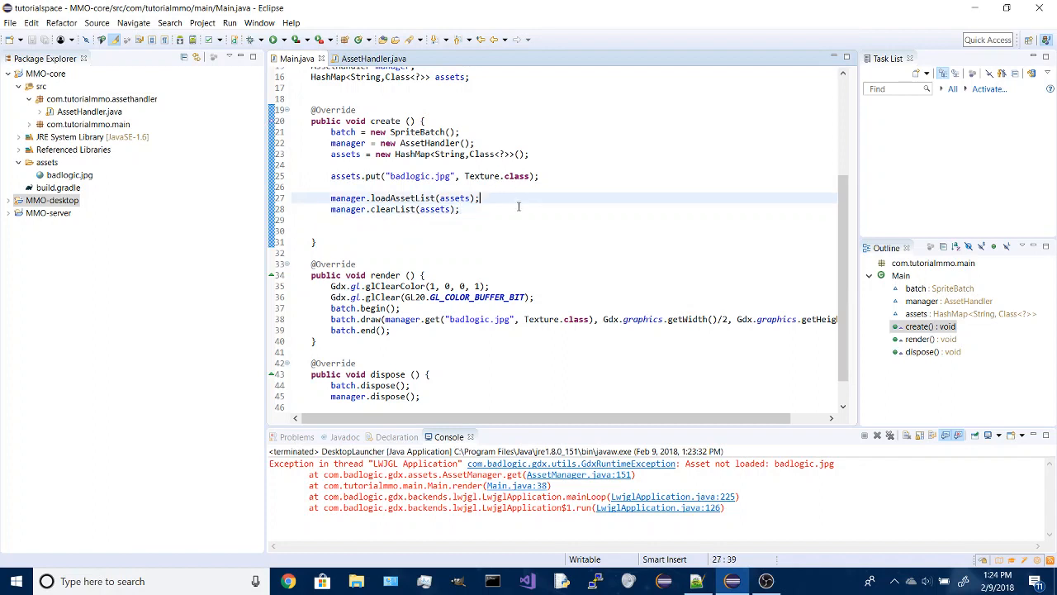
mouse_move(522, 208)
type("mana")
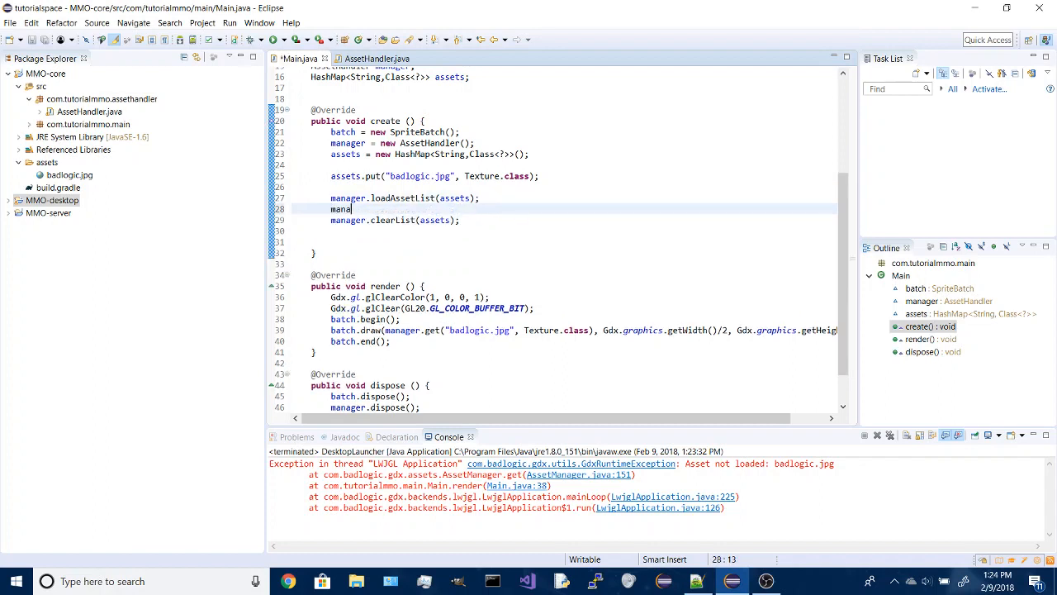
type("finishLoading();")
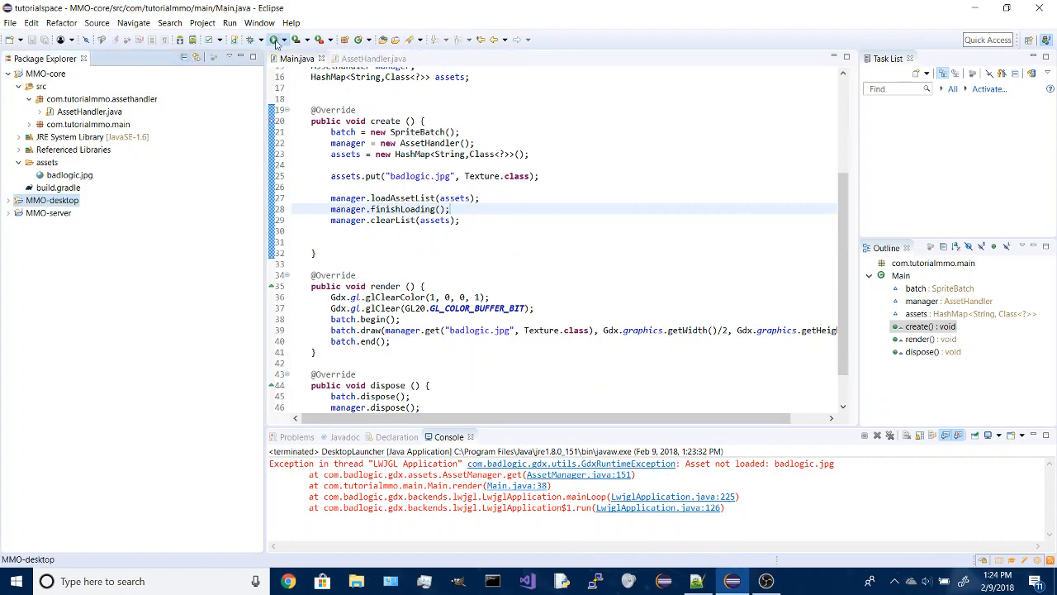
Run the desktop launcher and view the badlogic image on the red window.
left_click(272, 39)
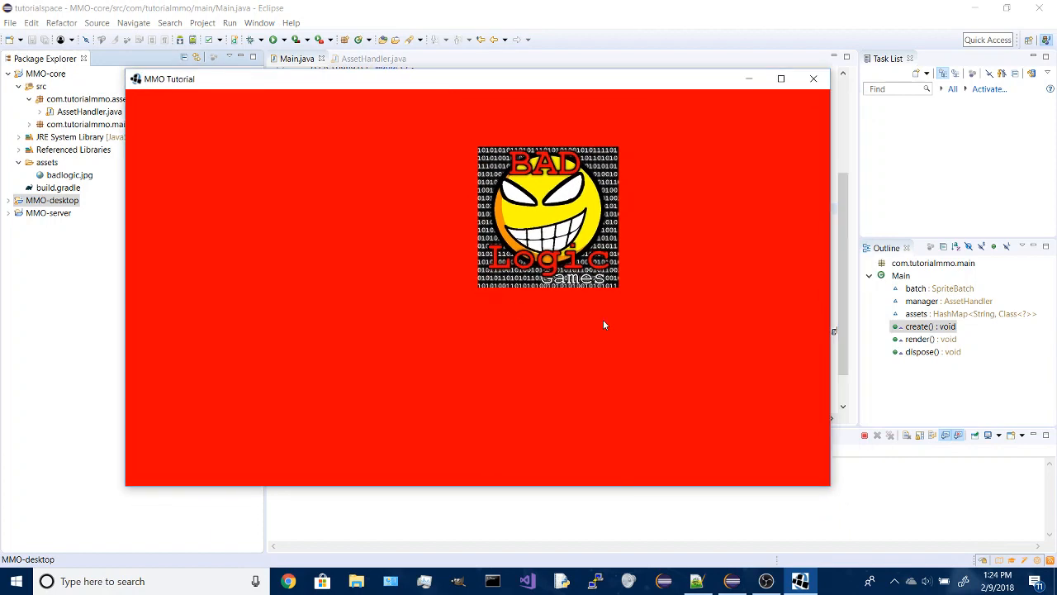
mouse_move(495, 102)
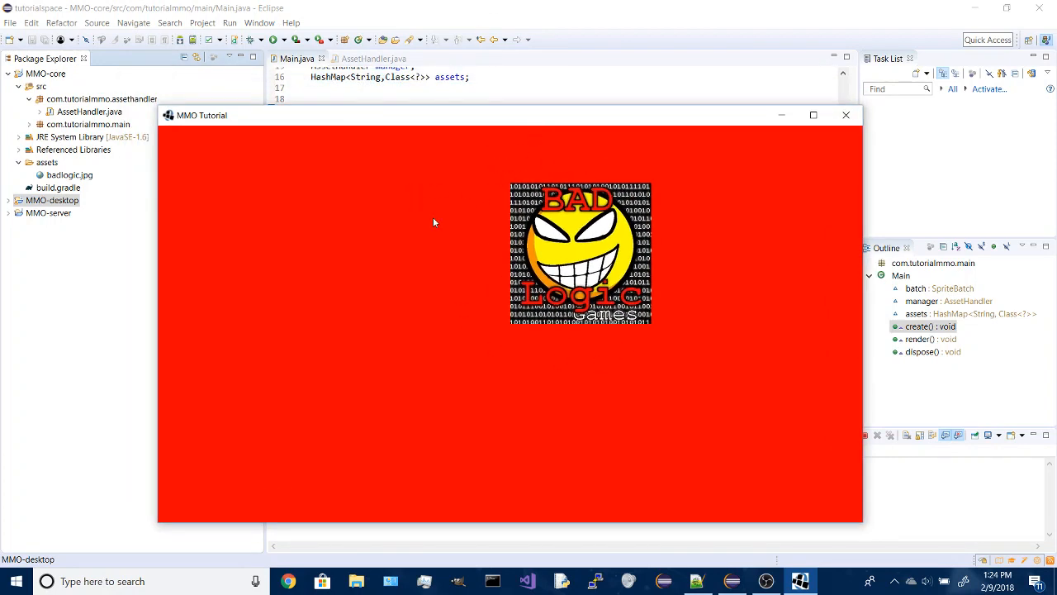
left_click(813, 115)
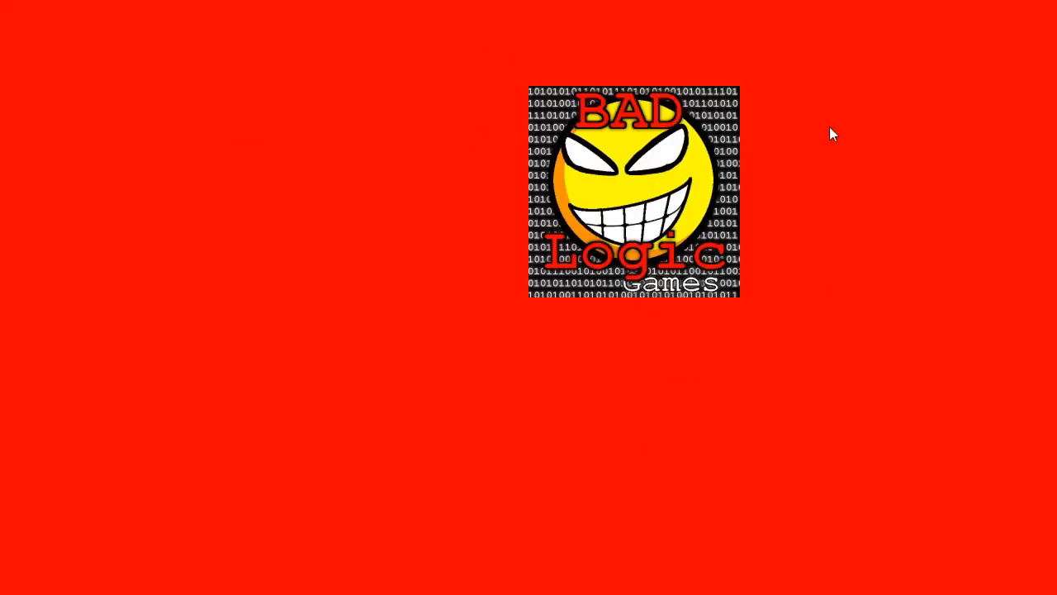